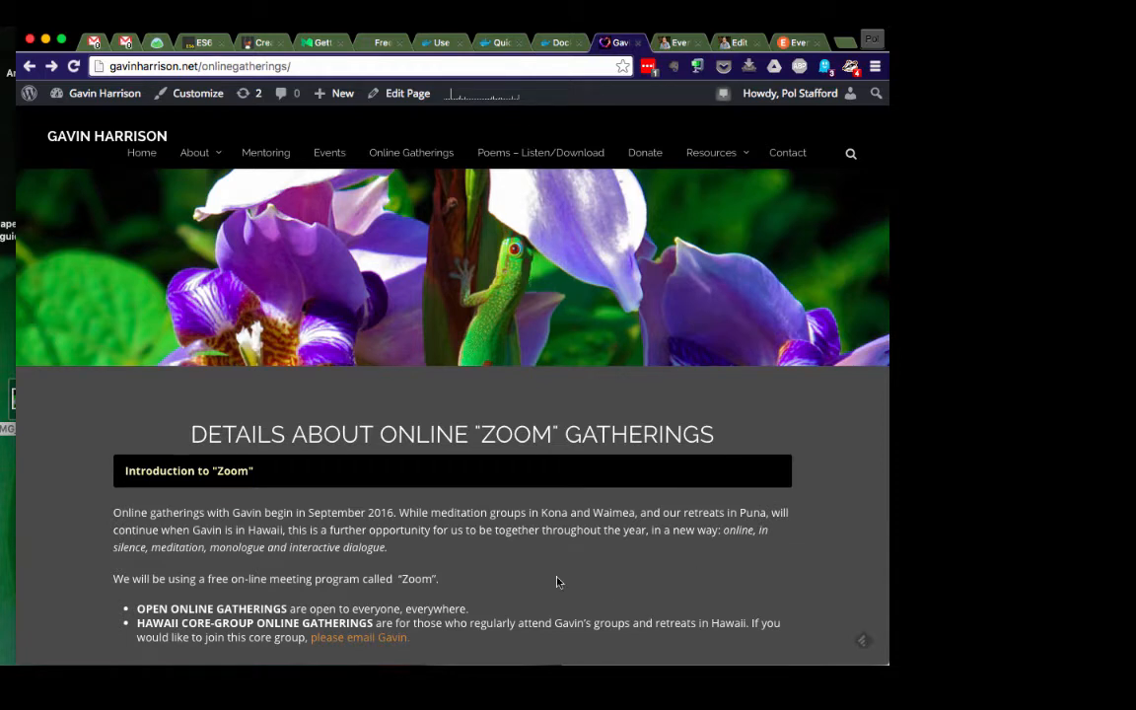
Step: Review the Core Online Group - Hawaii event page on Eventbrite, then return to the site's gatherings page
scroll("down", 3)
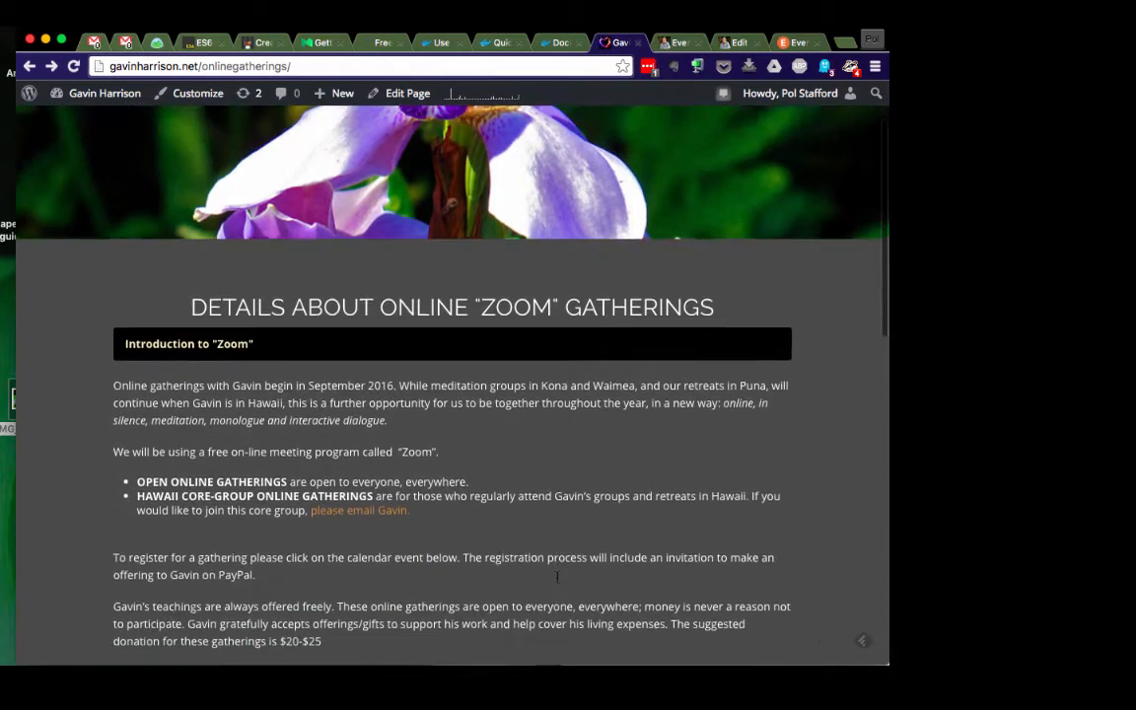
scroll("down", 3)
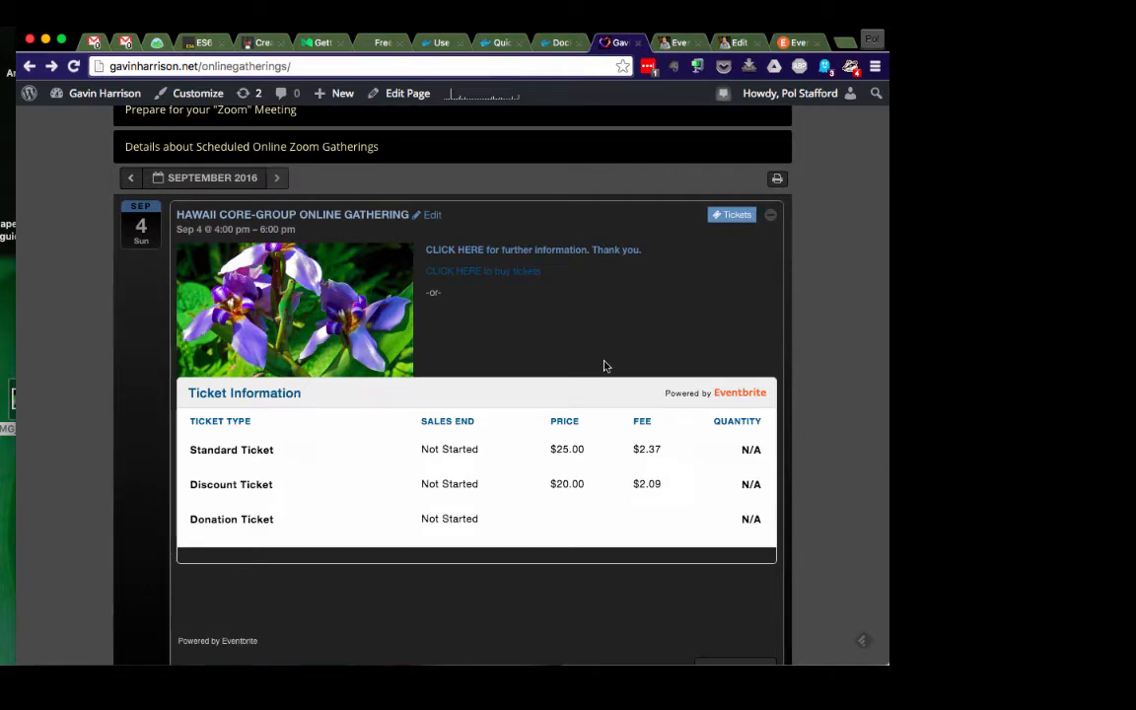
scroll("down", 3)
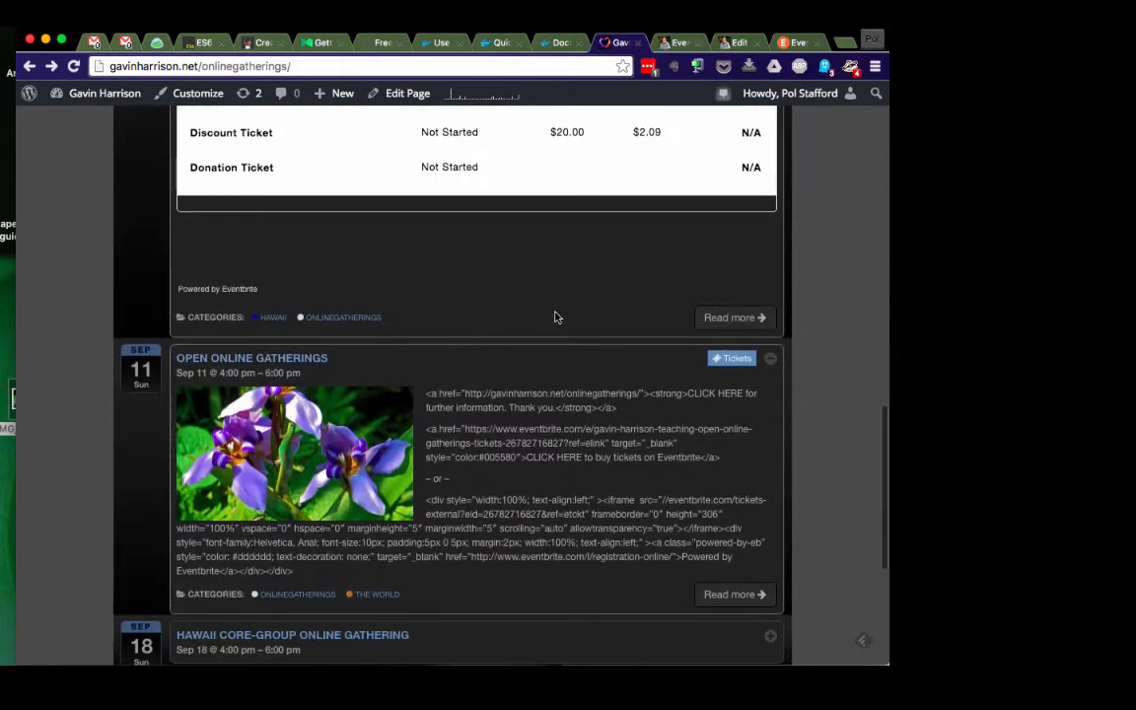
scroll("up", 3)
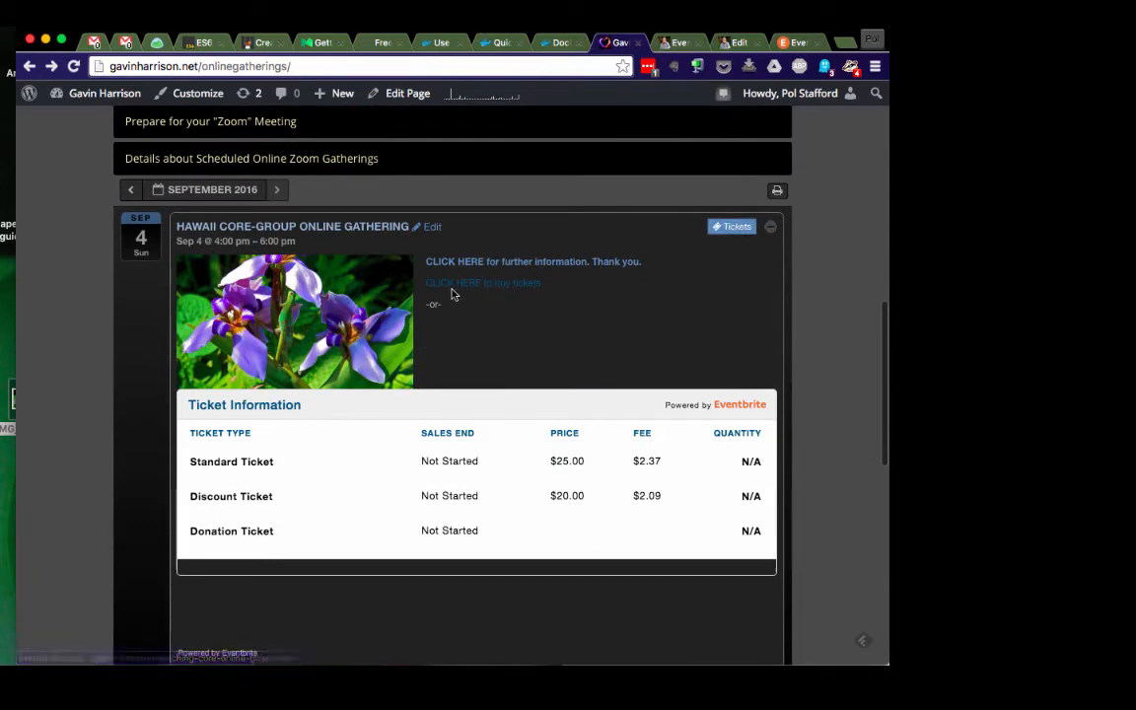
mouse_move(734, 219)
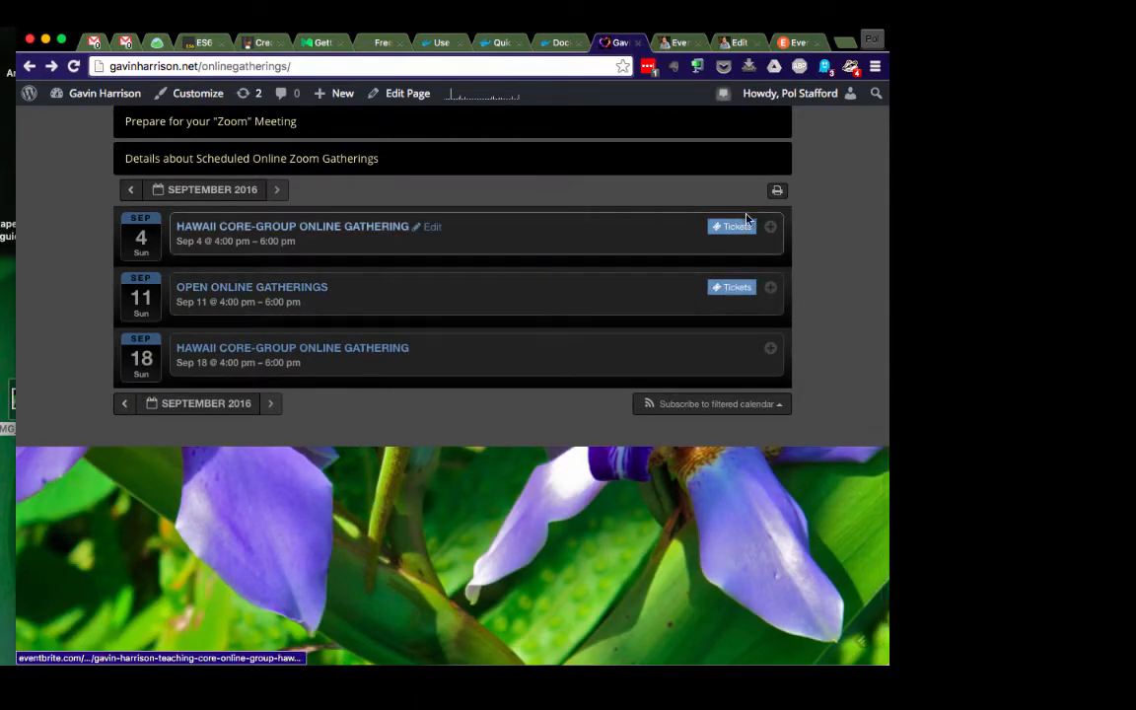
left_click(732, 225)
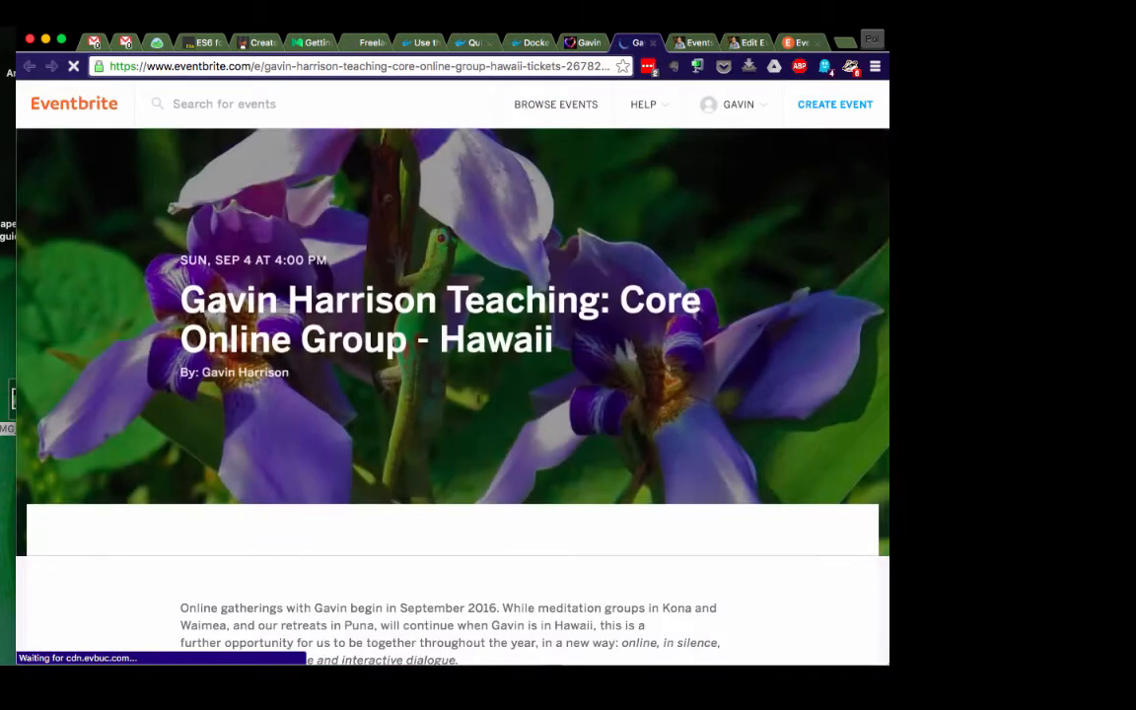
scroll("down", 3)
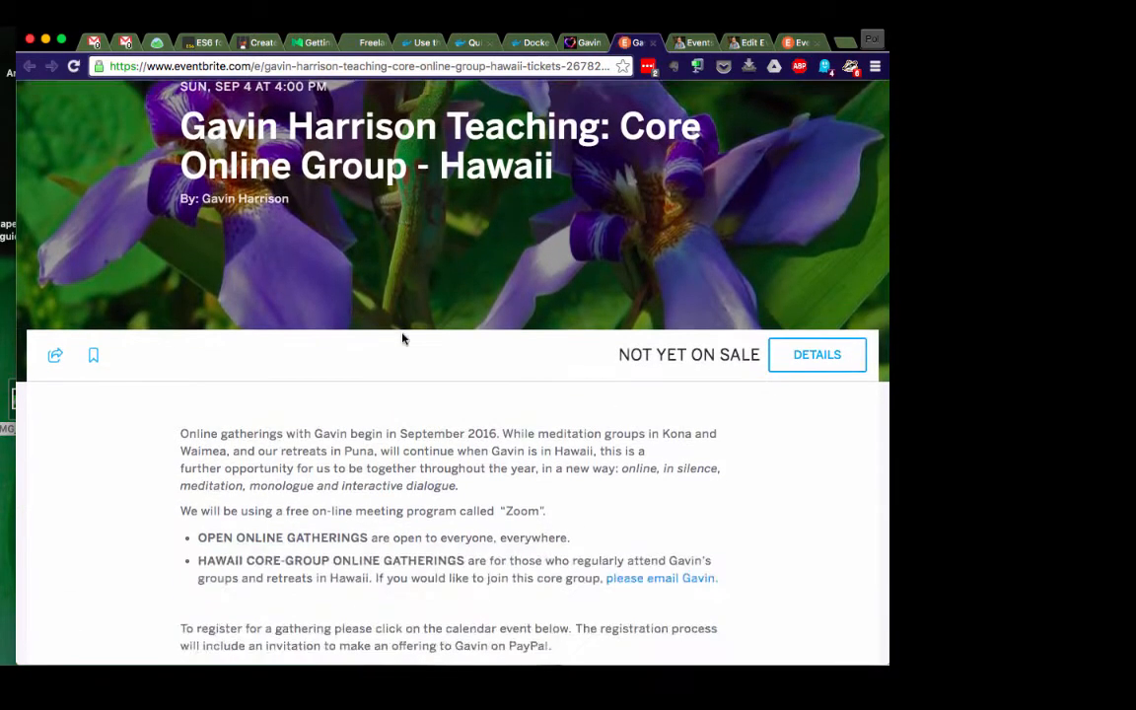
scroll("down", 3)
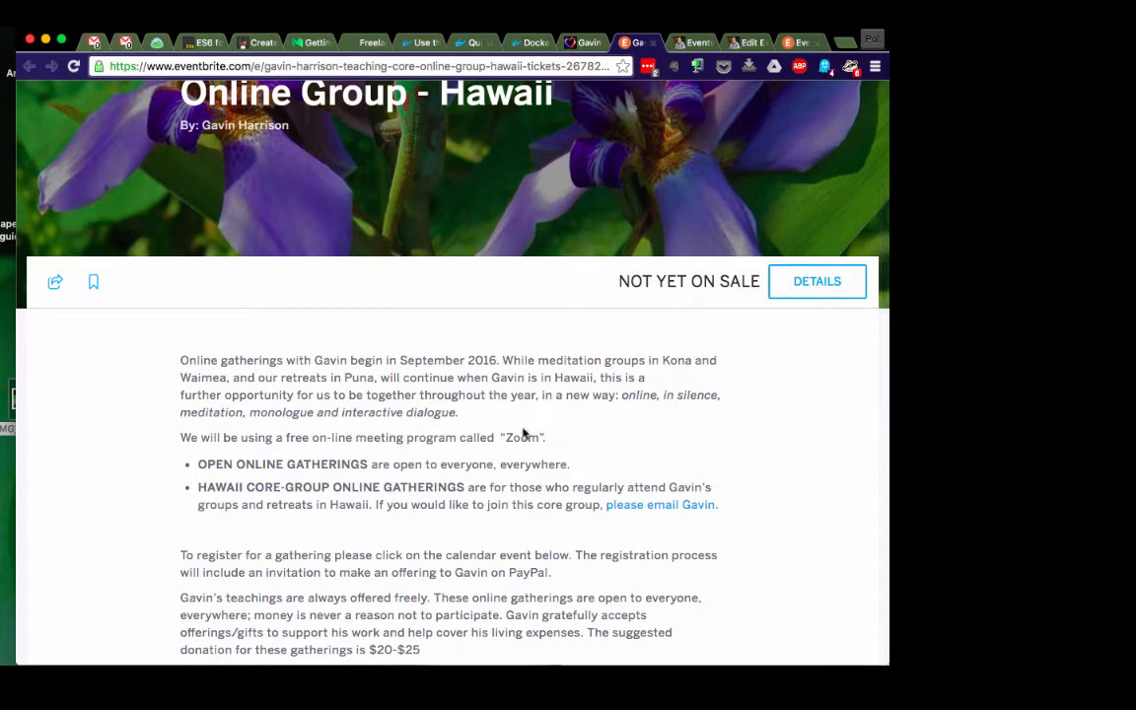
scroll("down", 3)
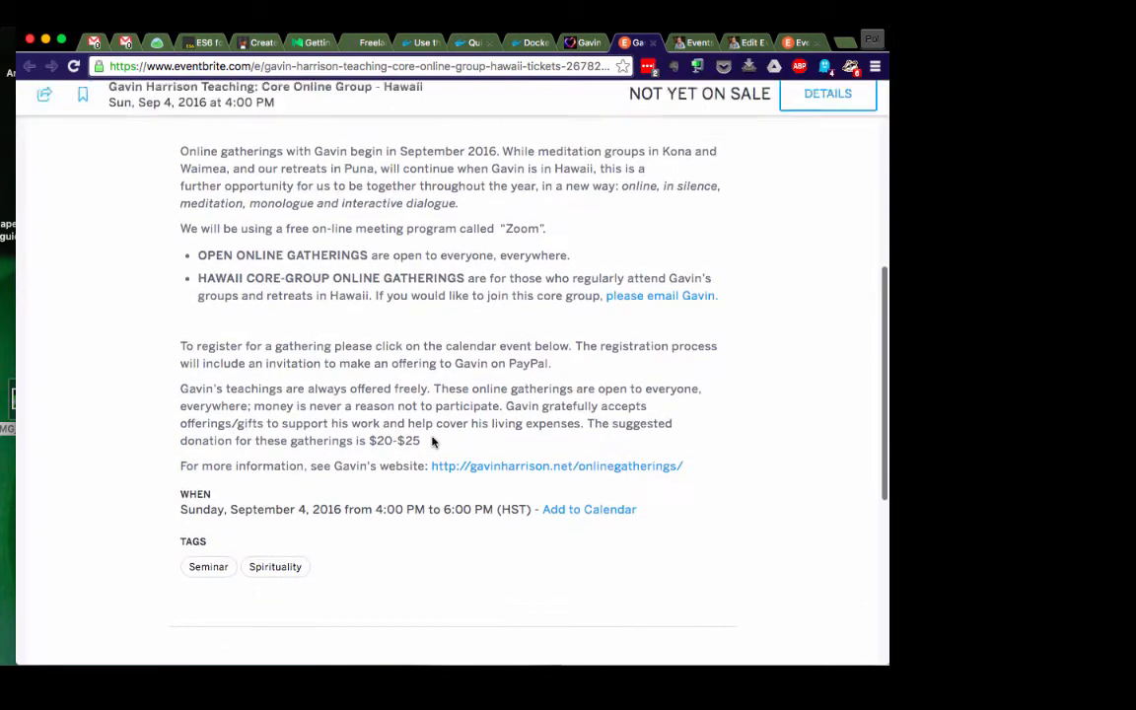
scroll("up", 3)
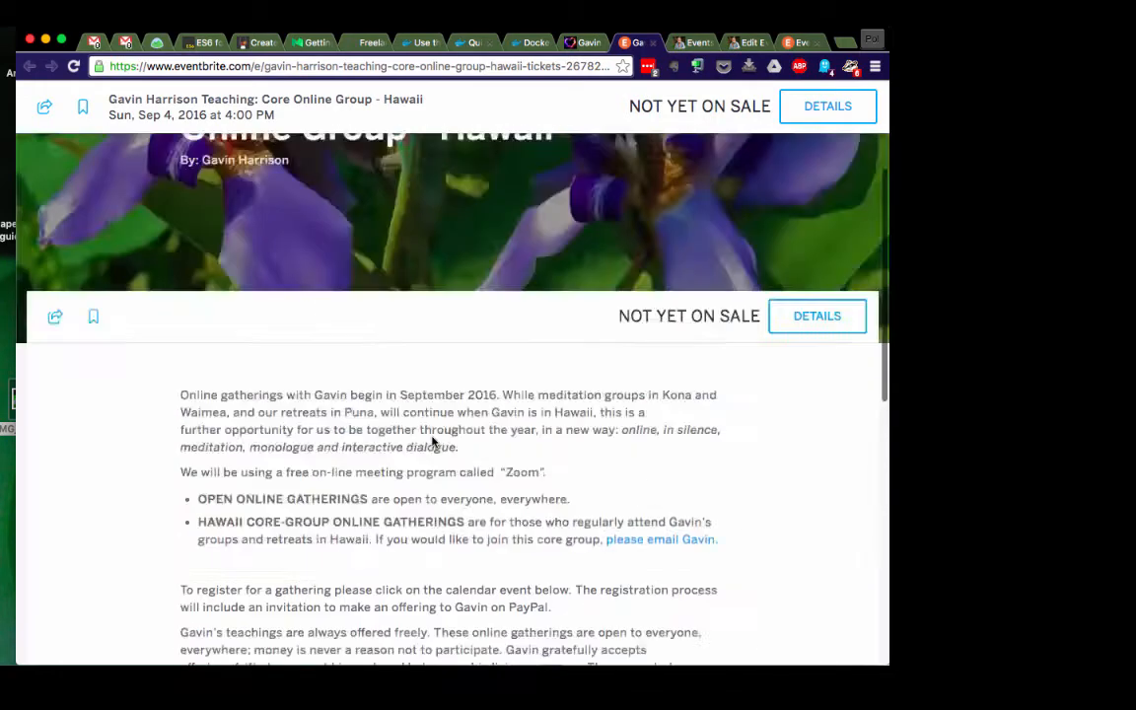
scroll("up", 3)
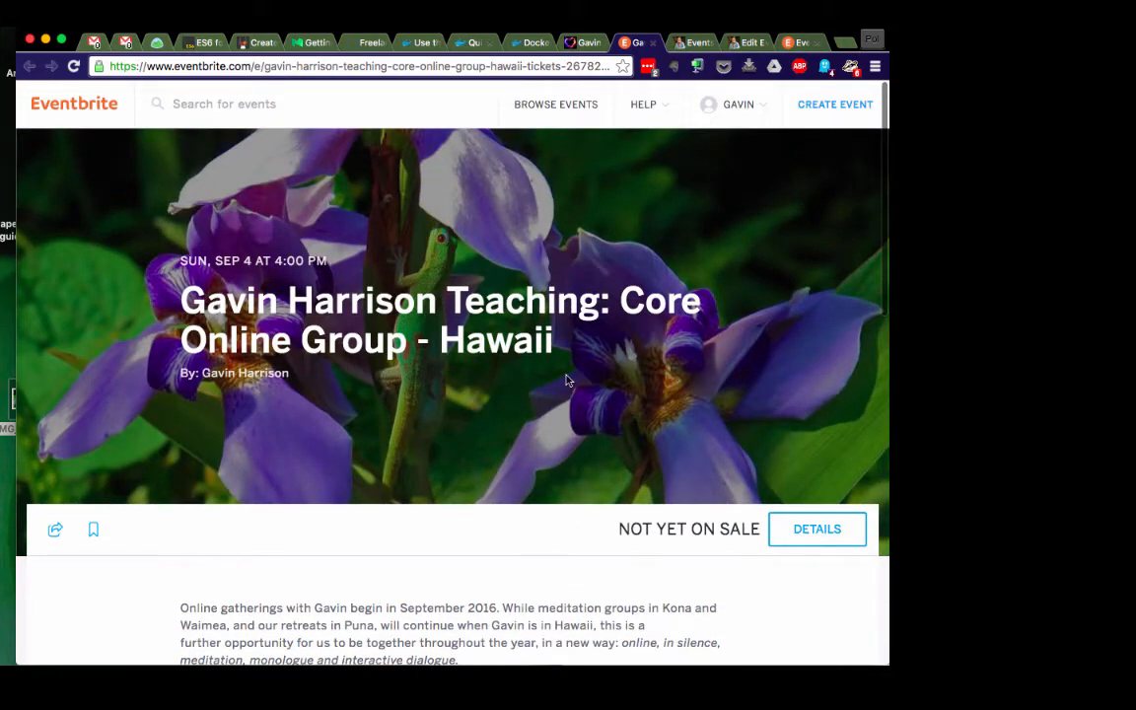
left_click(581, 43)
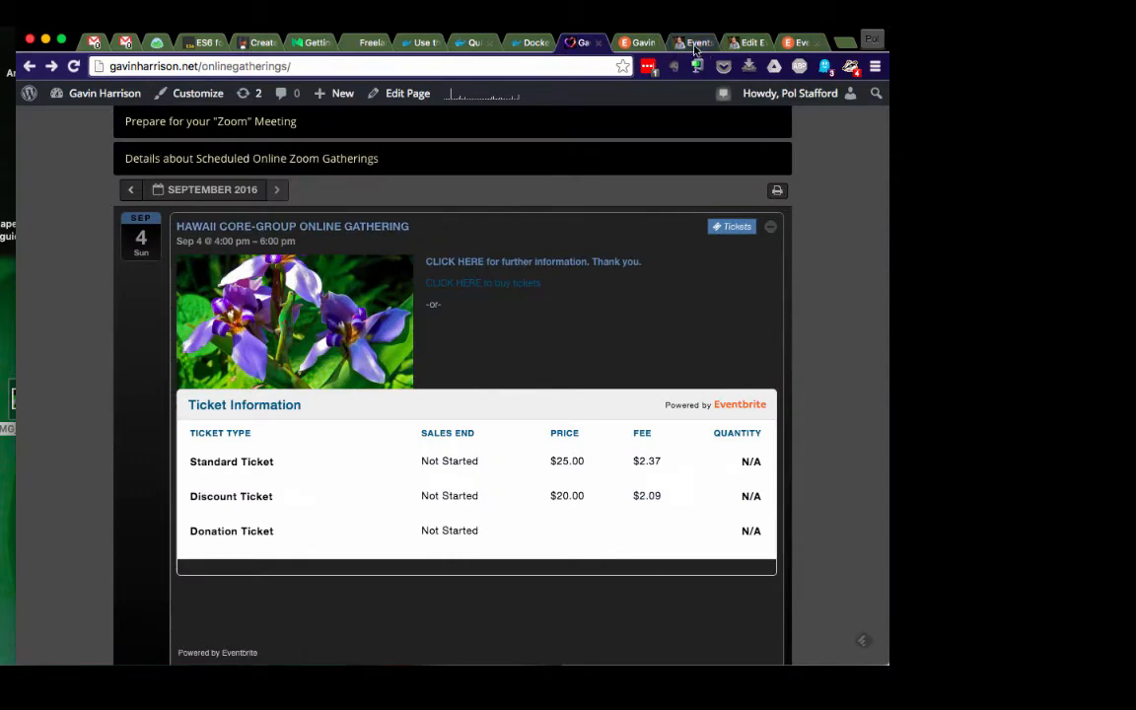
Step: From the WP admin Events list, open Open Online Gatherings for editing and bring Event Cost and Tickets into view
left_click(692, 41)
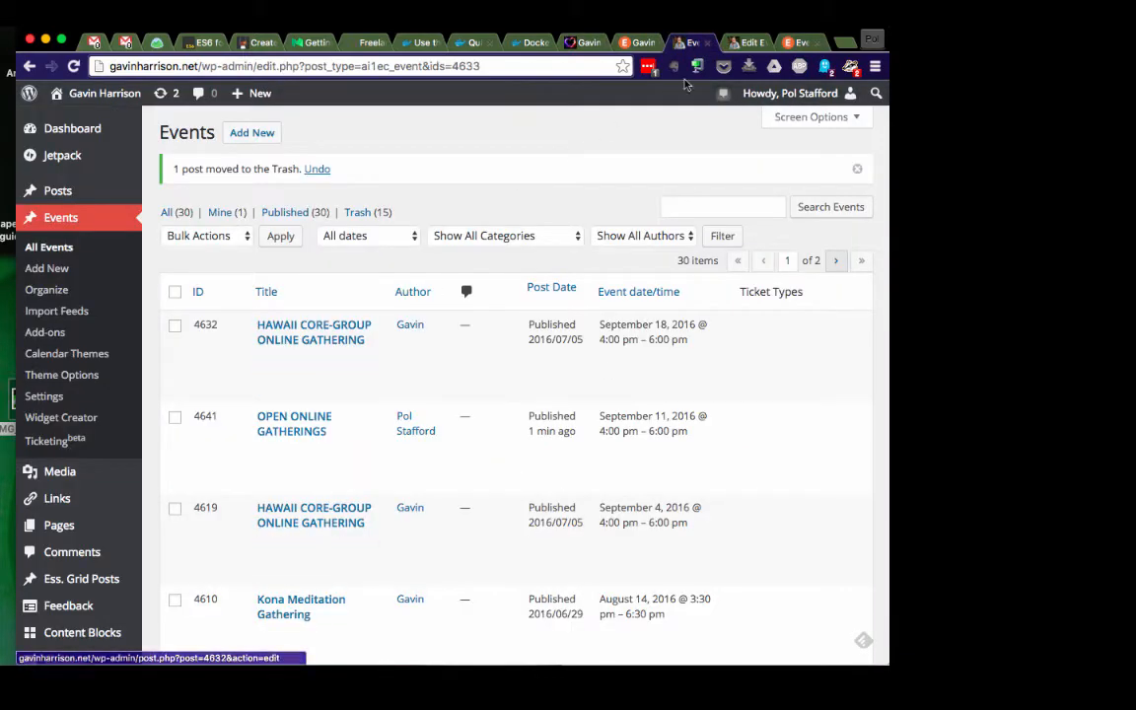
left_click(294, 422)
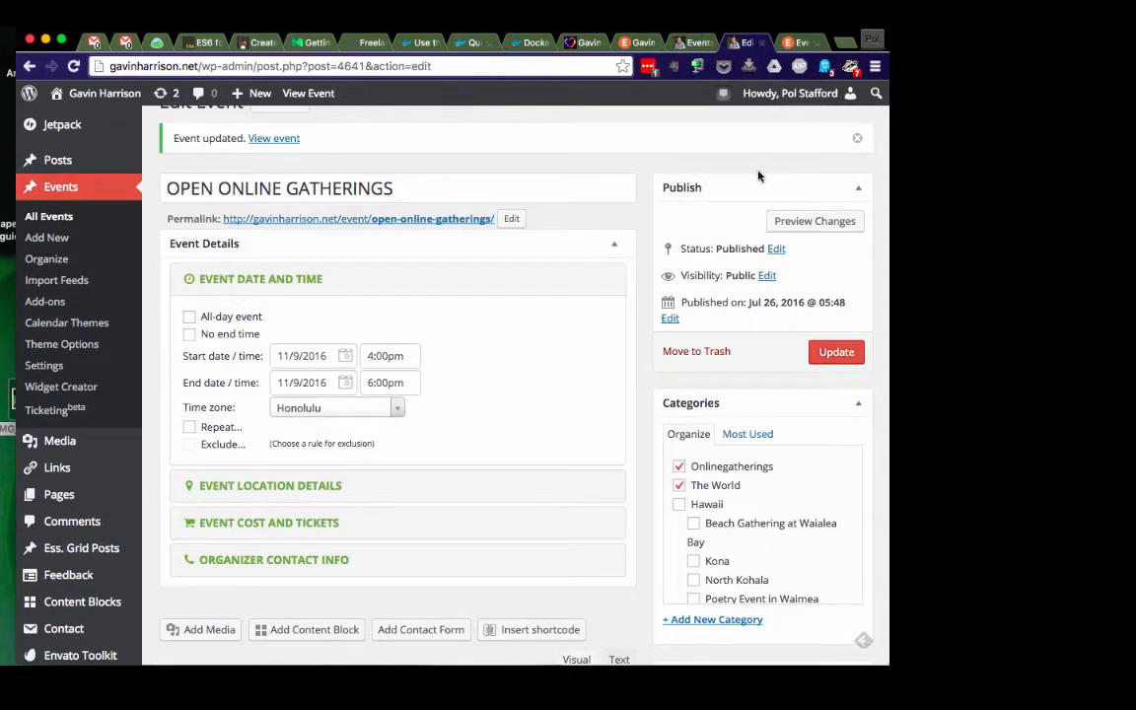
scroll("down", 3)
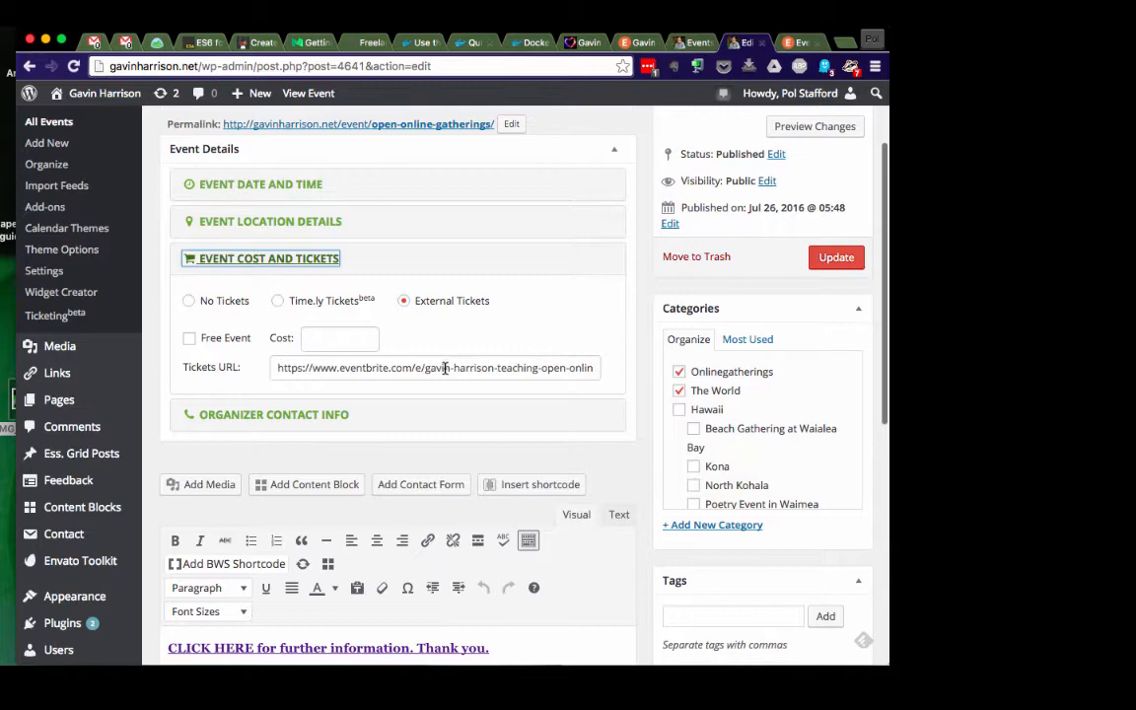
scroll("down", 3)
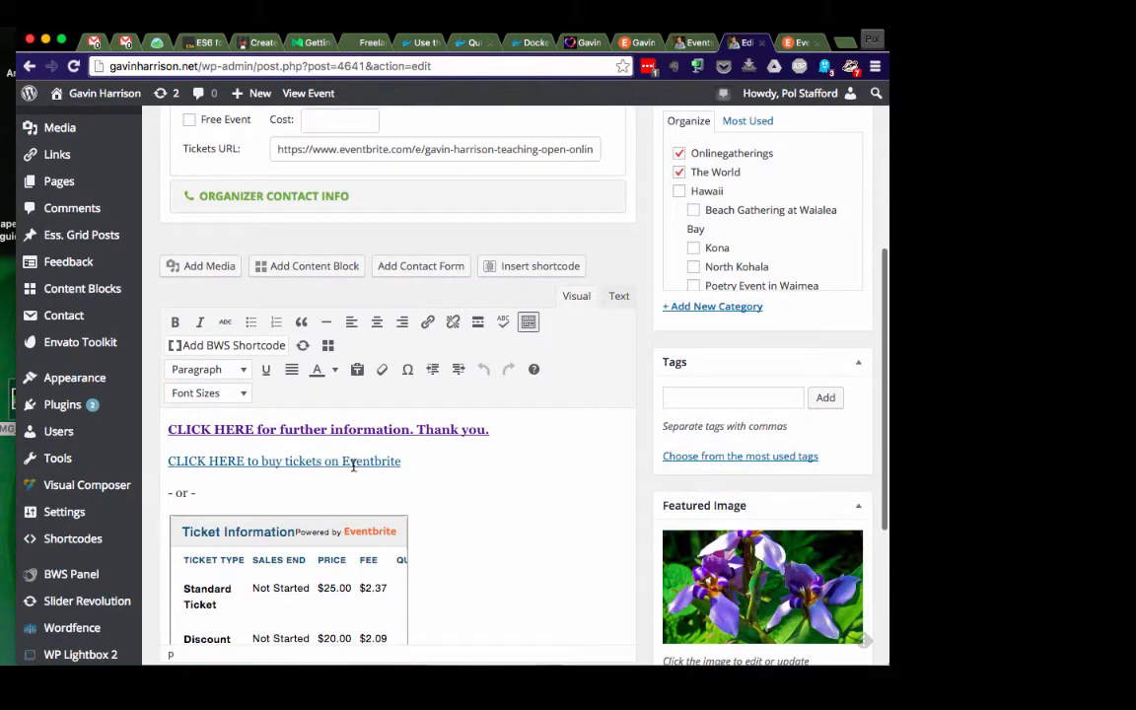
Step: Switch the description to the Text view exposing the Eventbrite link and embed code, then go to Eventbrite's Manage Events
left_click(620, 285)
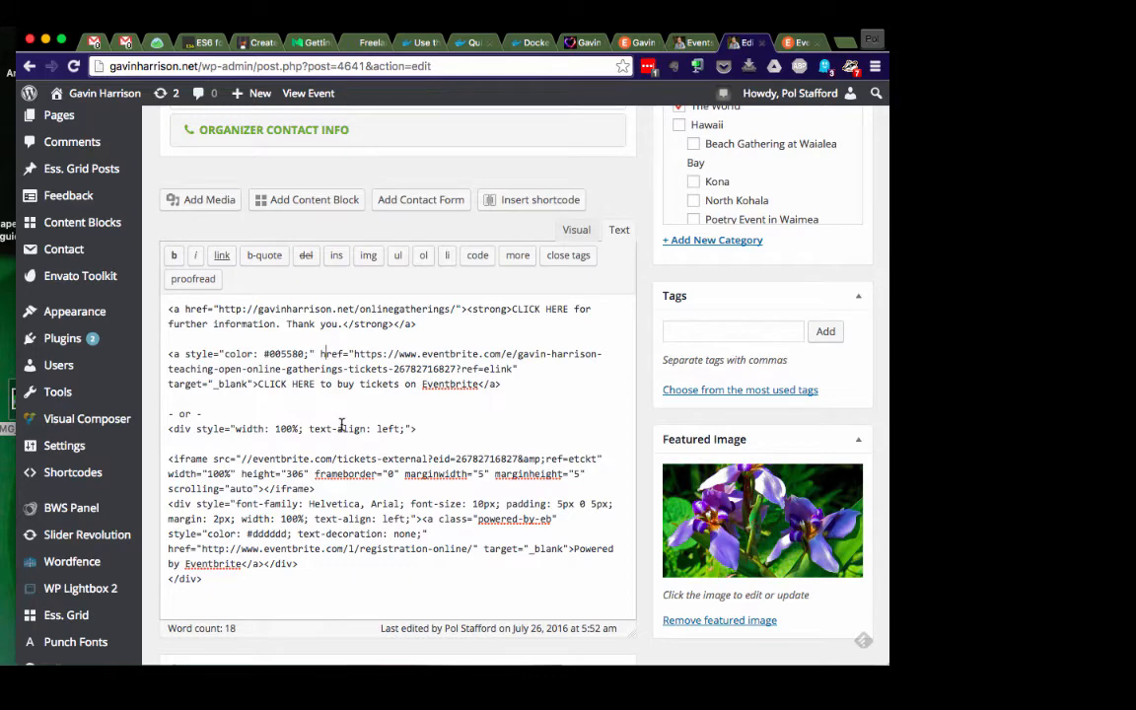
scroll("up", 3)
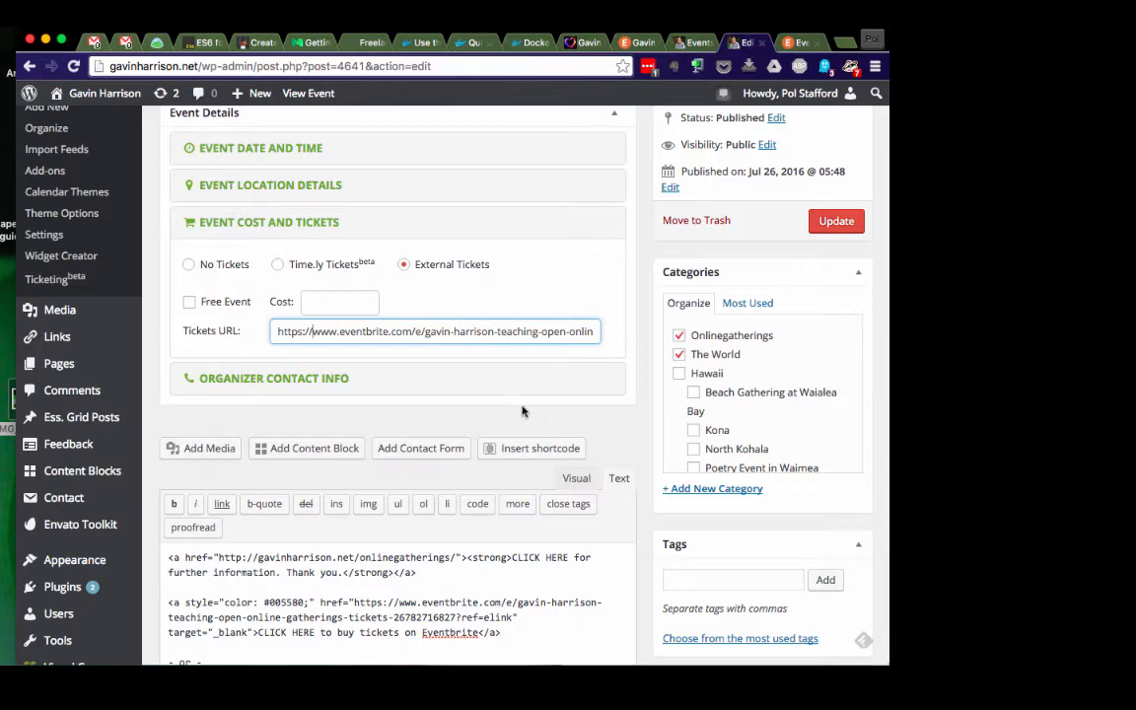
scroll("down", 3)
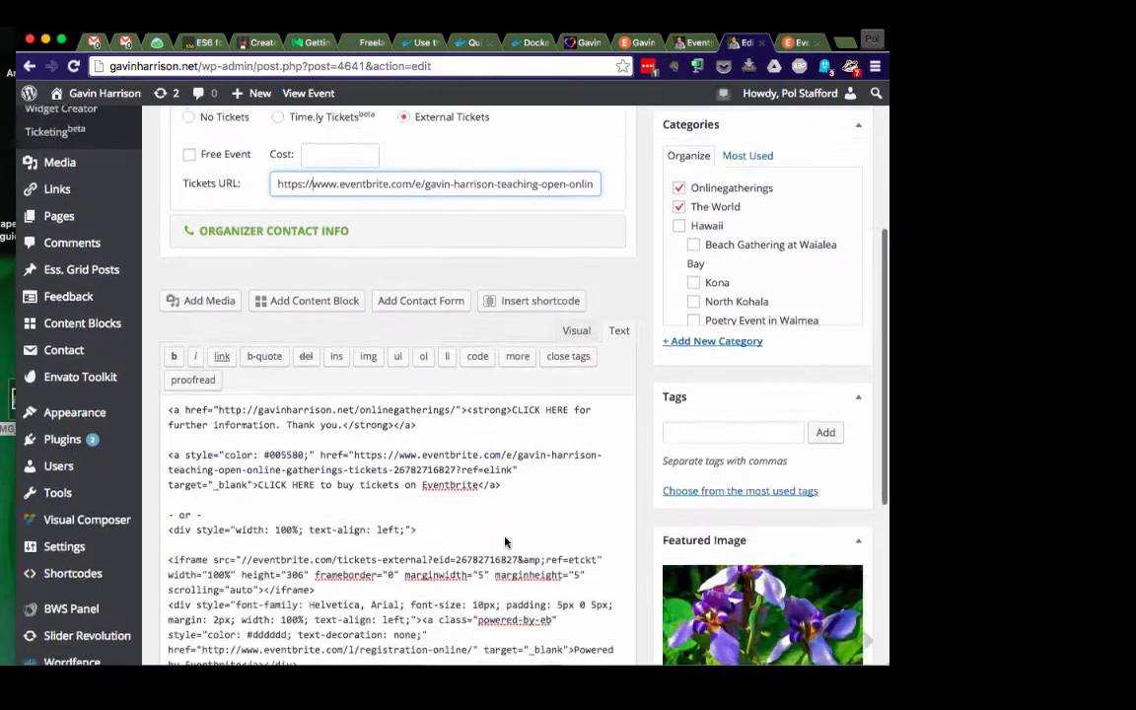
scroll("up", 3)
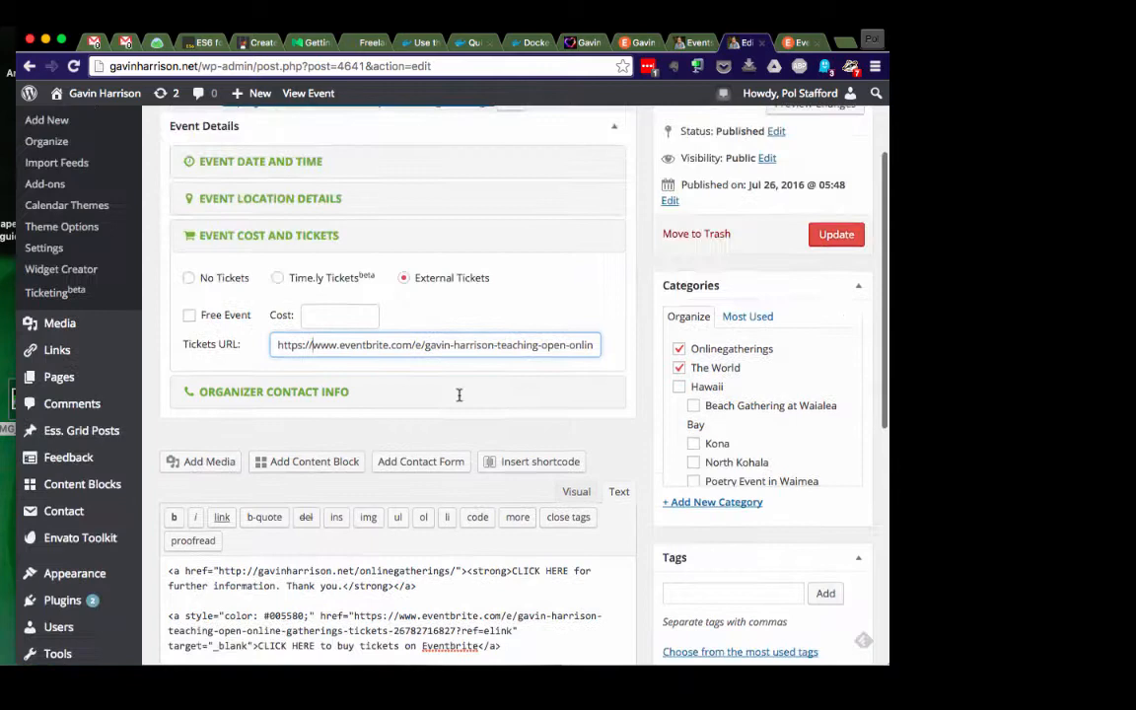
mouse_move(395, 418)
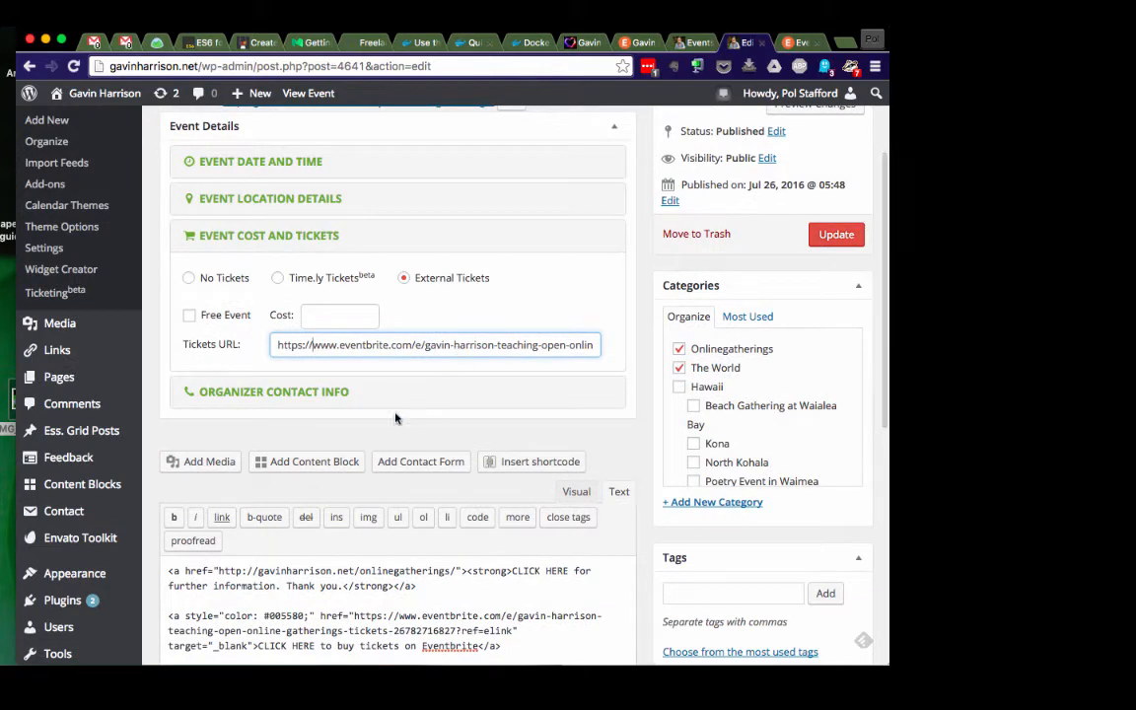
left_click(837, 232)
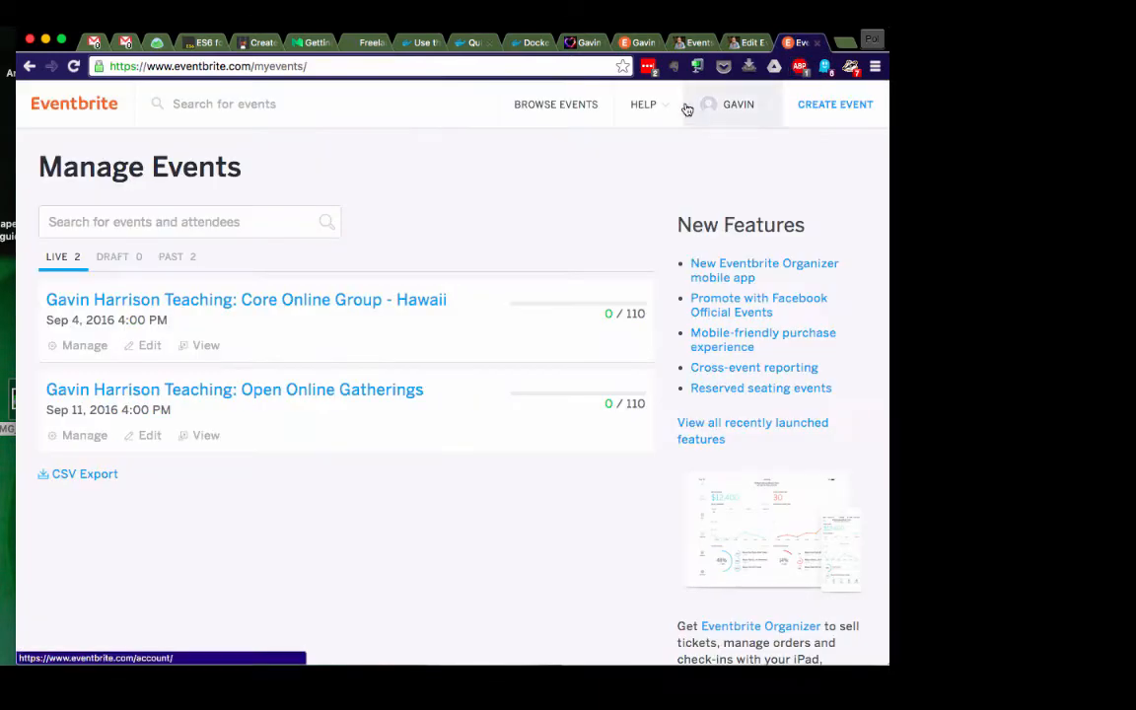
mouse_move(340, 328)
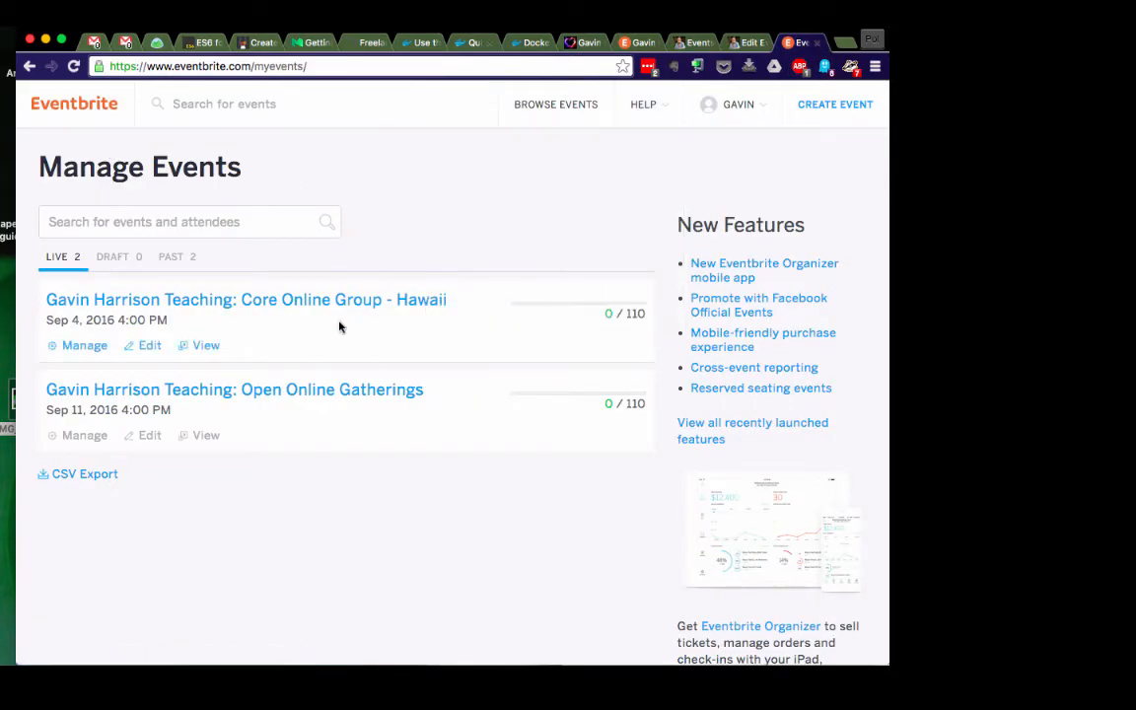
mouse_move(403, 314)
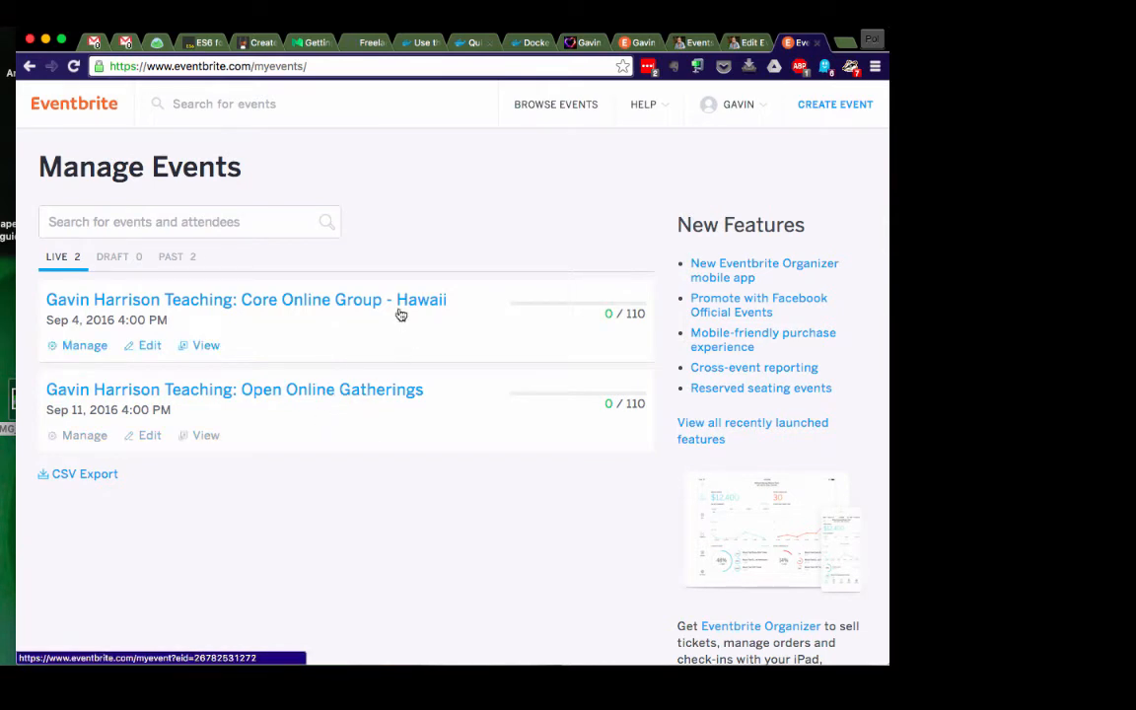
mouse_move(150, 328)
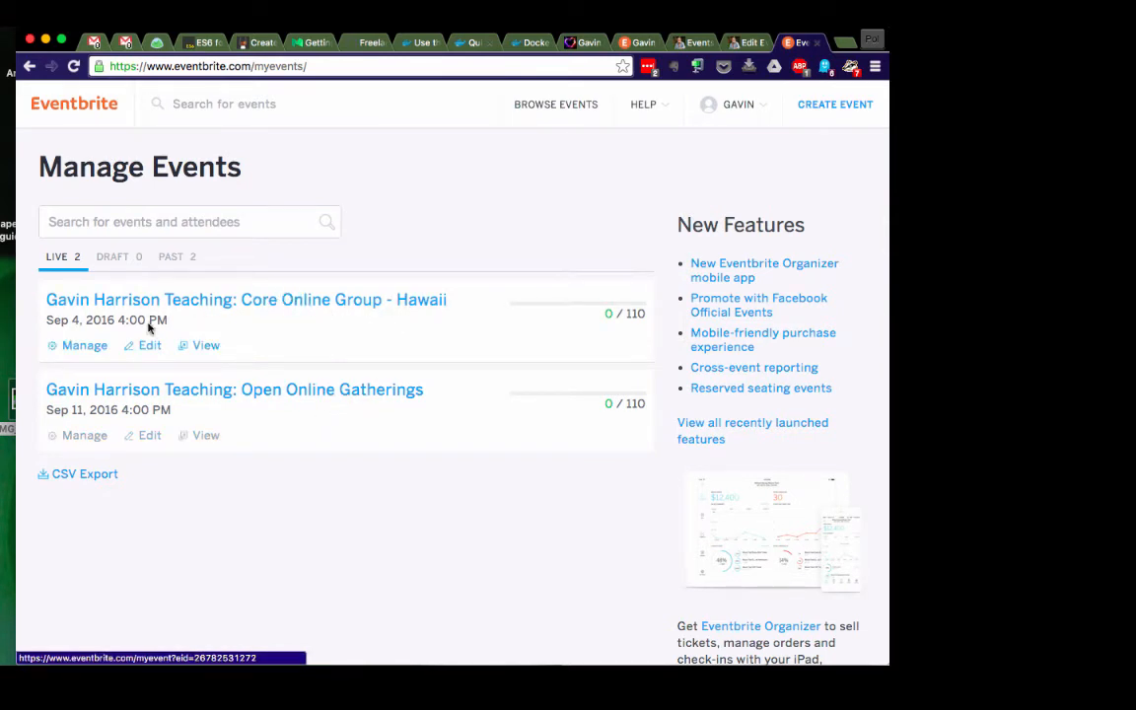
mouse_move(150, 345)
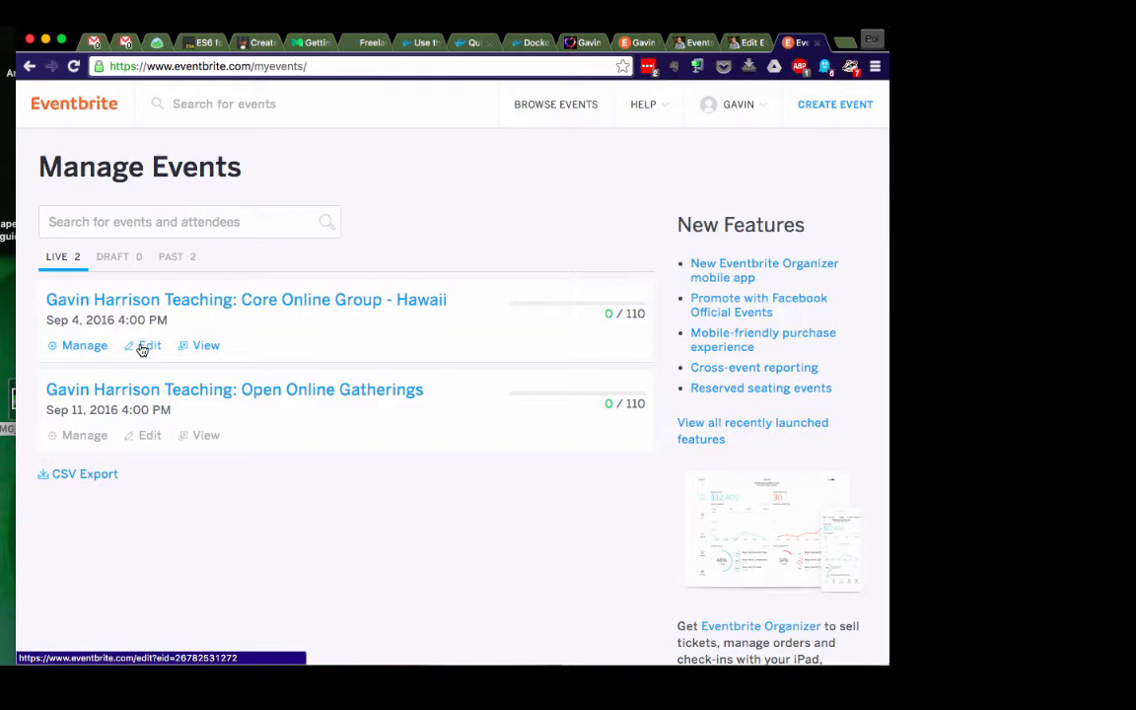
Step: Edit Core Online Group - Hawaii and review its details, description and standard, discount and donation tickets
left_click(150, 345)
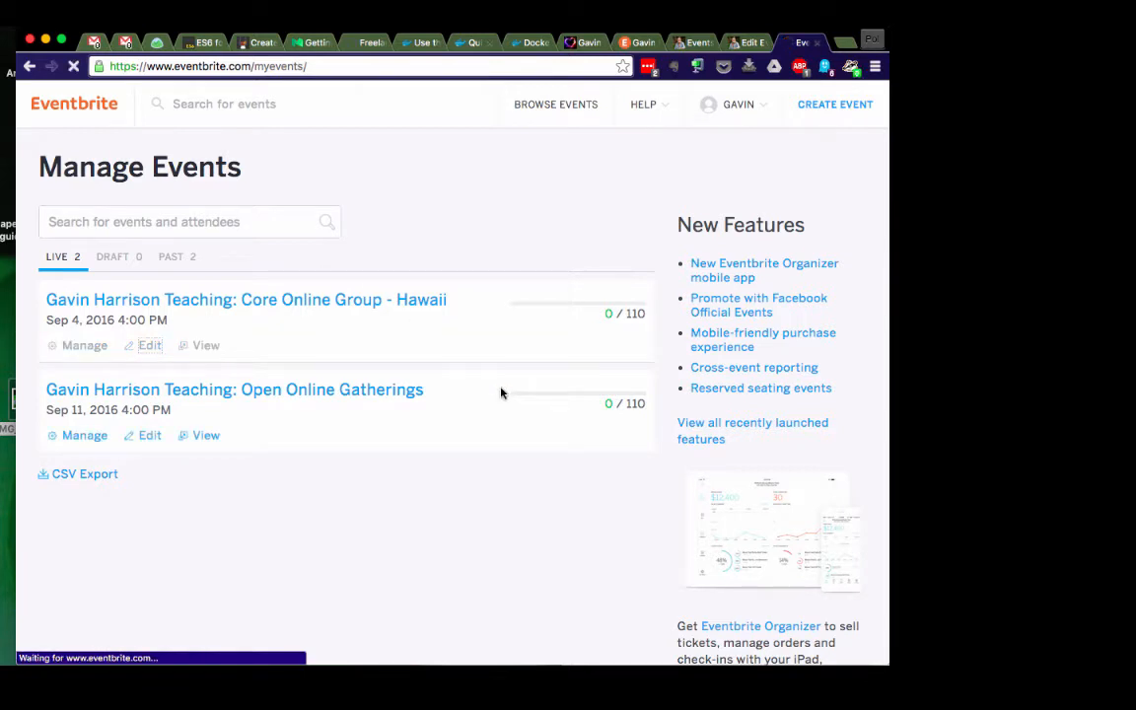
left_click(150, 345)
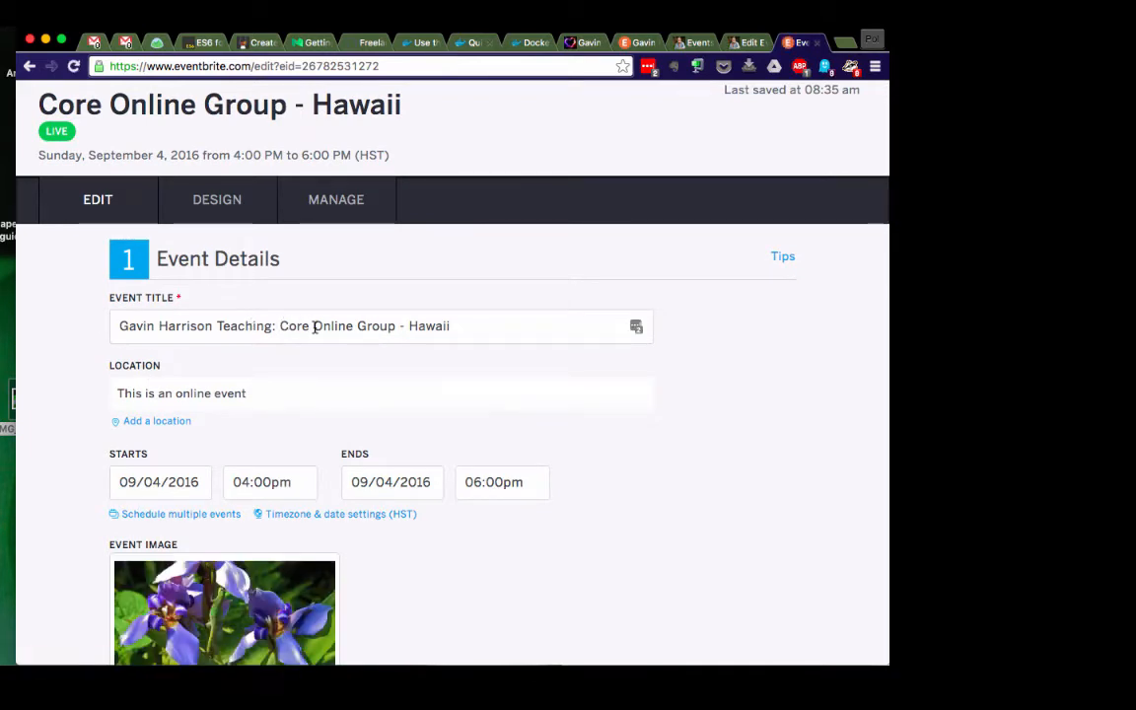
mouse_move(521, 385)
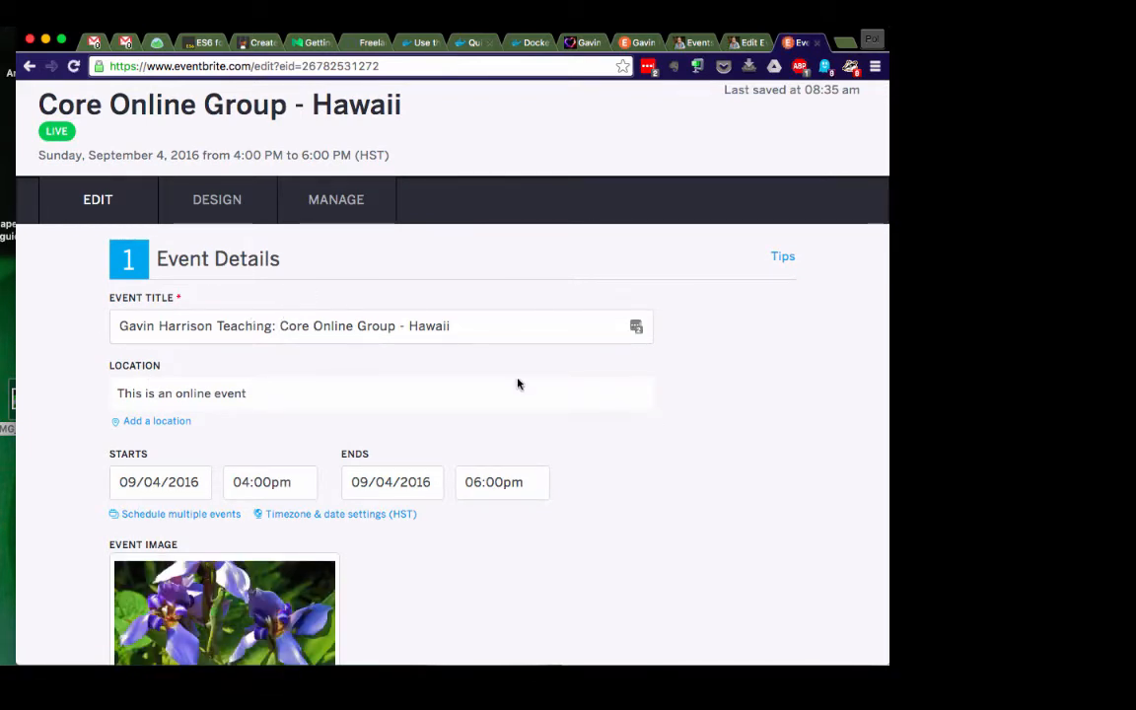
scroll("down", 3)
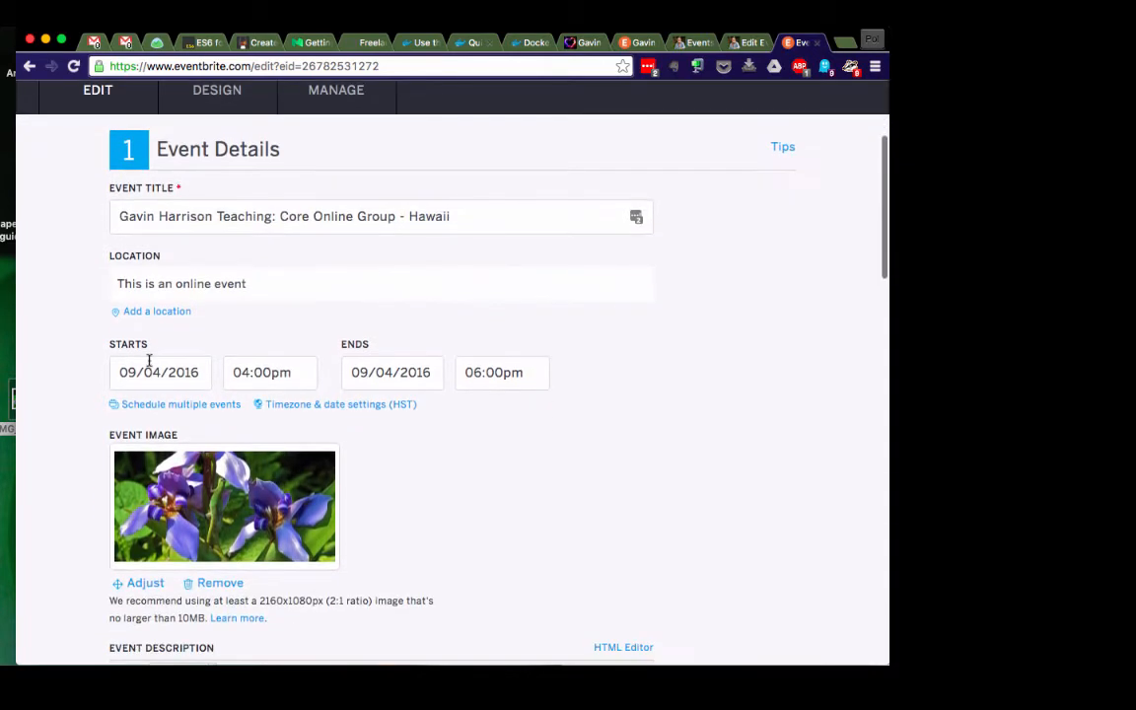
mouse_move(403, 409)
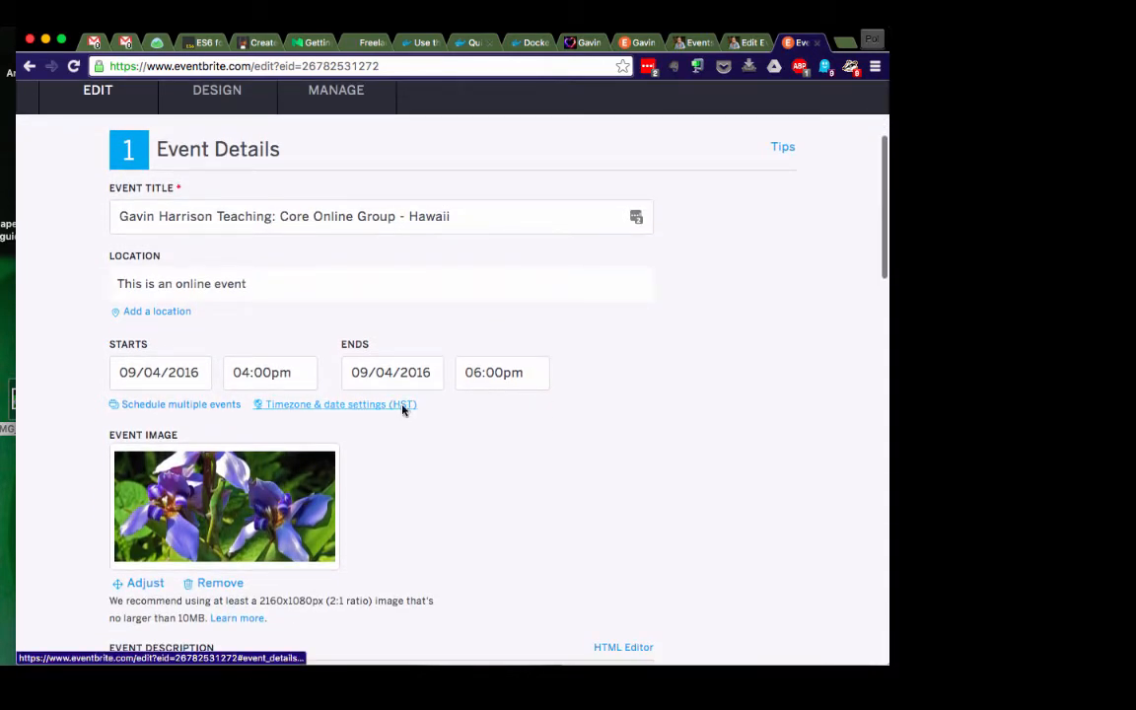
scroll("down", 3)
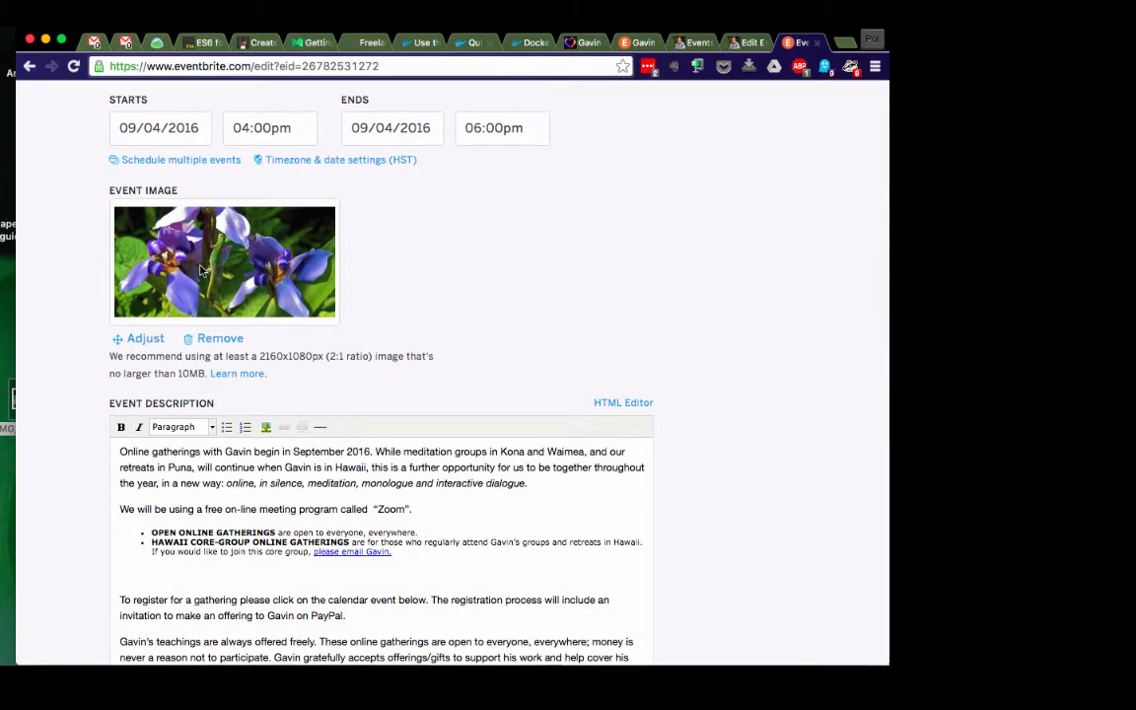
mouse_move(509, 442)
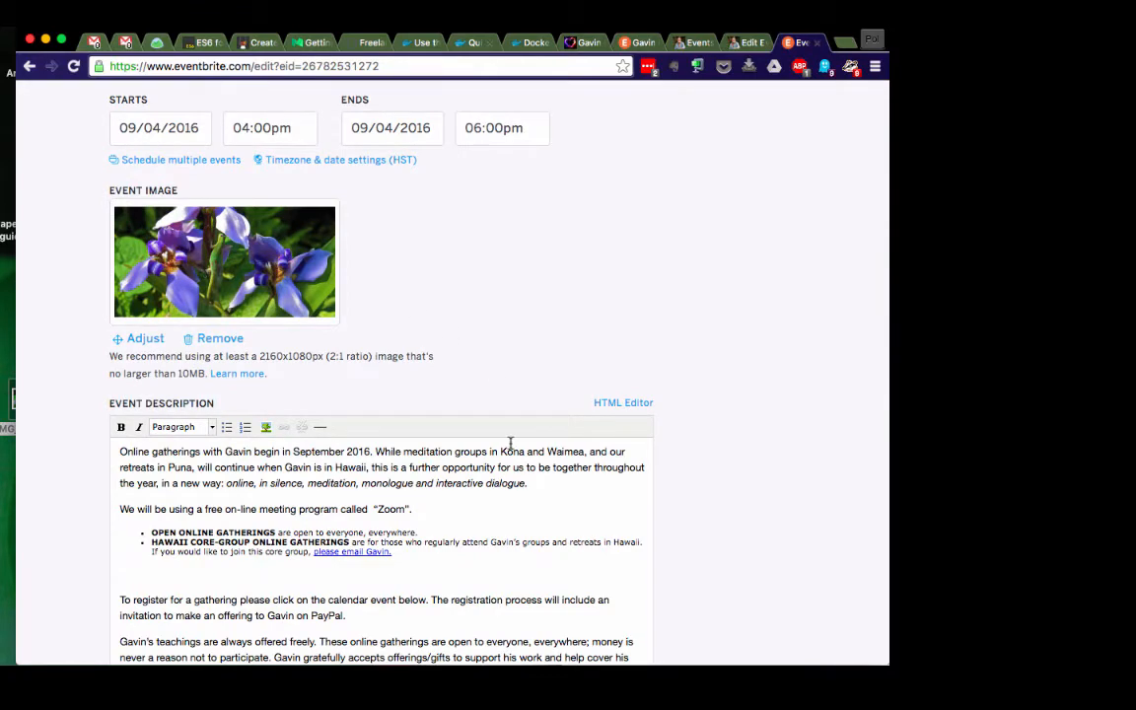
scroll("down", 3)
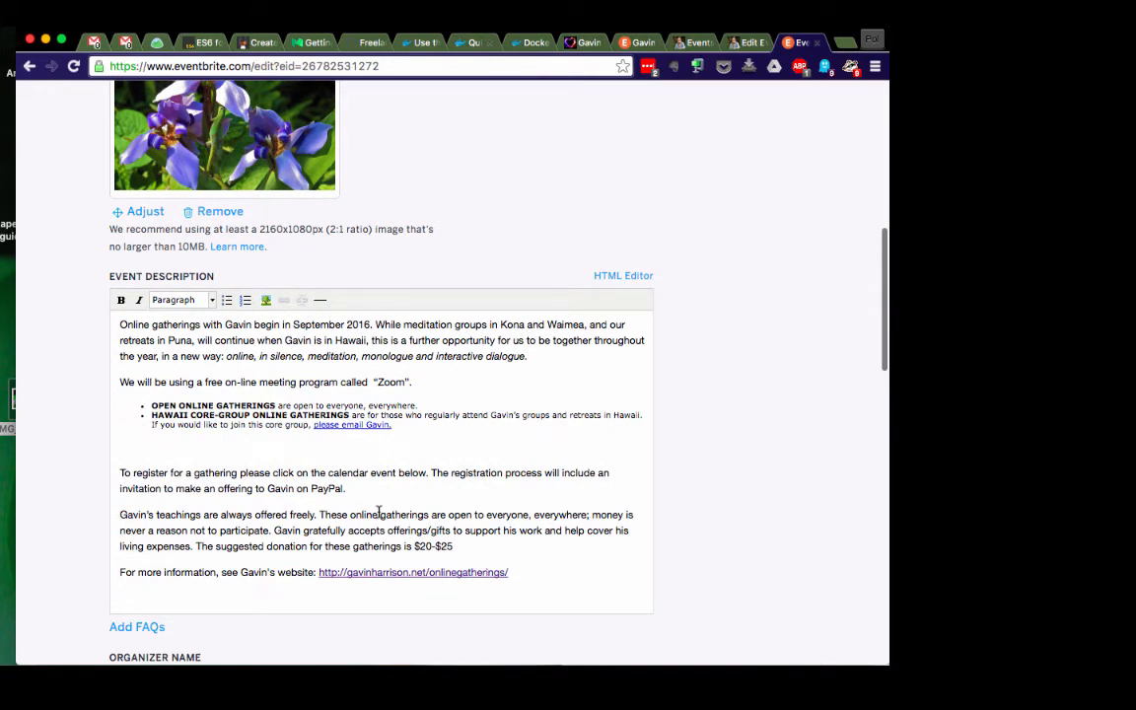
scroll("down", 3)
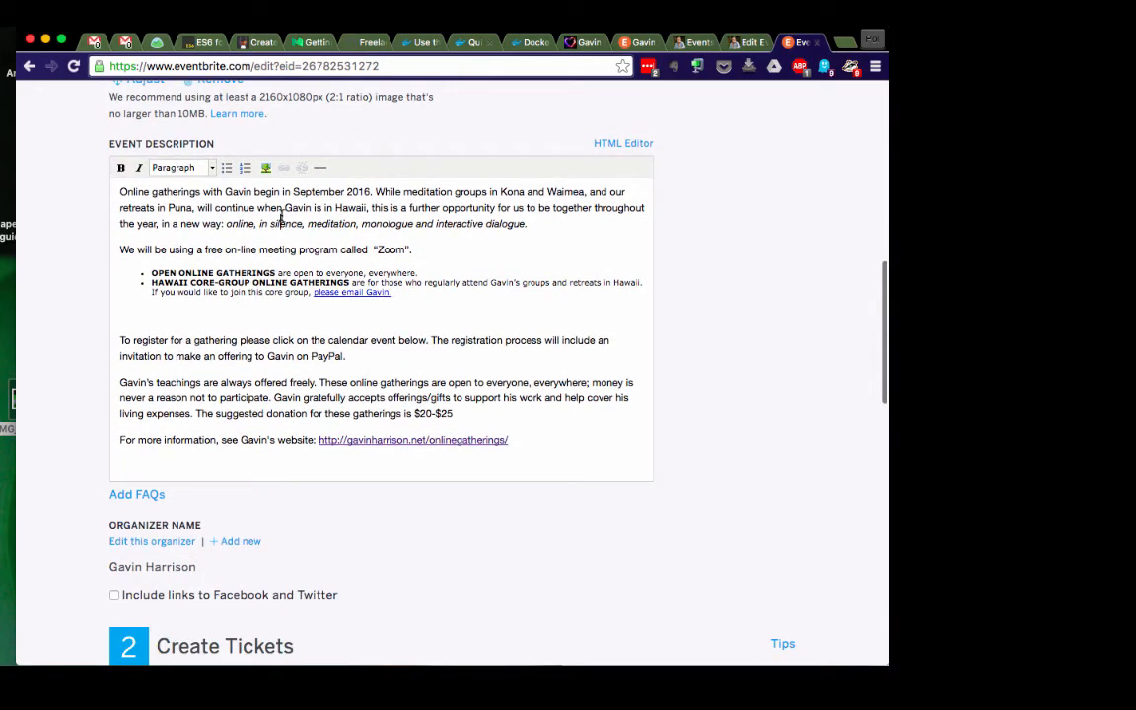
scroll("down", 3)
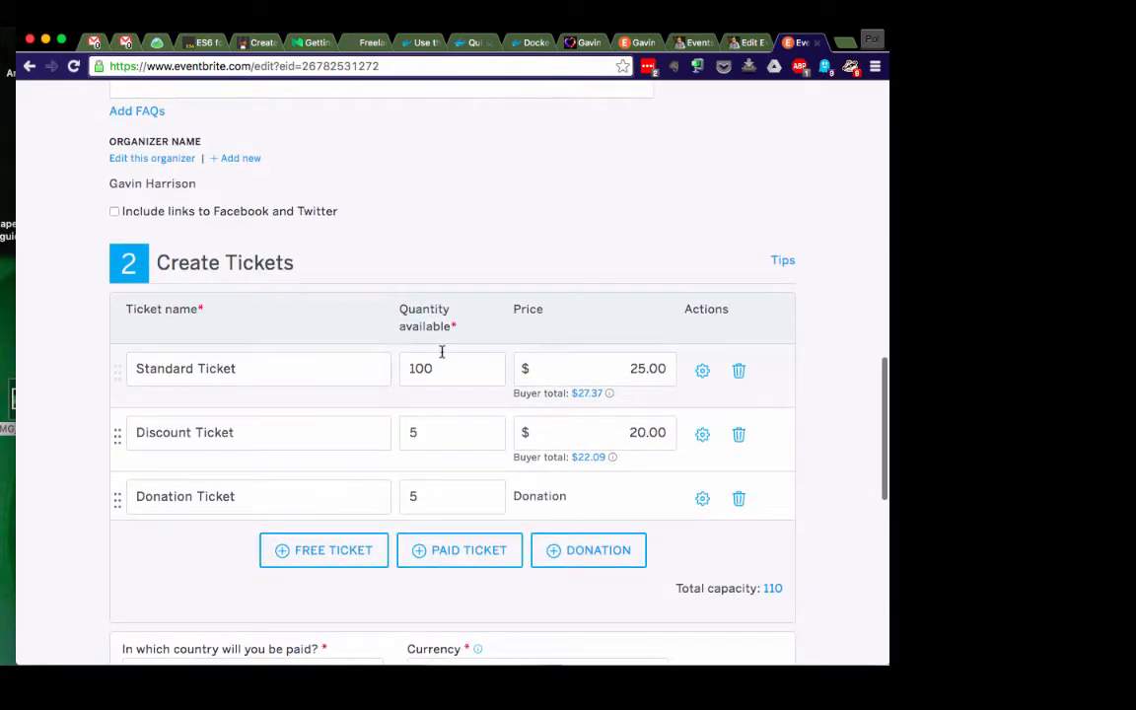
left_click(452, 432)
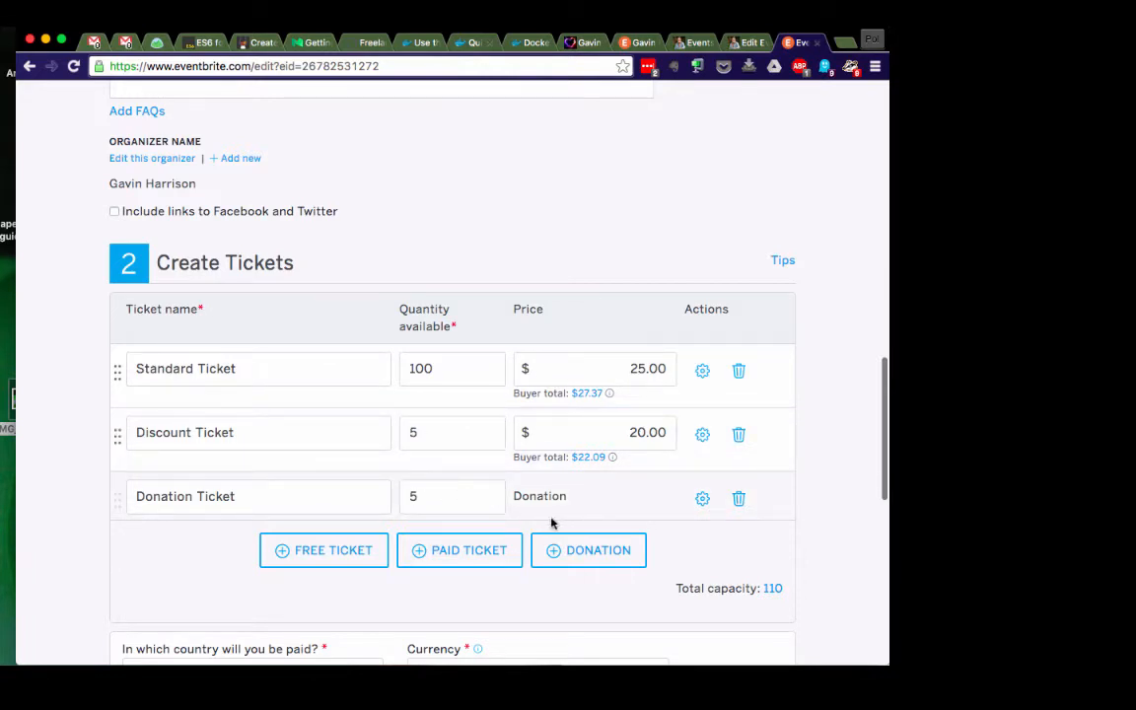
left_click(452, 432)
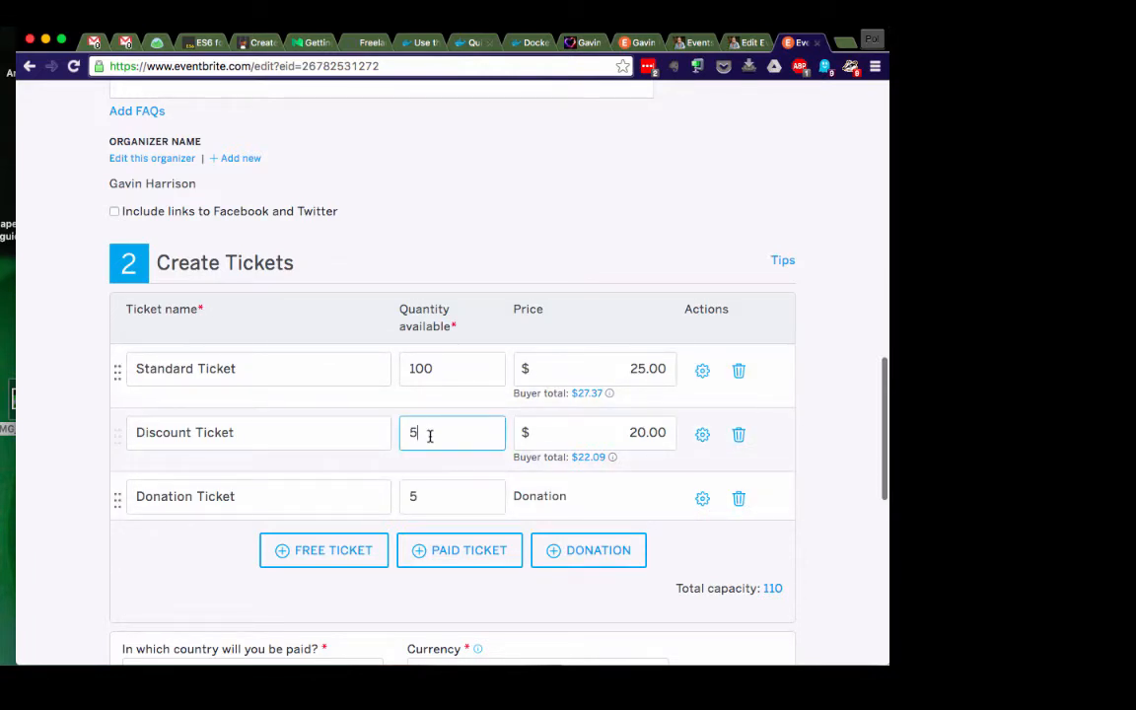
scroll("down", 3)
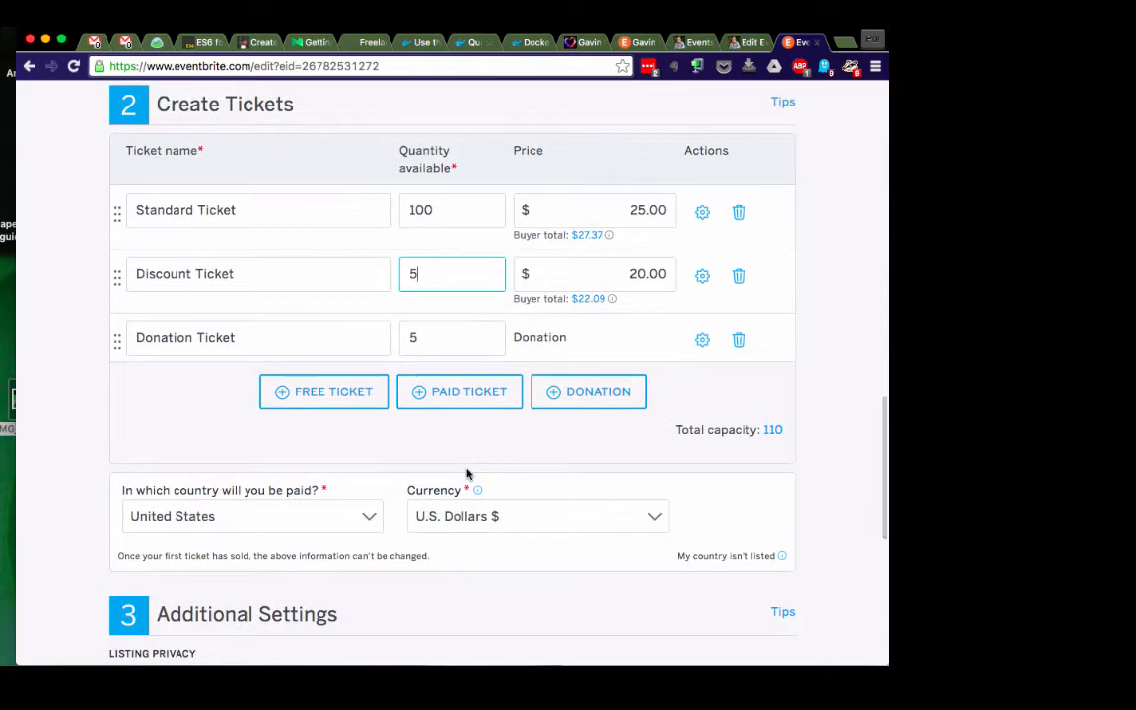
scroll("down", 3)
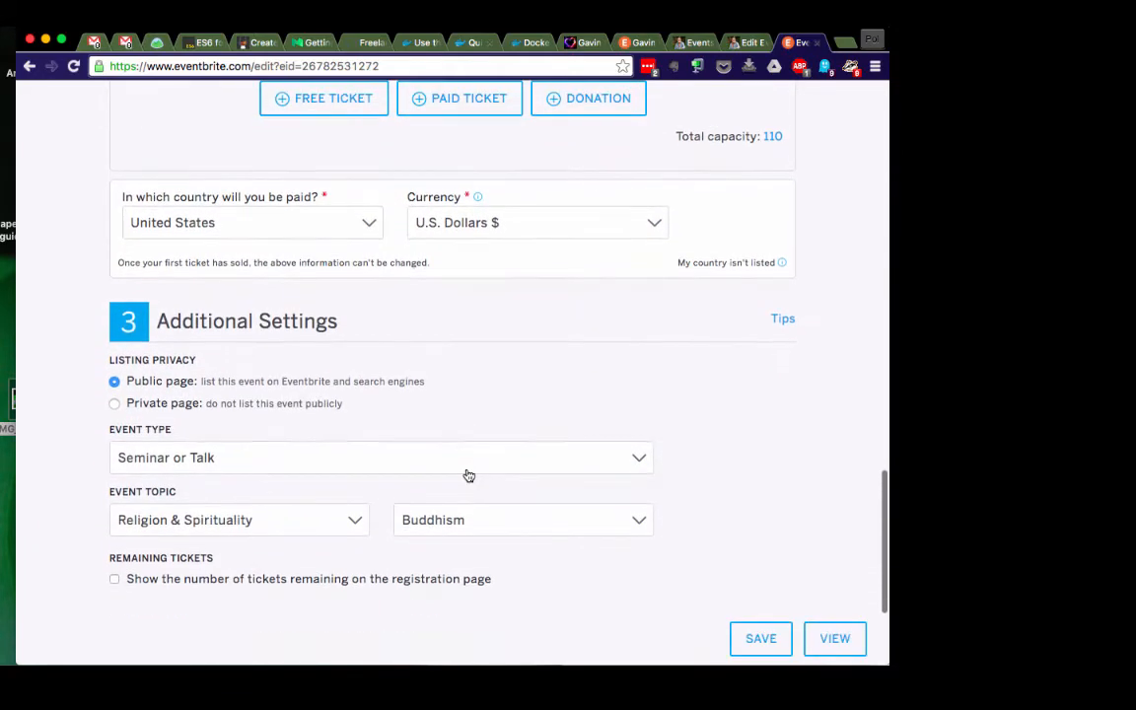
mouse_move(134, 390)
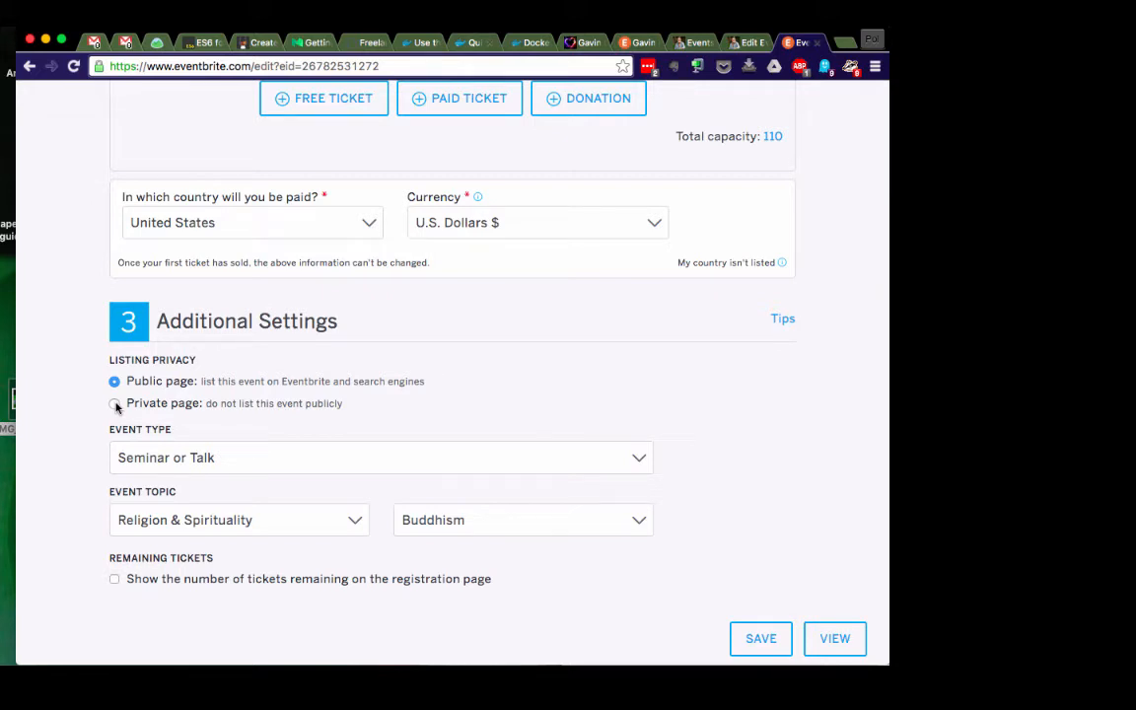
scroll("down", 3)
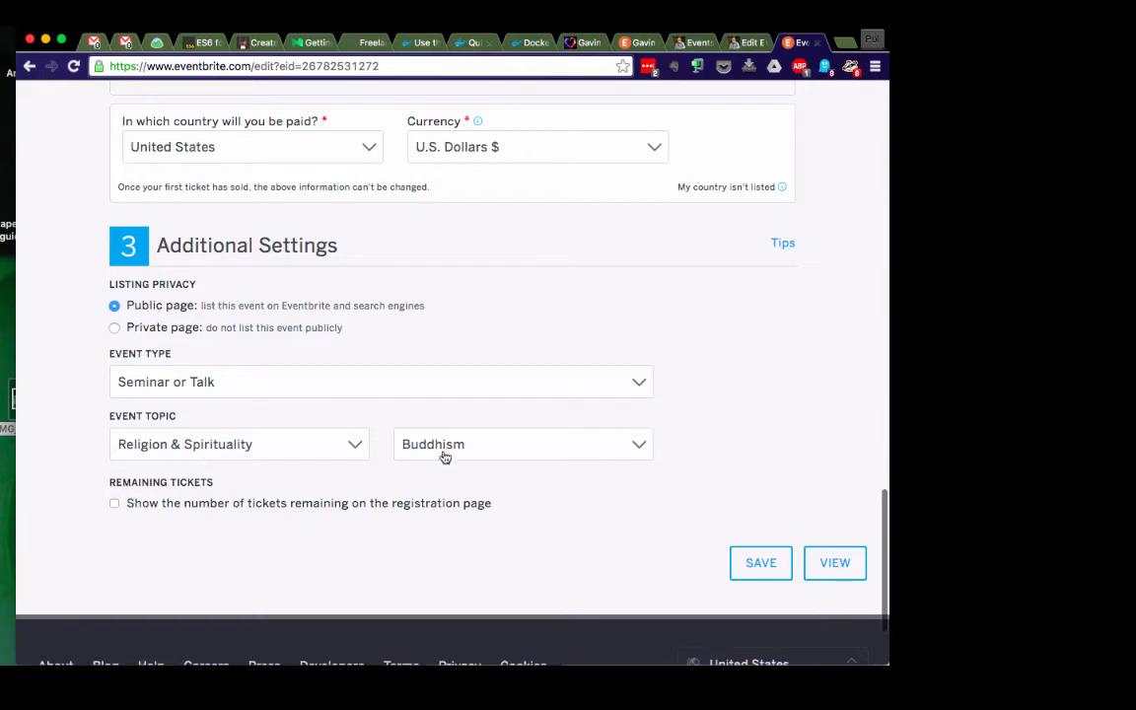
mouse_move(647, 449)
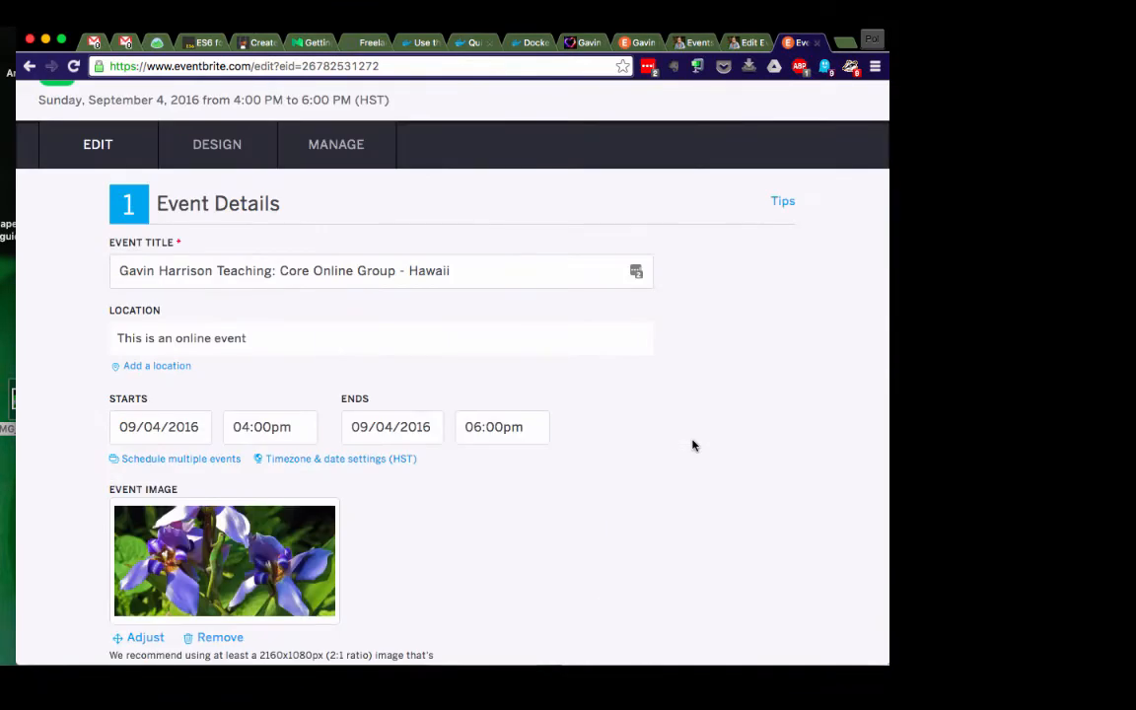
mouse_move(398, 174)
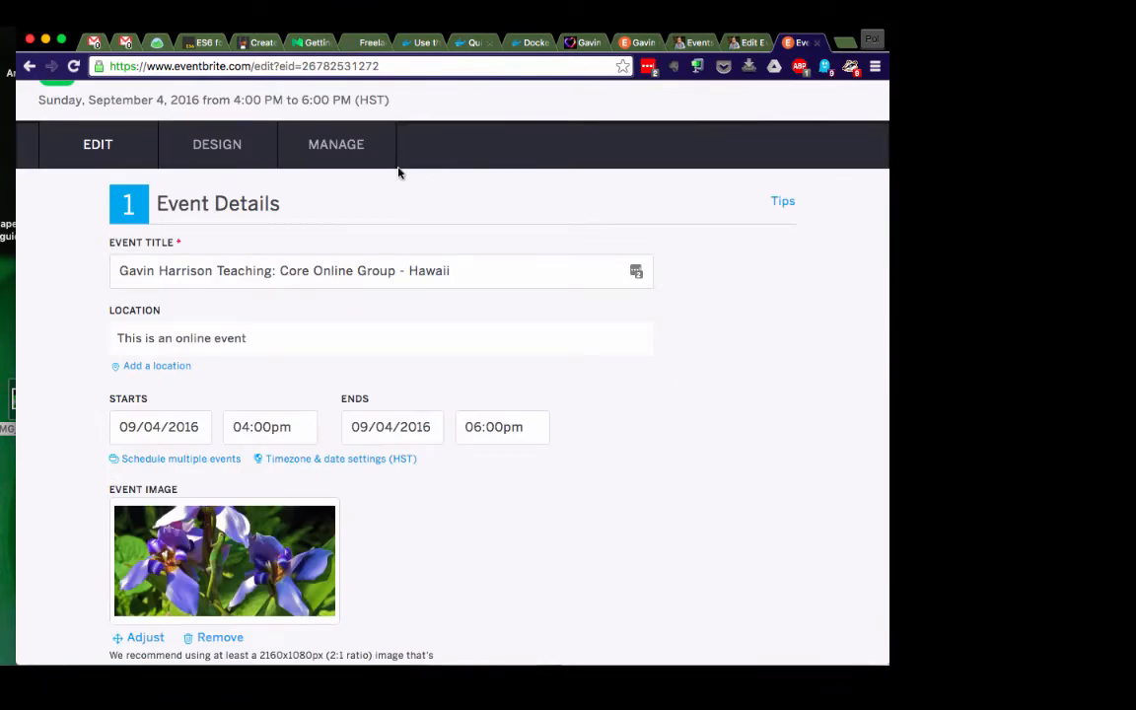
Step: Go to the Hawaii event's Manage area and show its Order Confirmation page with the Zoom-link message
left_click(335, 144)
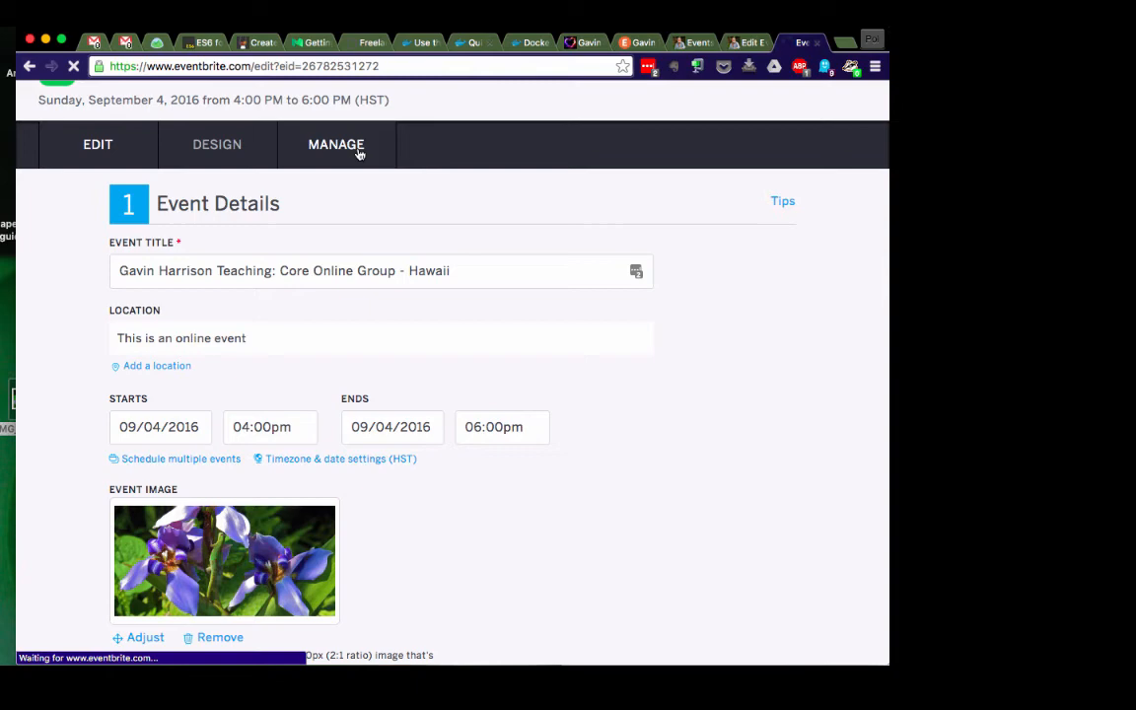
left_click(335, 145)
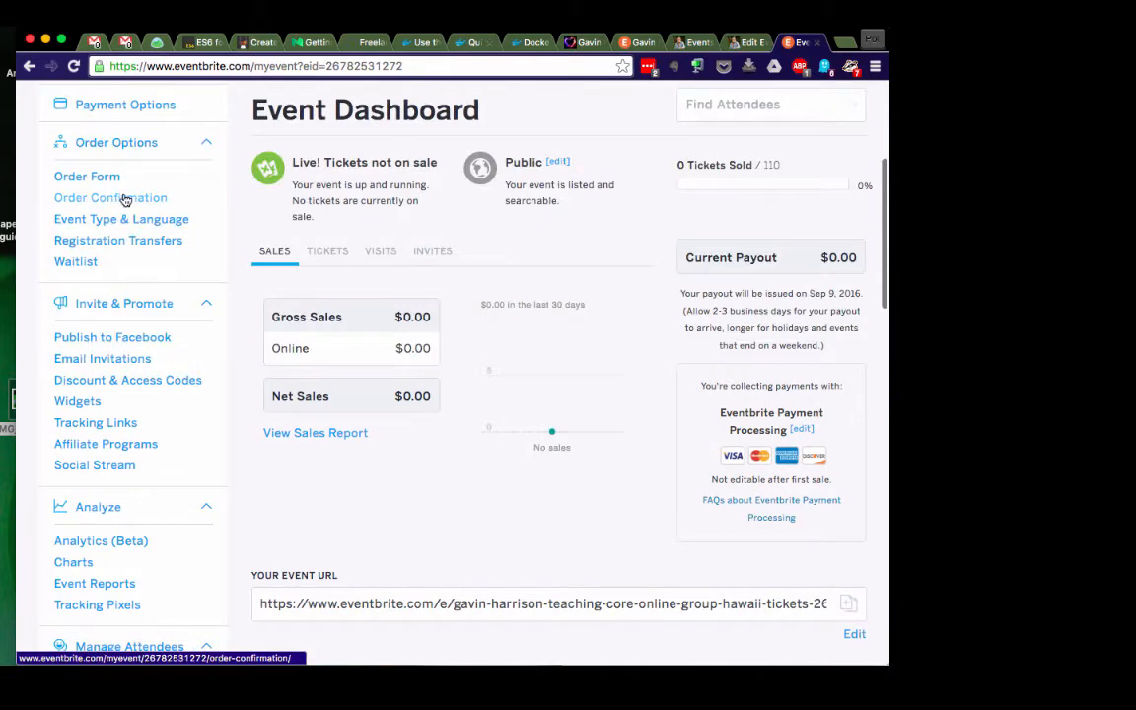
left_click(111, 197)
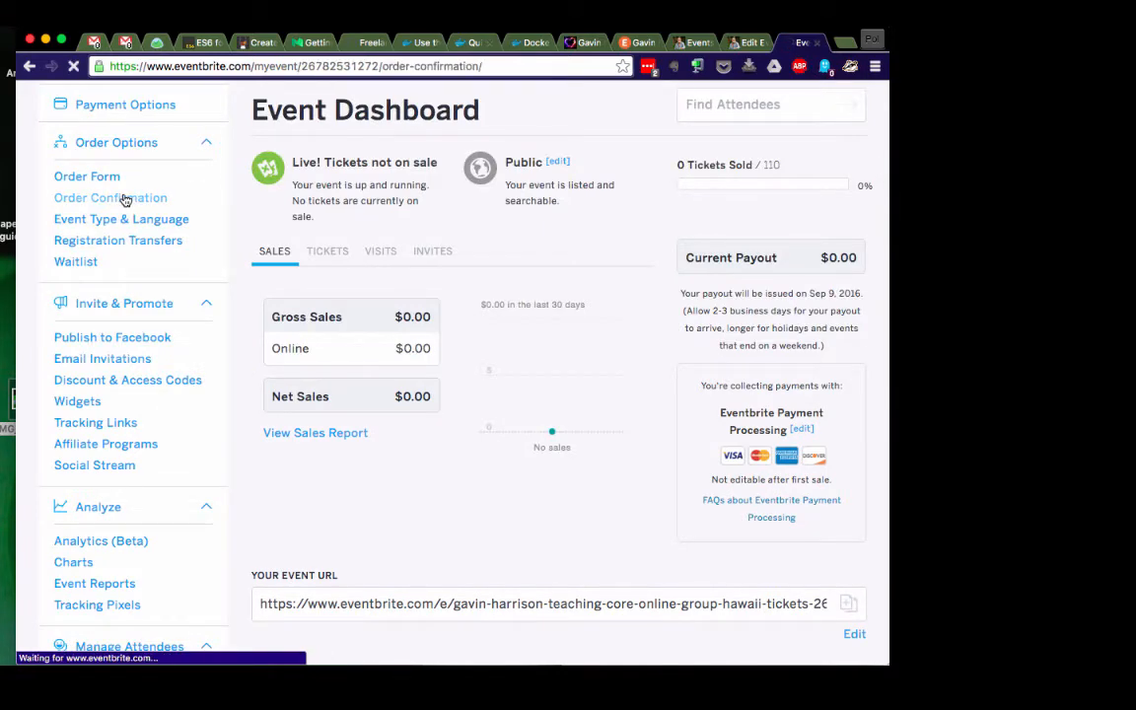
left_click(111, 197)
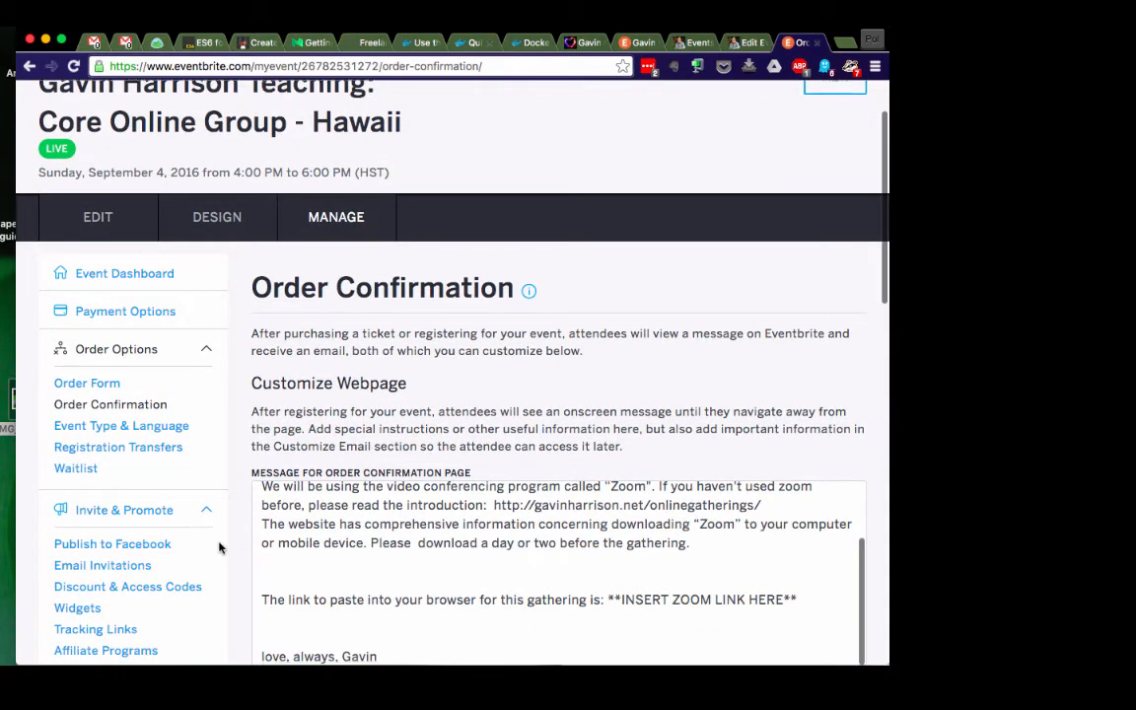
scroll("down", 3)
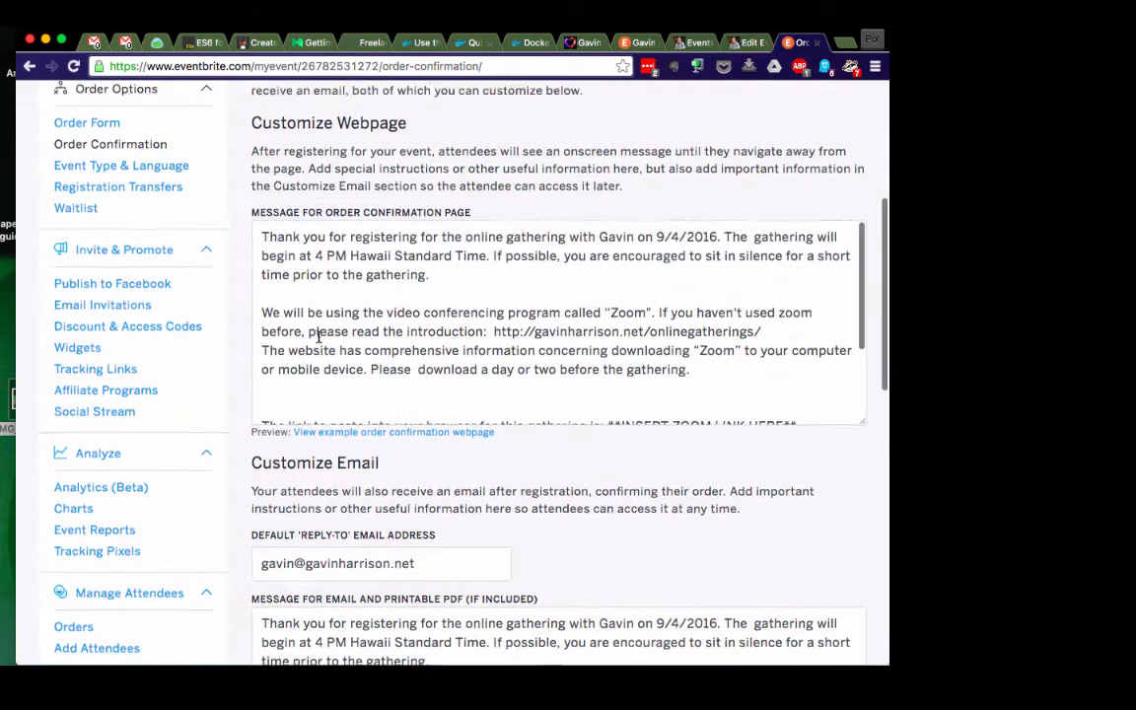
scroll("up", 3)
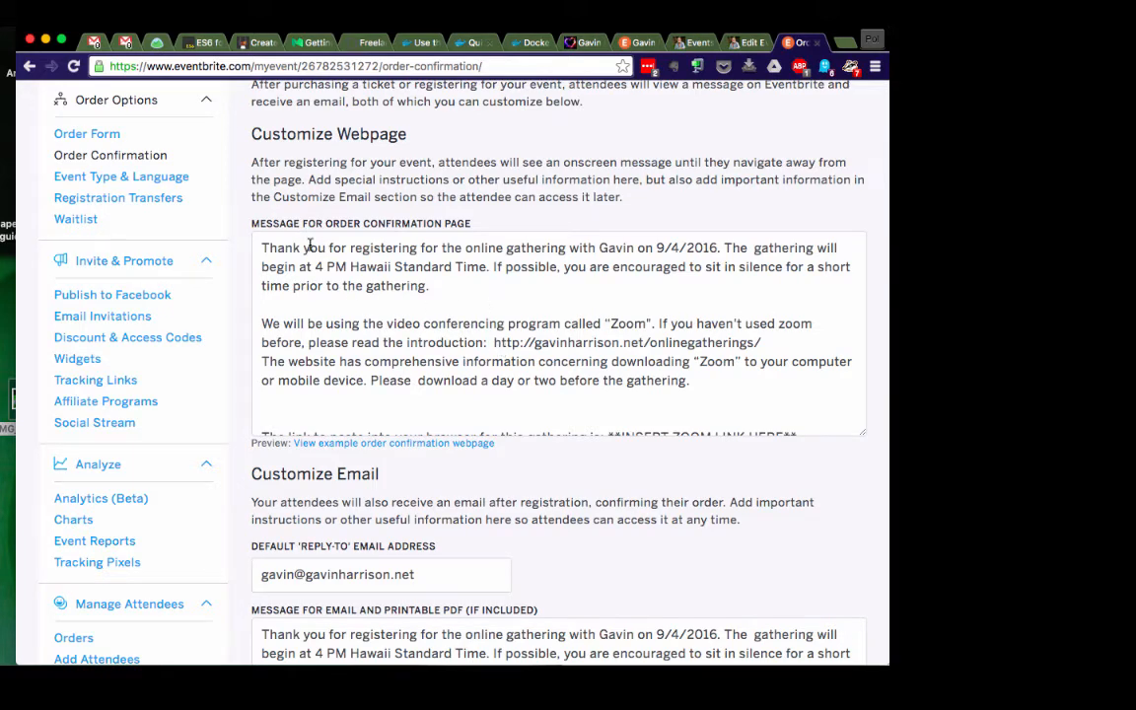
scroll("down", 3)
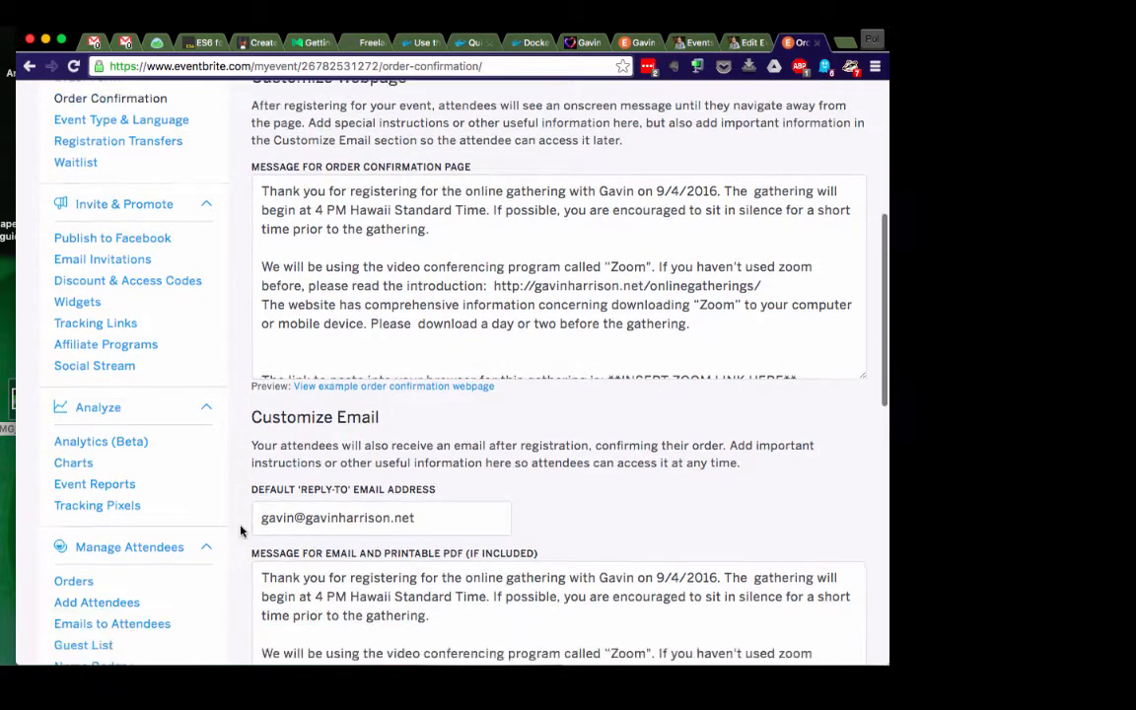
scroll("down", 3)
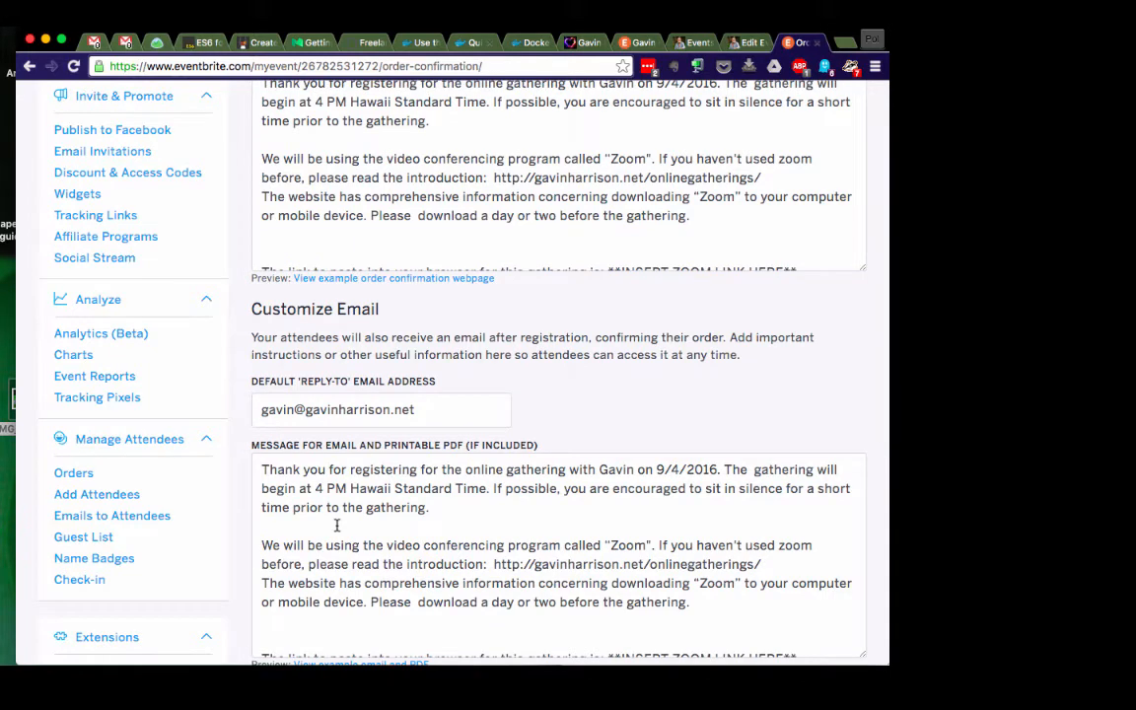
scroll("down", 3)
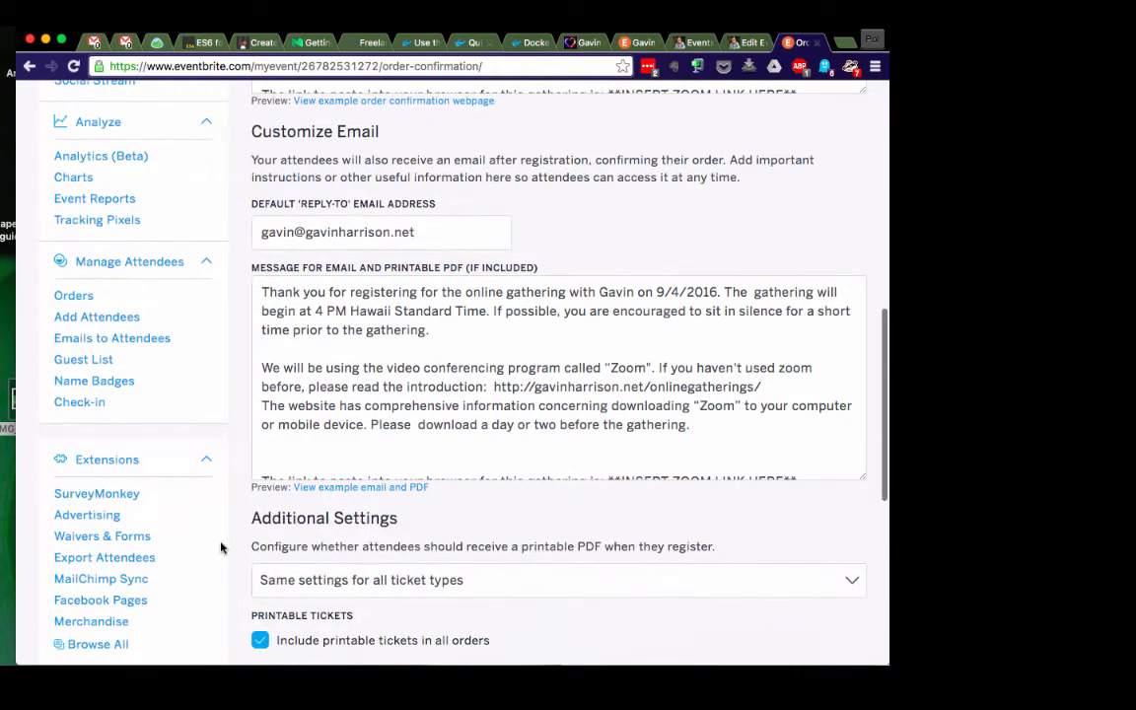
scroll("down", 3)
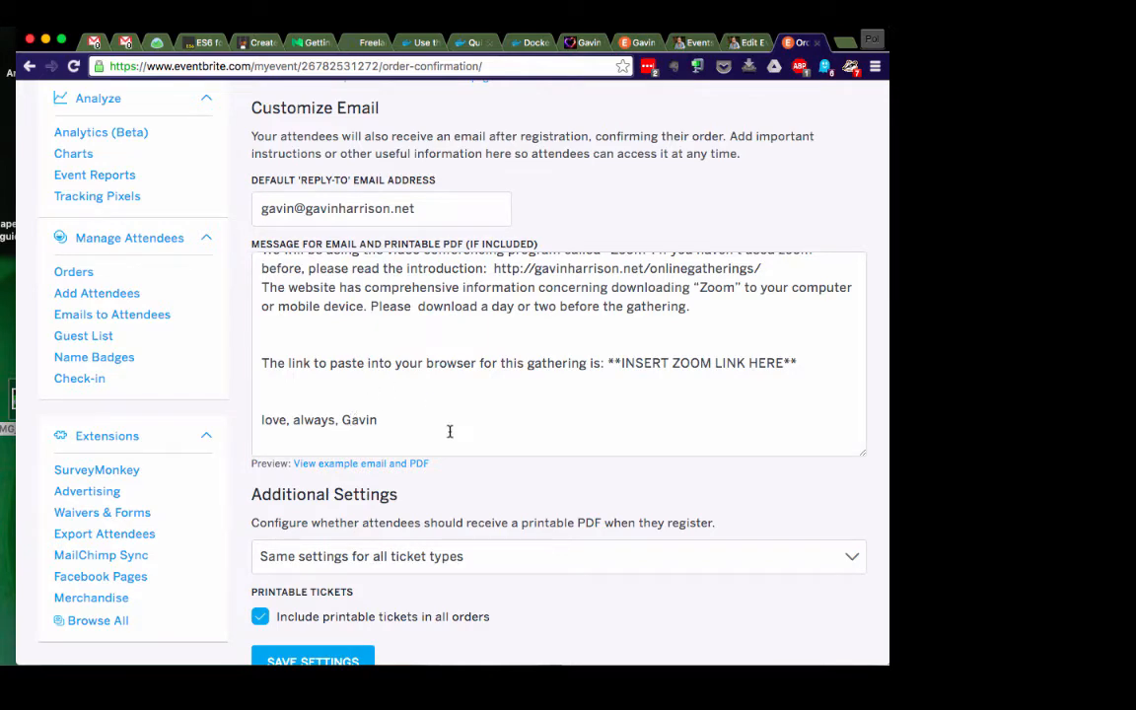
scroll("down", 3)
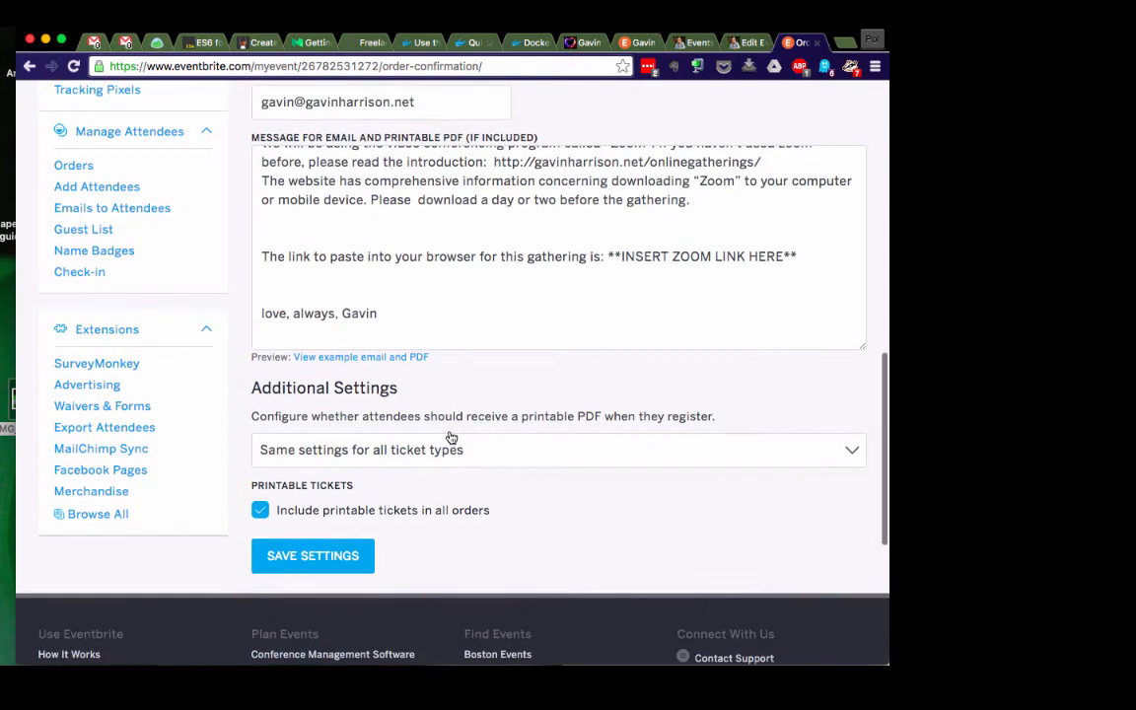
scroll("up", 3)
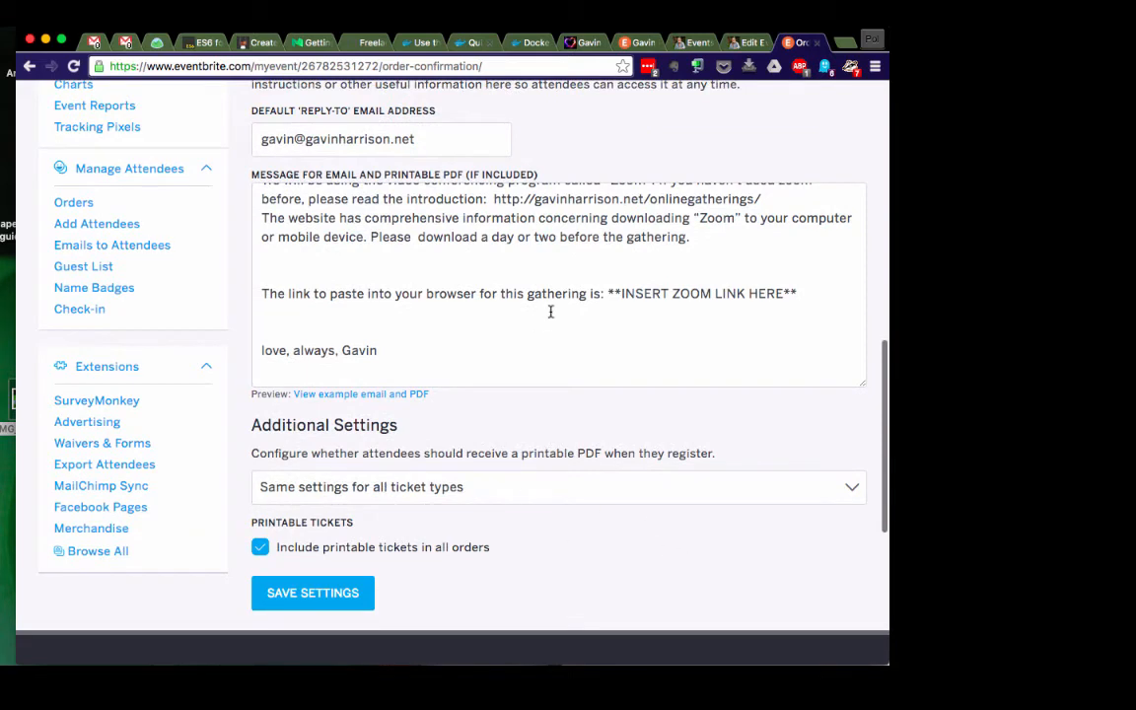
double_click(703, 292)
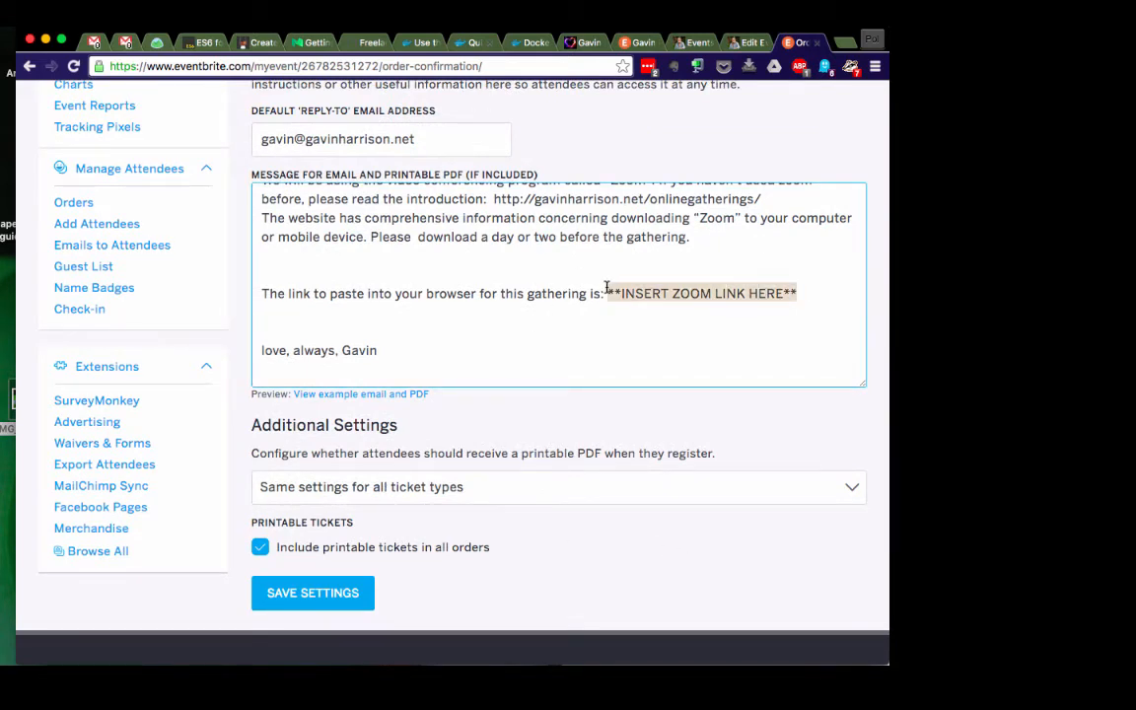
left_click(604, 303)
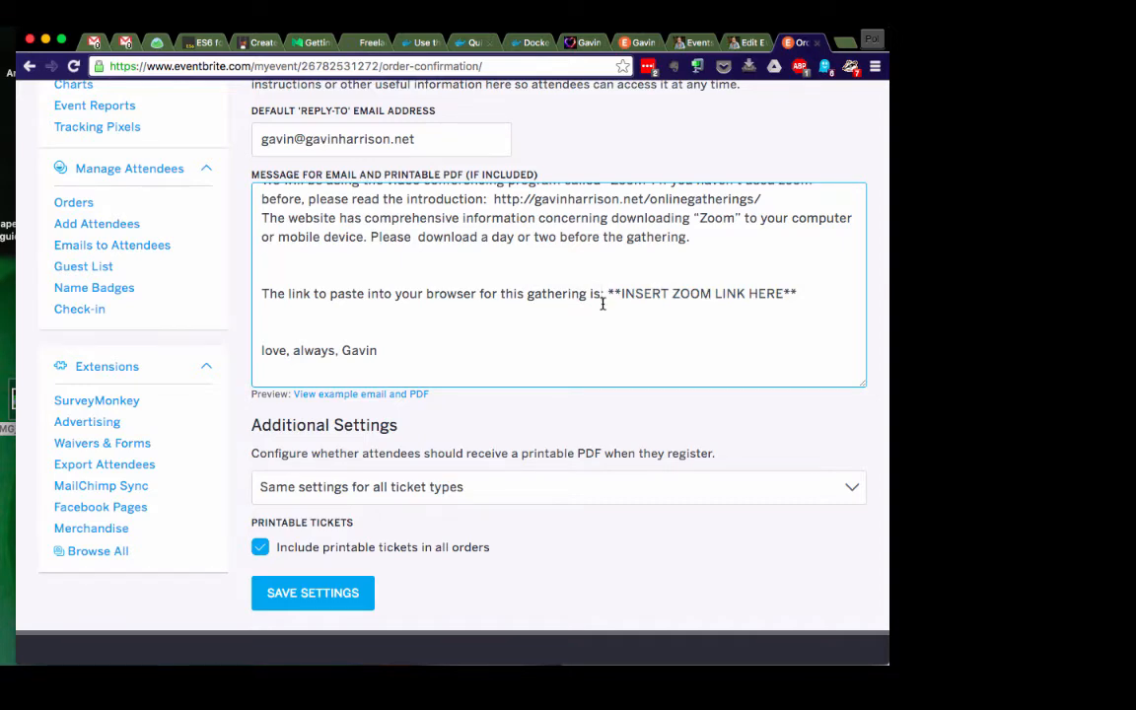
scroll("up", 3)
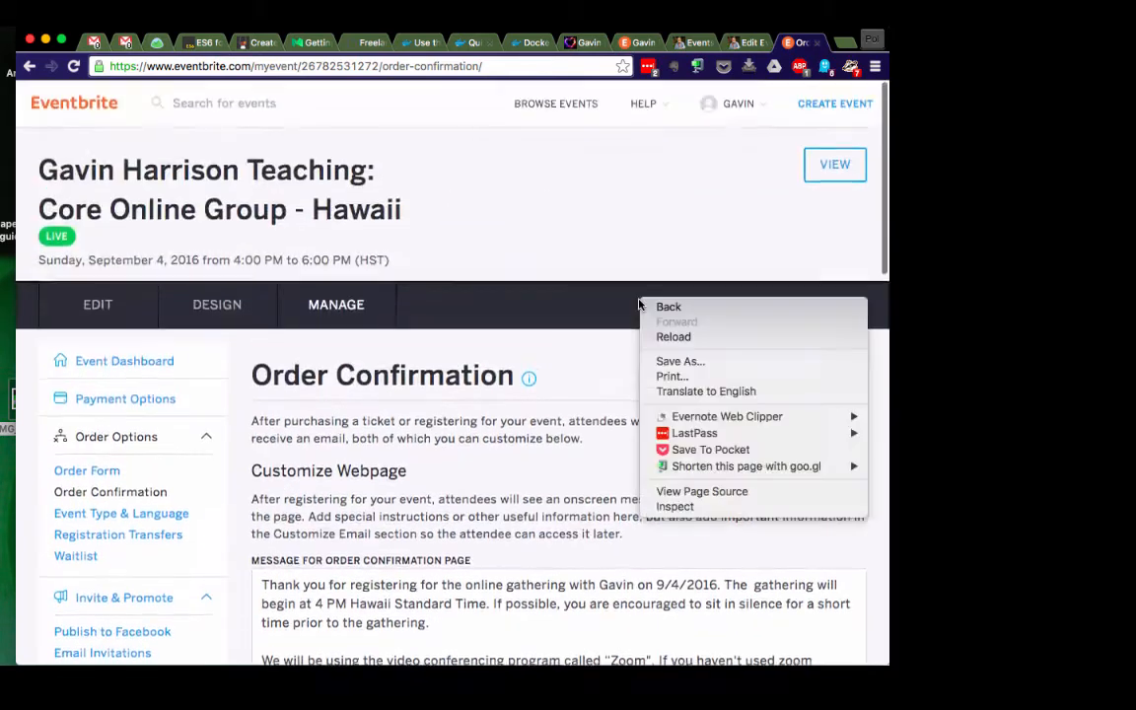
Step: Return to Manage Events and open the Hawaii event dashboard showing sales, promo traffic and share links
left_click(669, 306)
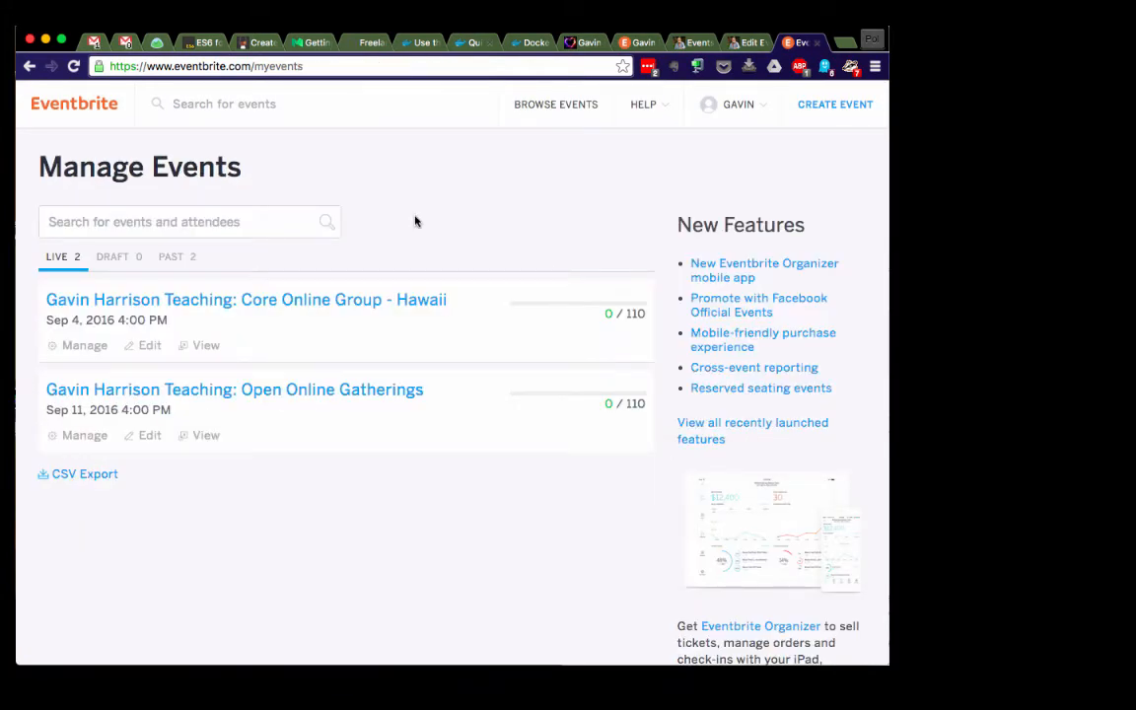
mouse_move(348, 309)
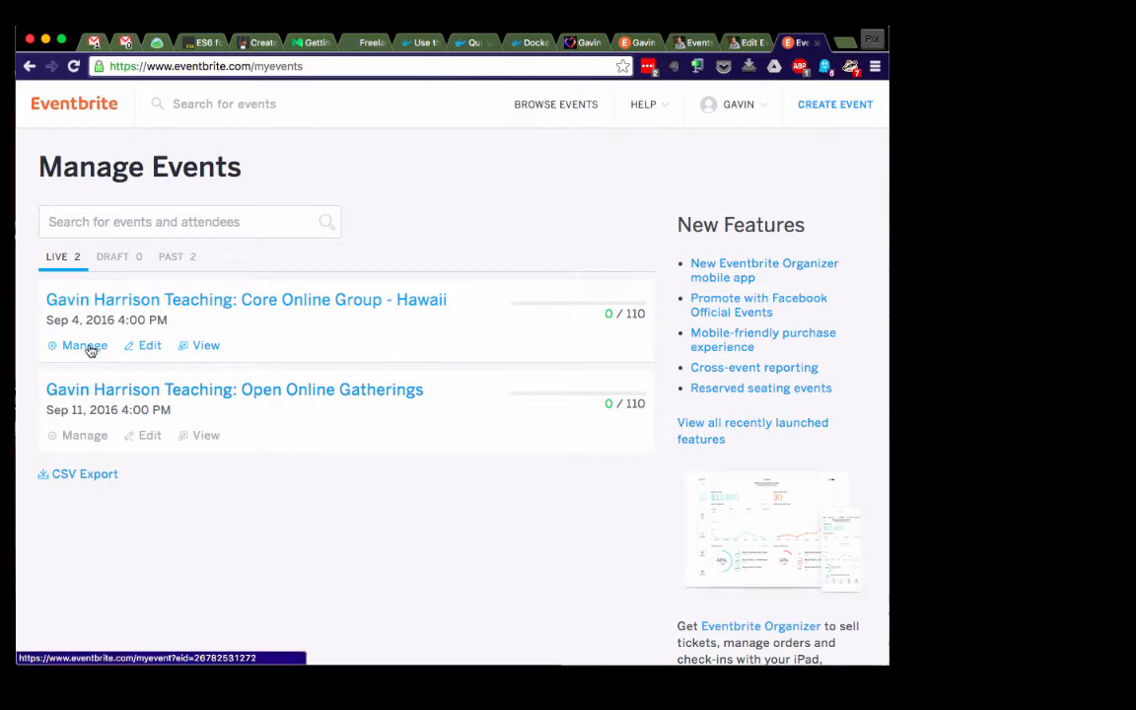
left_click(83, 345)
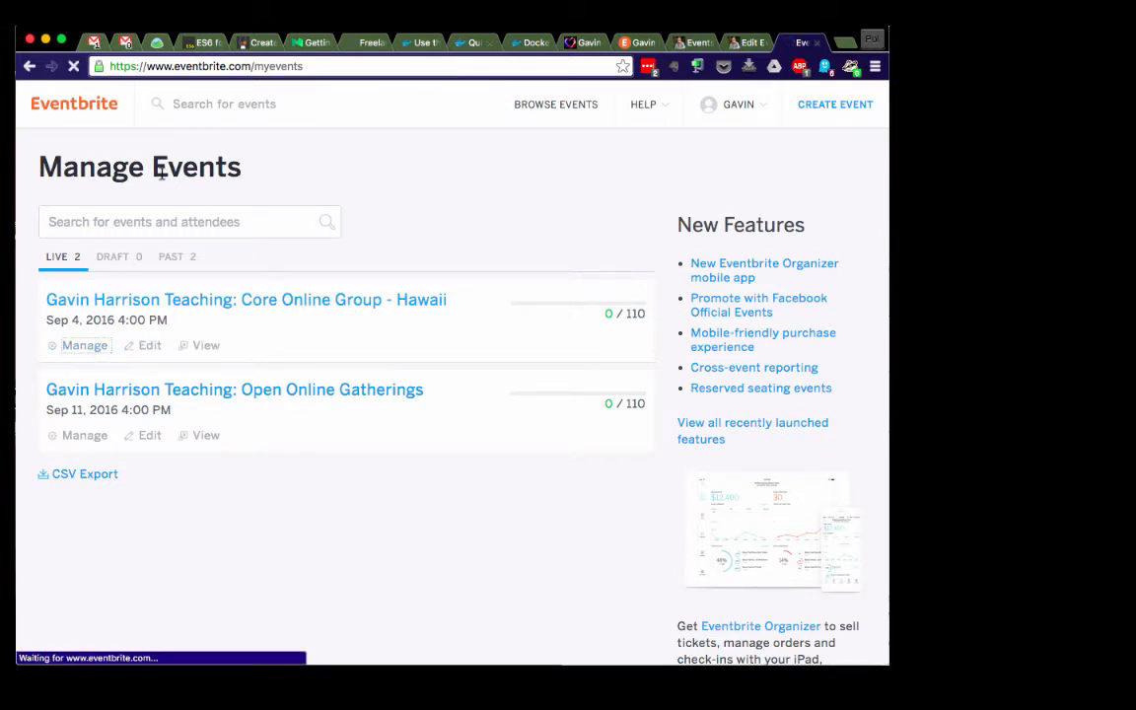
left_click(83, 345)
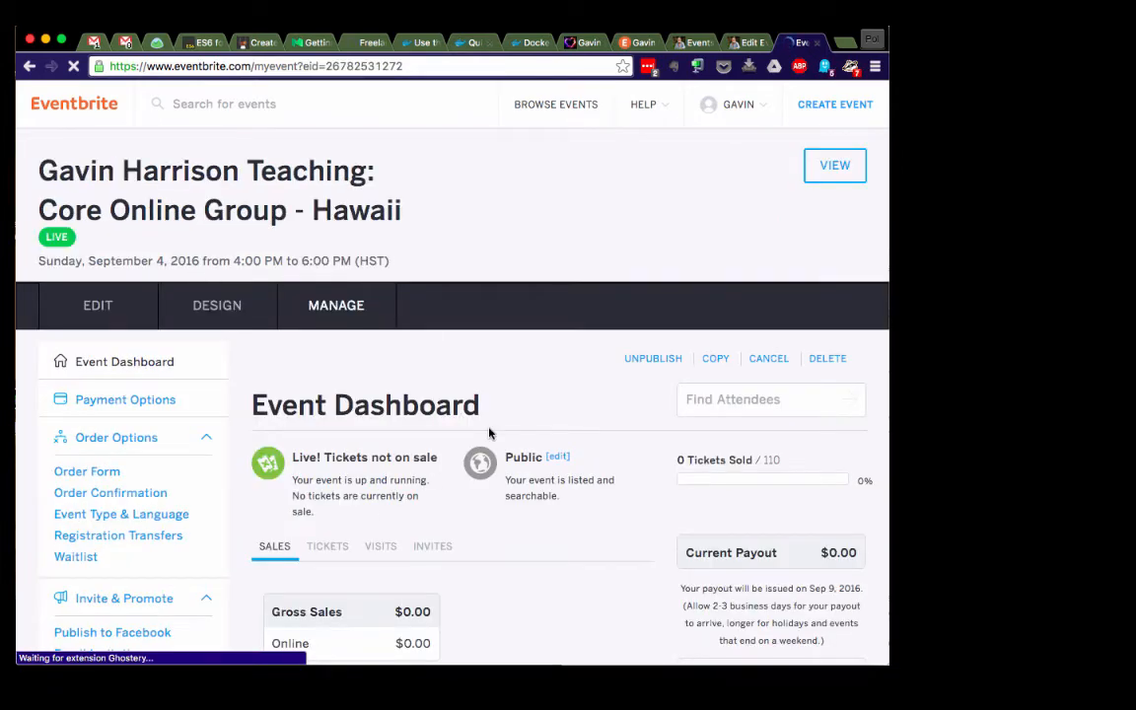
scroll("down", 3)
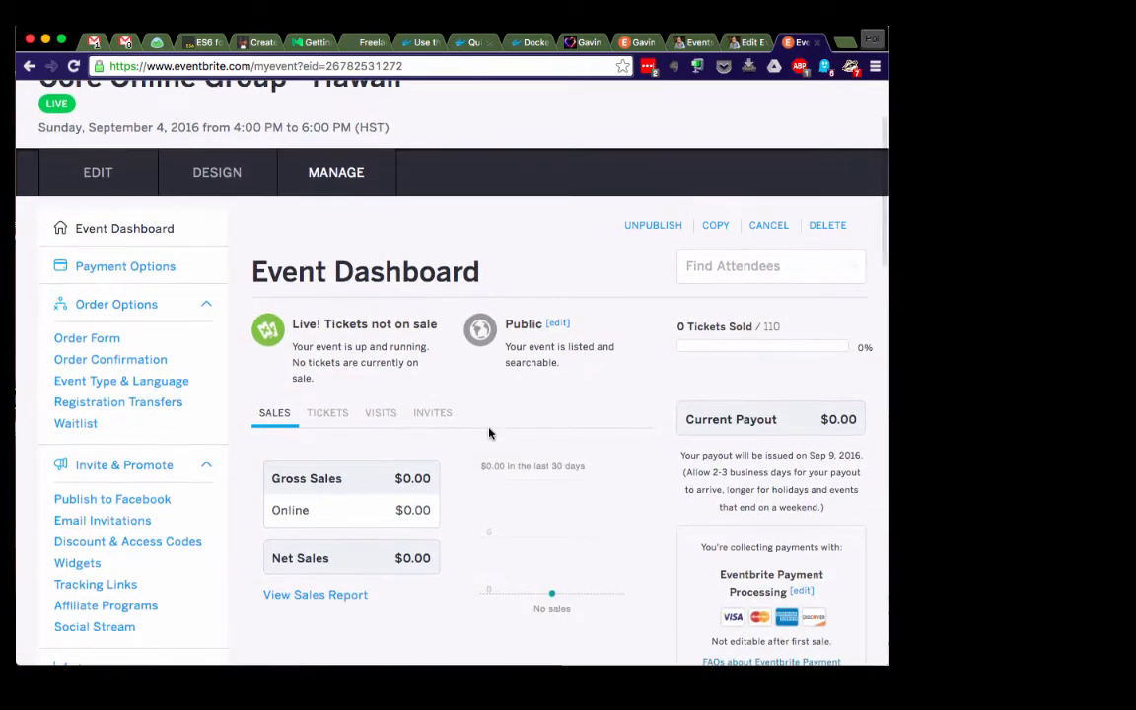
scroll("down", 3)
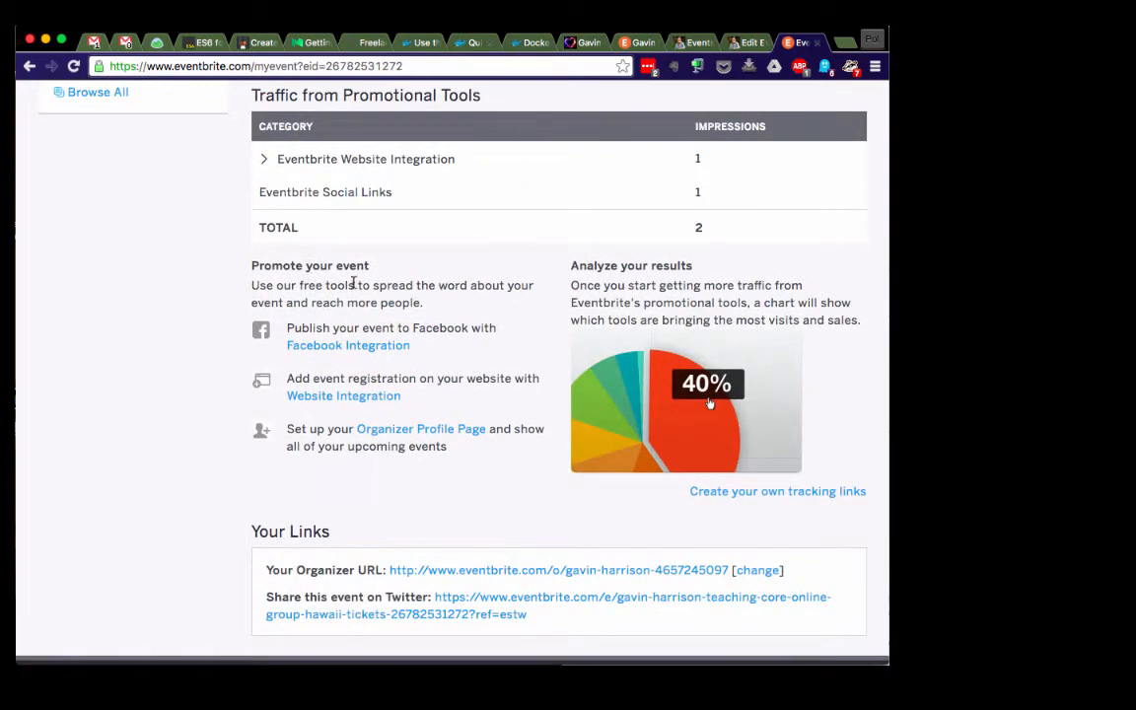
mouse_move(373, 351)
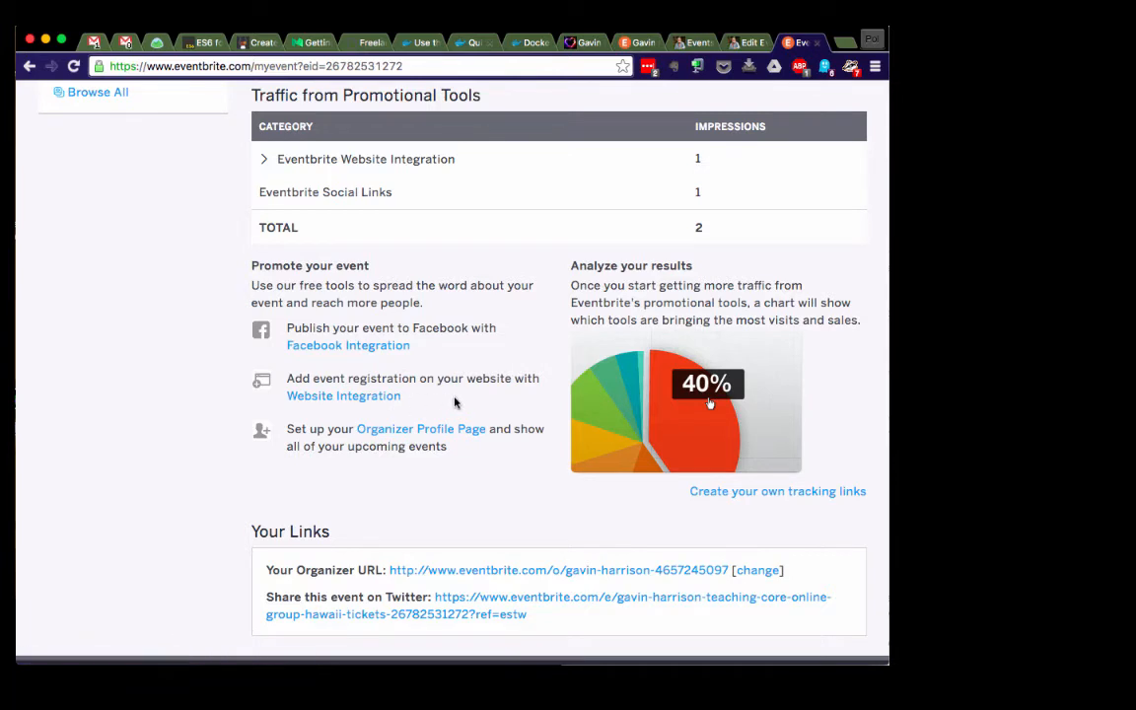
mouse_move(343, 394)
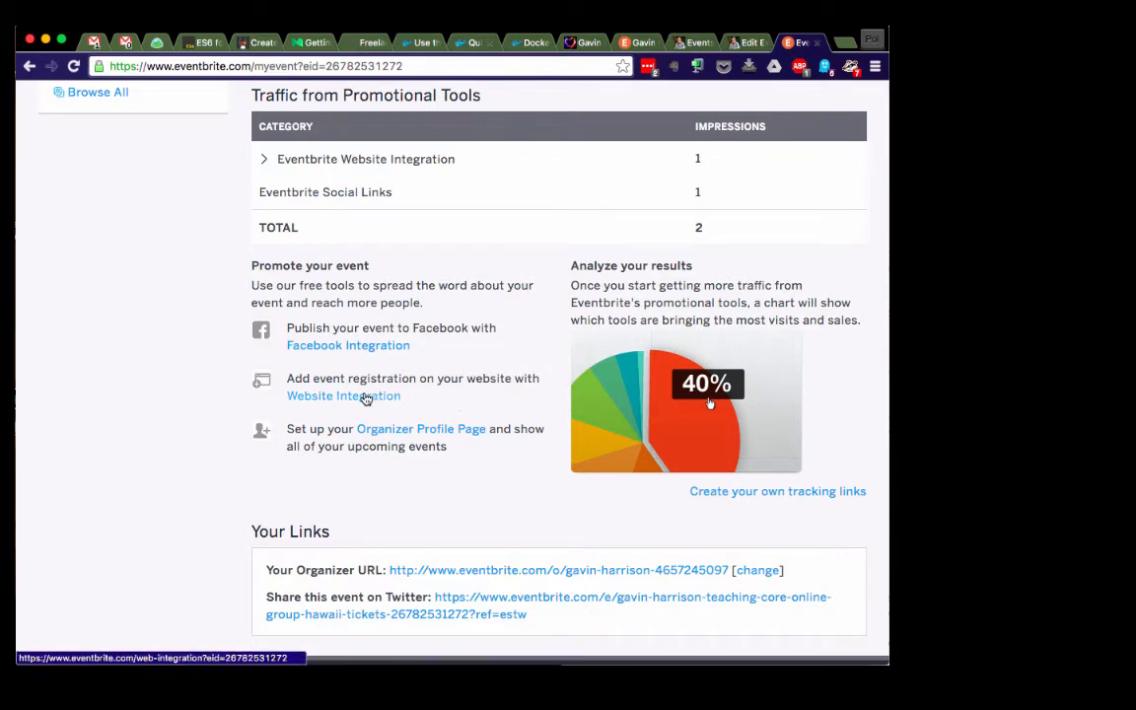
scroll("down", 3)
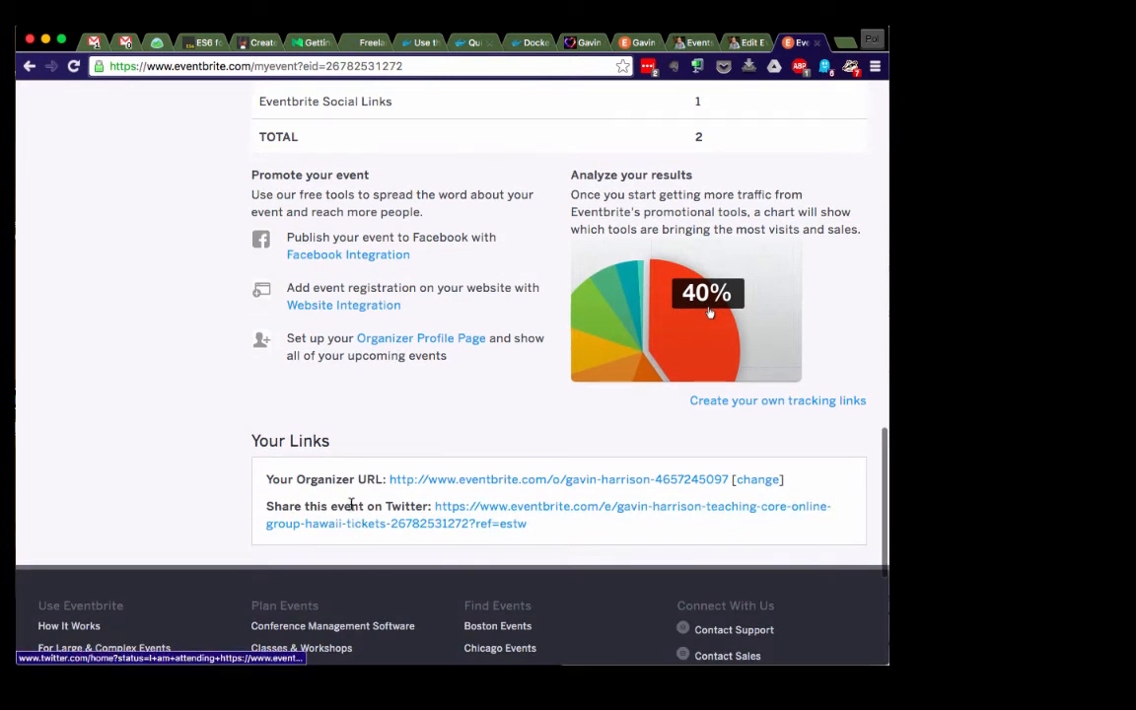
mouse_move(549, 525)
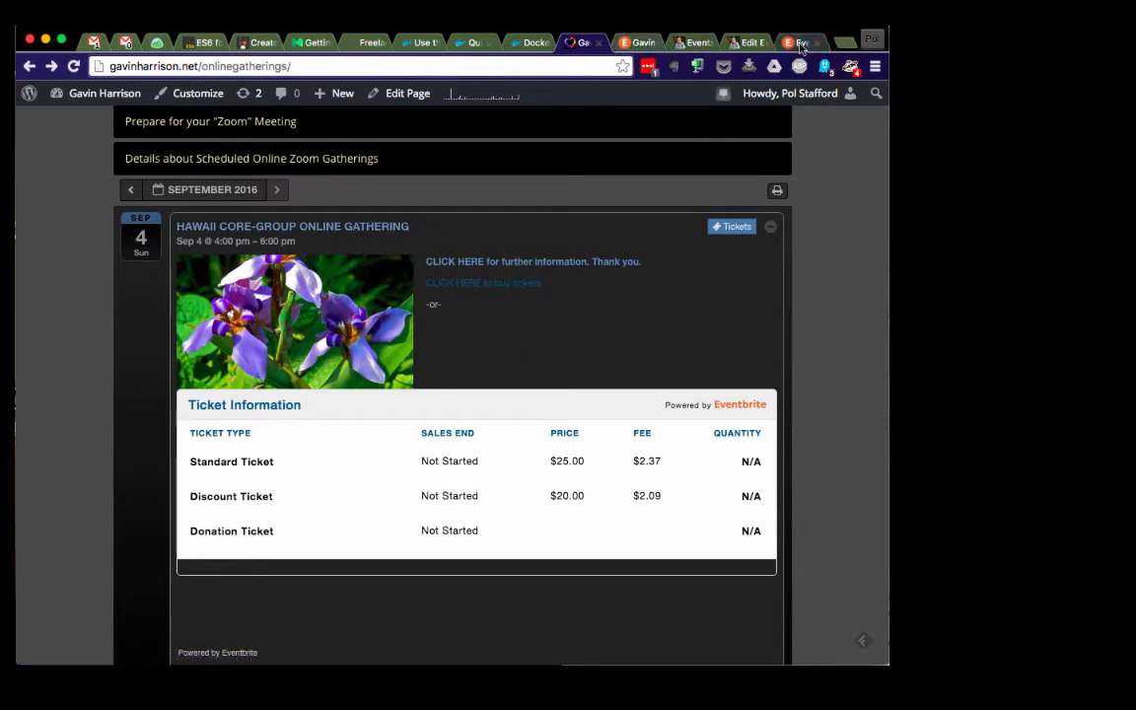
left_click(801, 41)
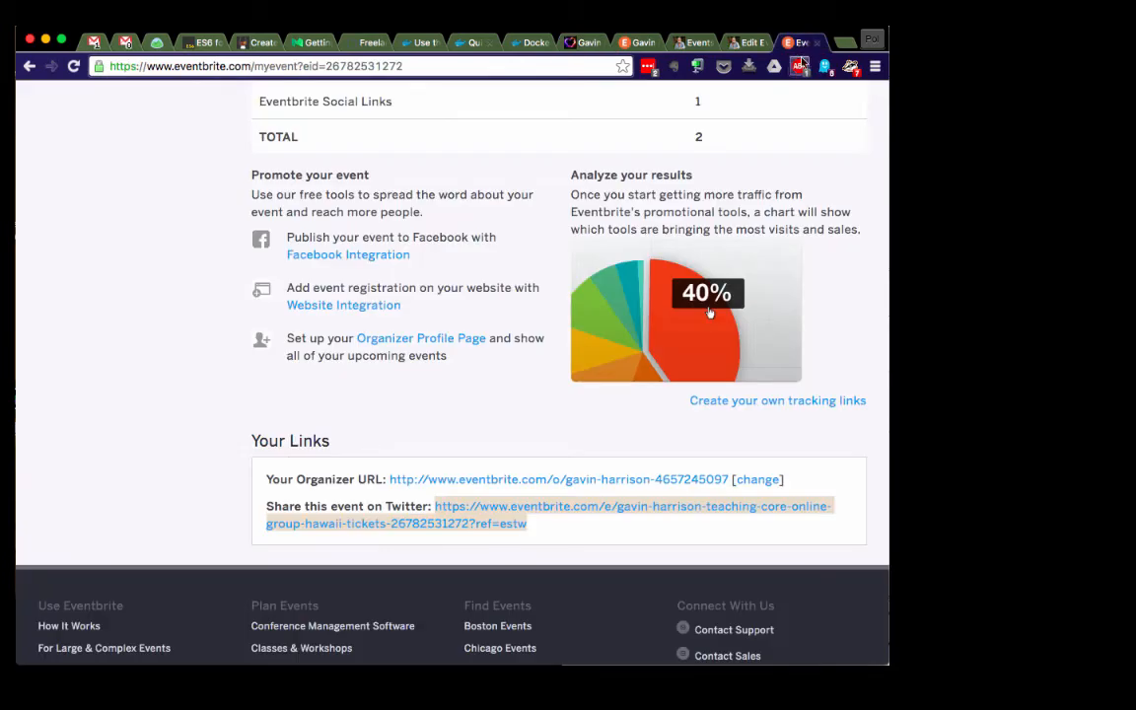
scroll("up", 3)
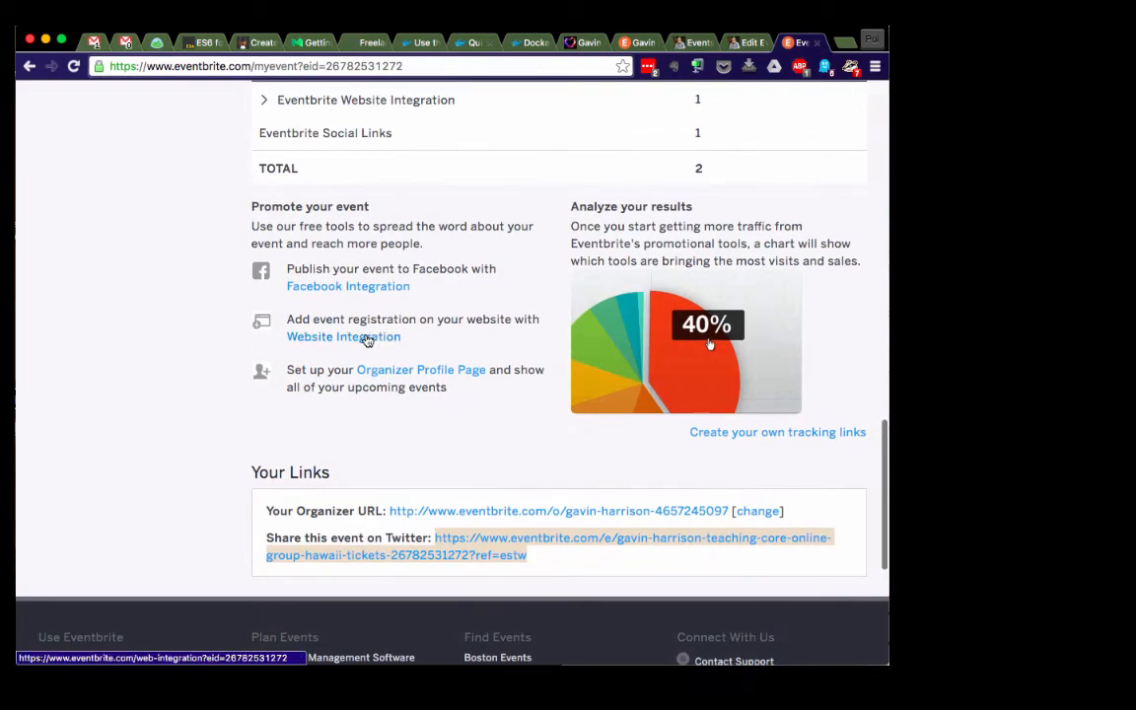
Step: Under Website Integration choose Ticket Form and bring its copy-and-paste embed code into view
left_click(344, 335)
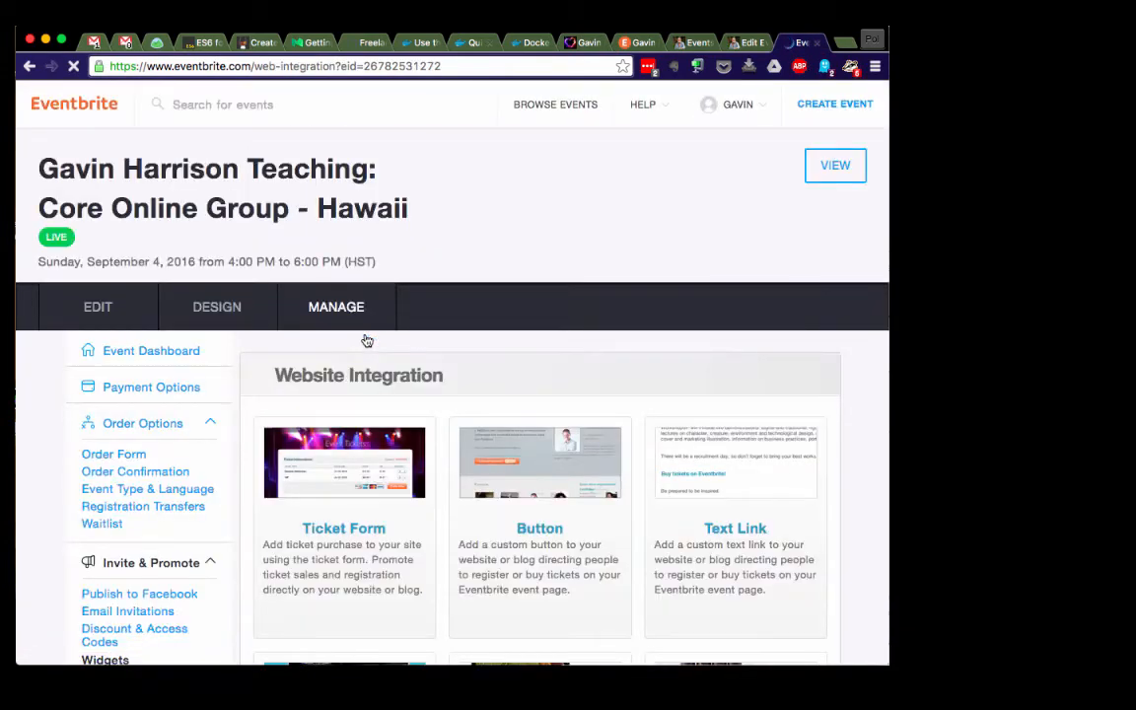
left_click(343, 529)
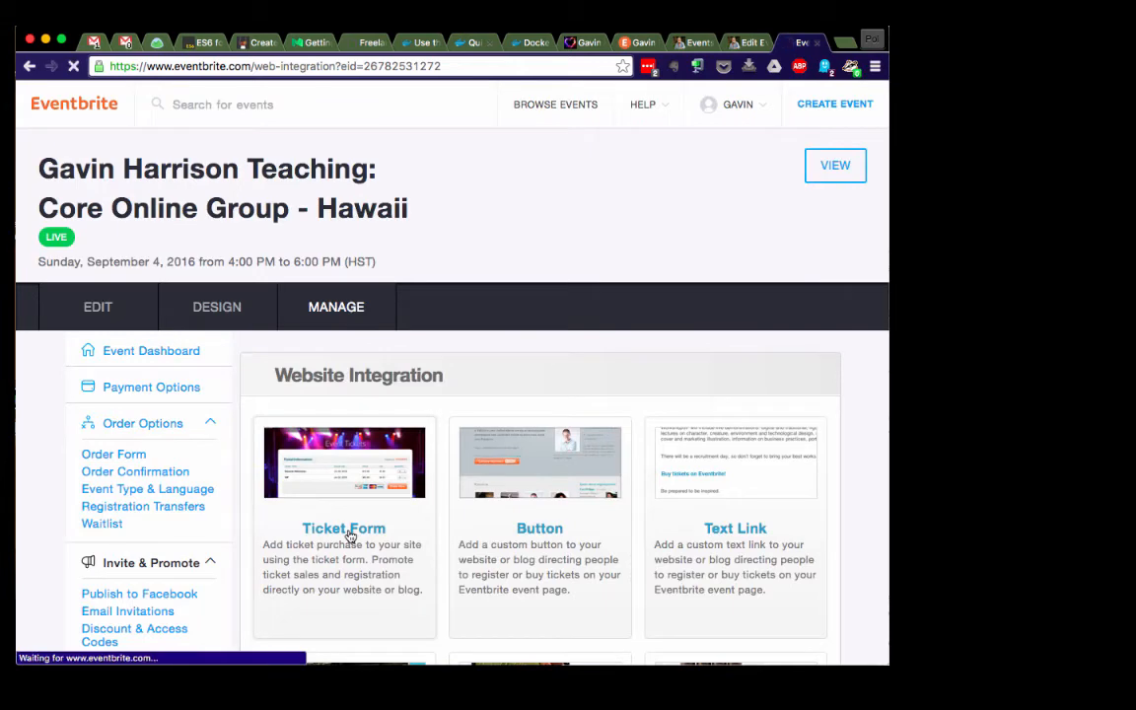
left_click(343, 529)
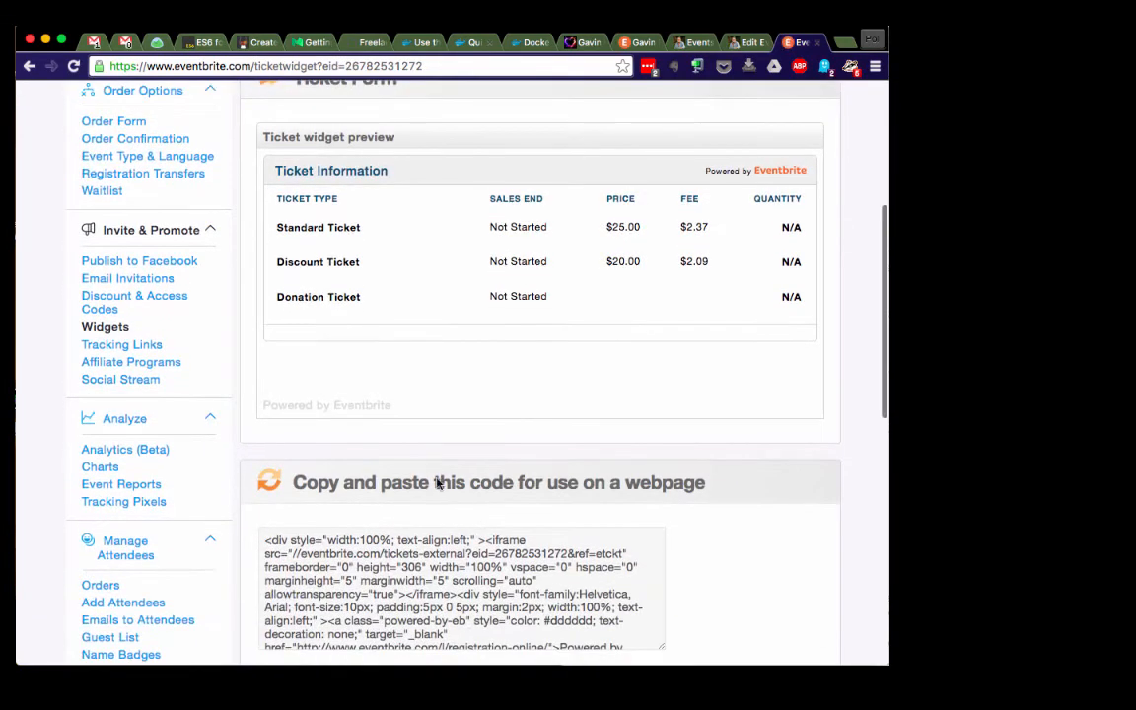
scroll("down", 3)
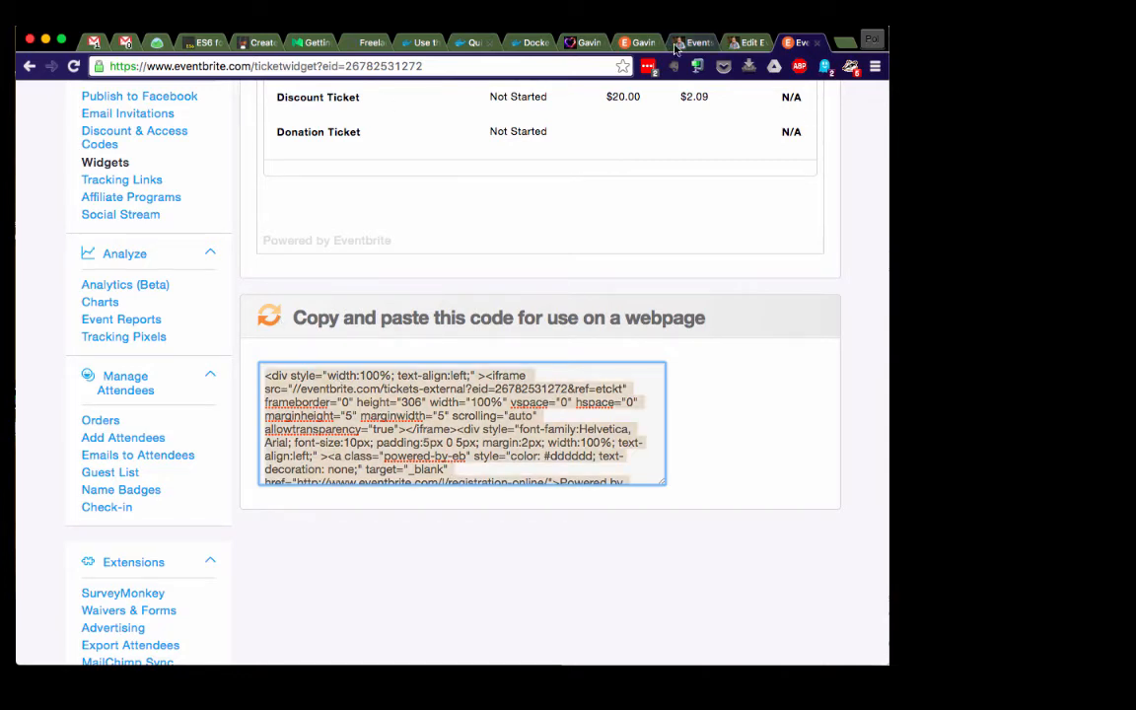
Step: Recheck the pasted Eventbrite link code in the WordPress Text view, then return to the Eventbrite tab
left_click(746, 43)
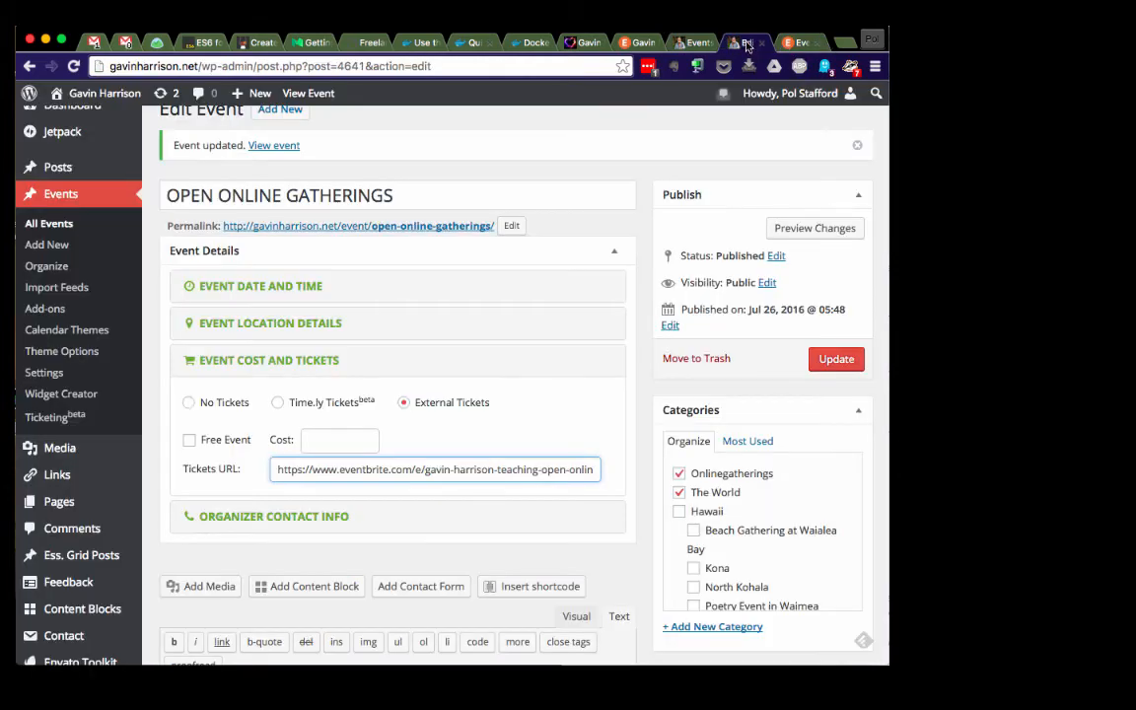
left_click(620, 202)
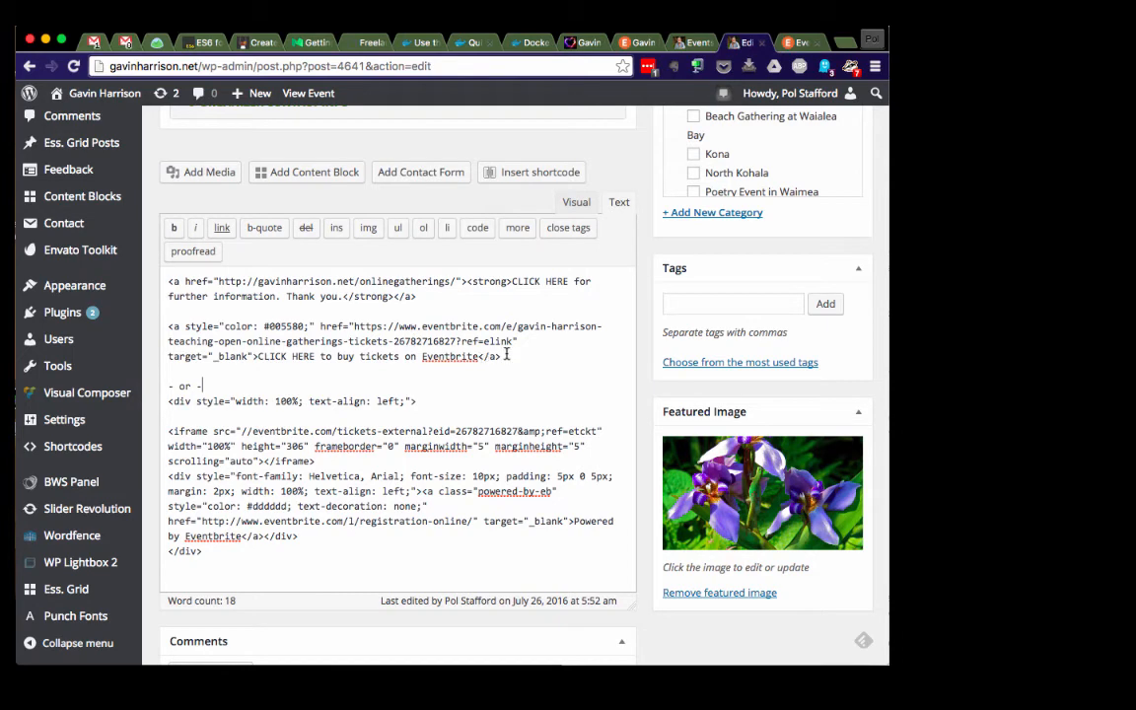
right_click(335, 339)
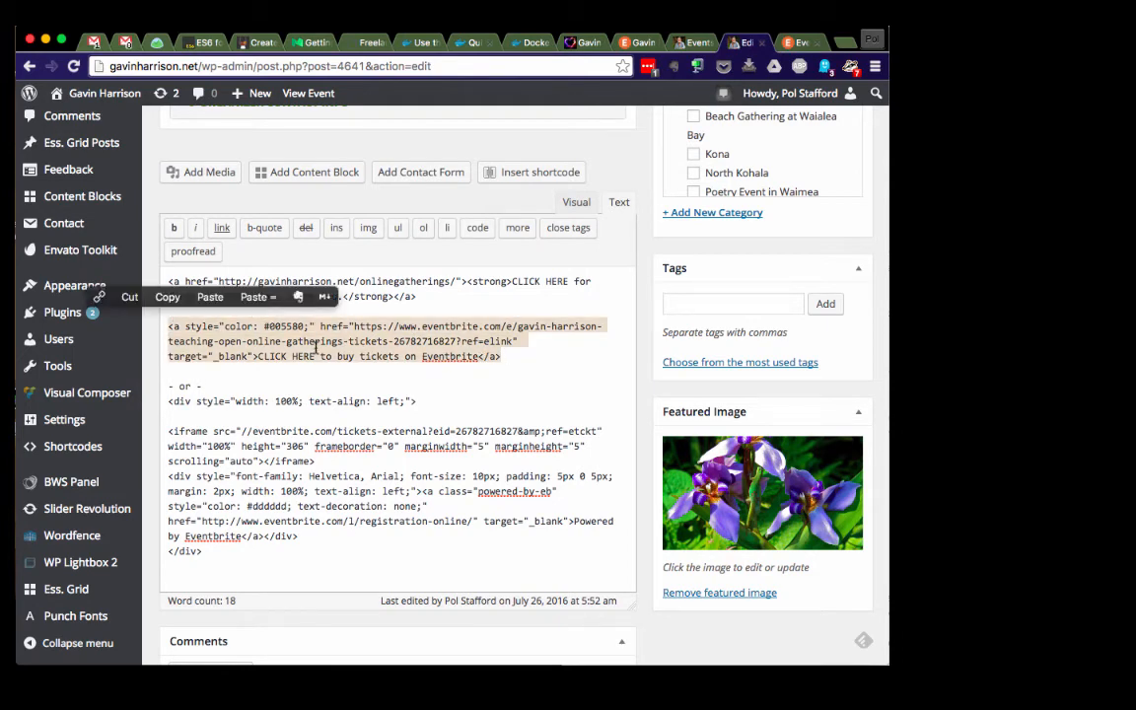
left_click(799, 43)
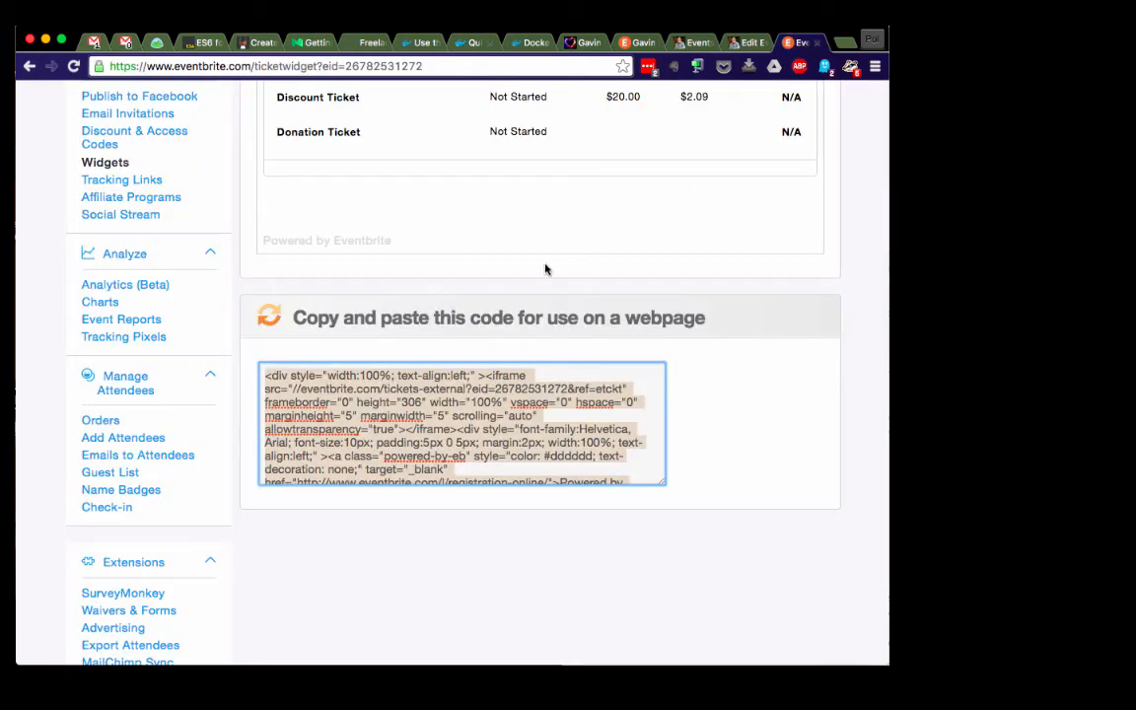
Step: Back in Website Integration, choose Text Link and select its generated embed code
scroll("up", 3)
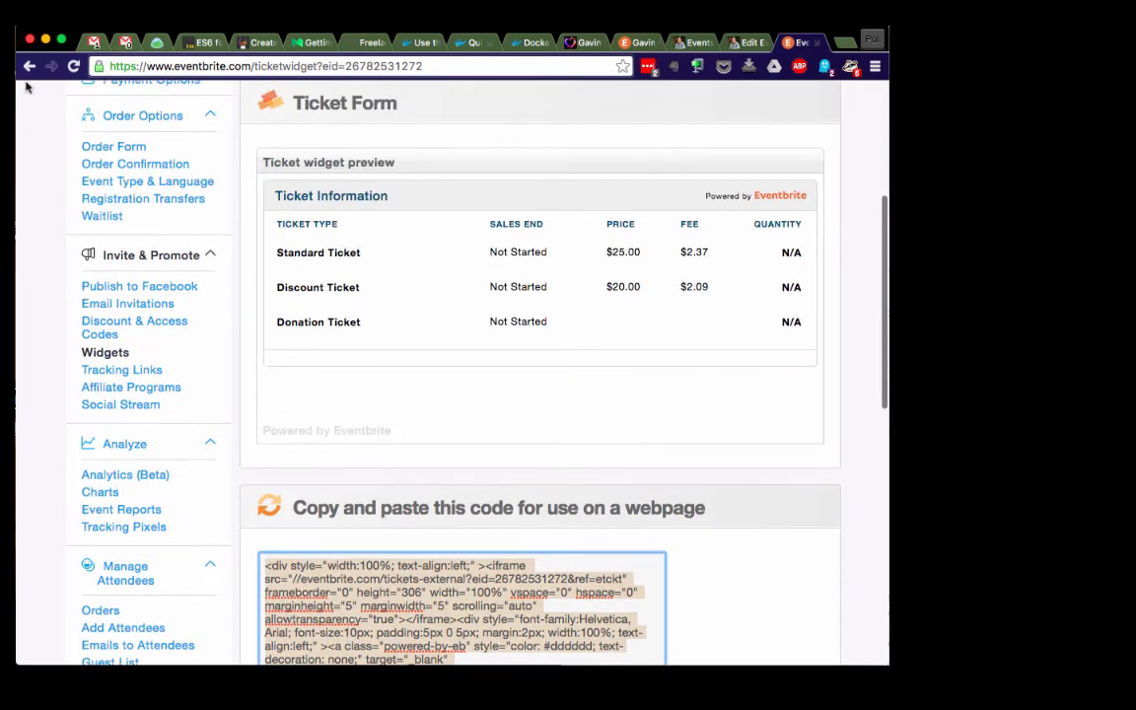
left_click(30, 68)
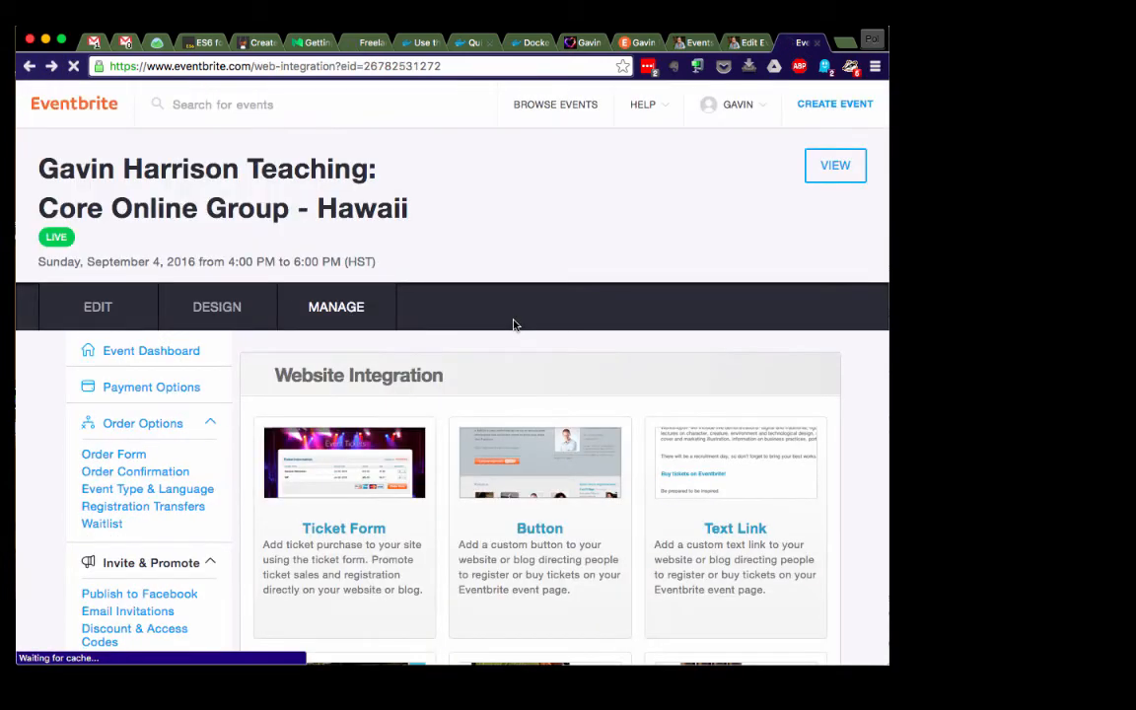
scroll("down", 3)
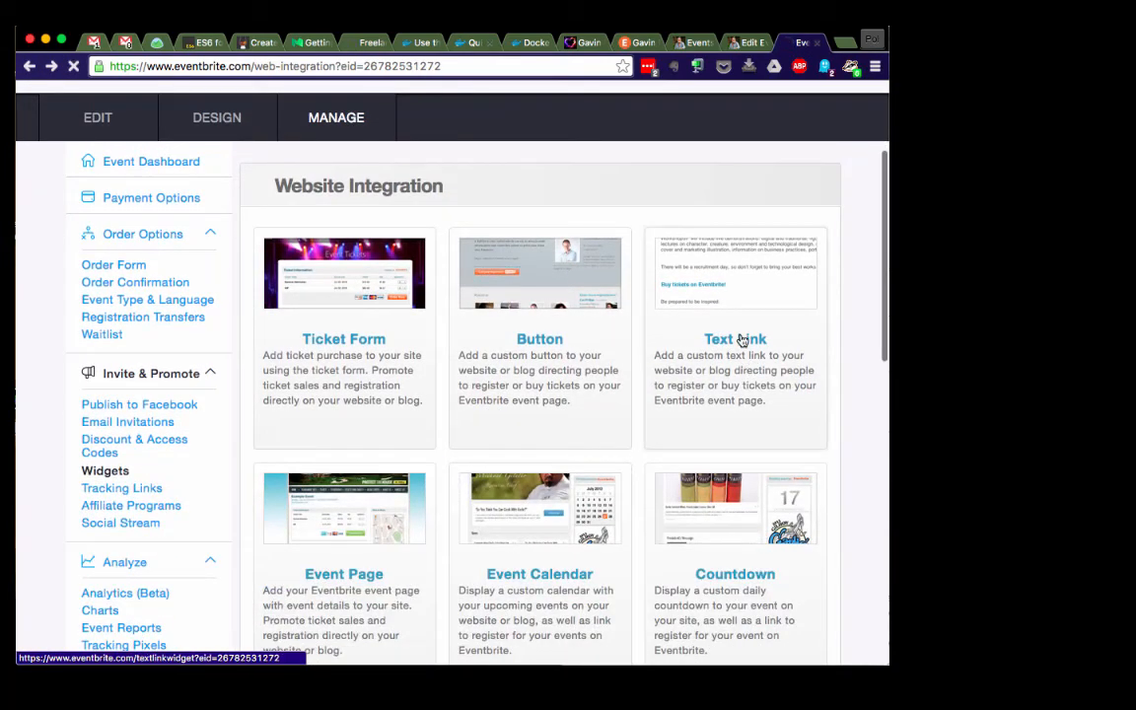
left_click(734, 340)
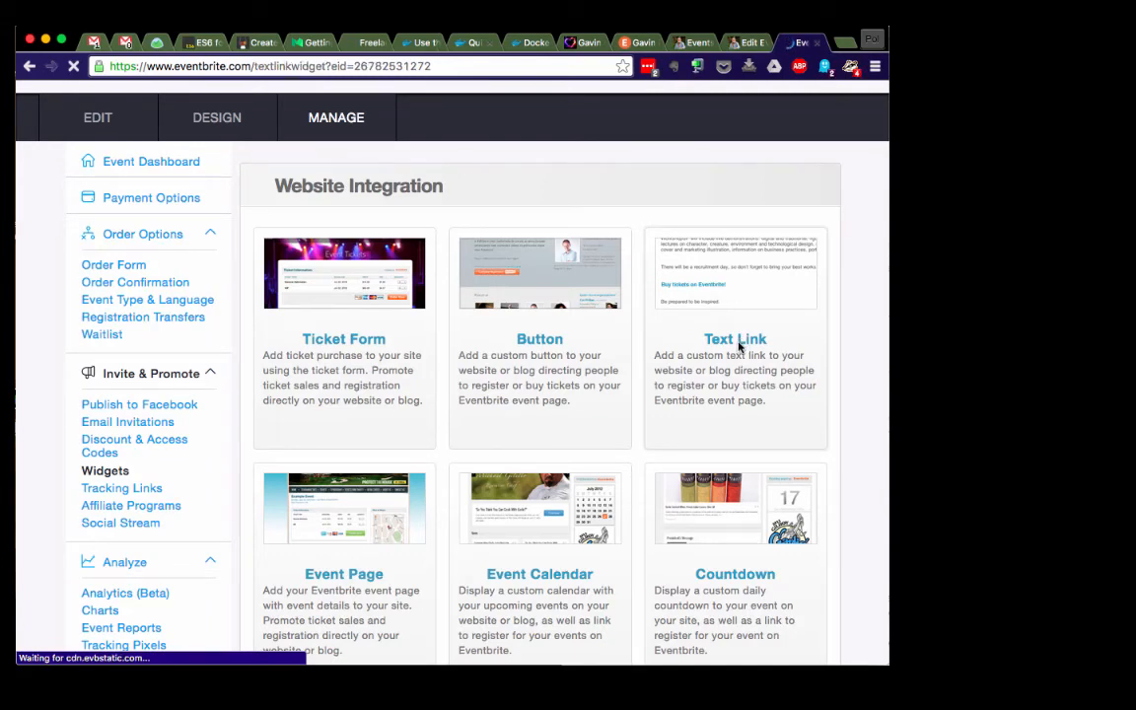
left_click(734, 340)
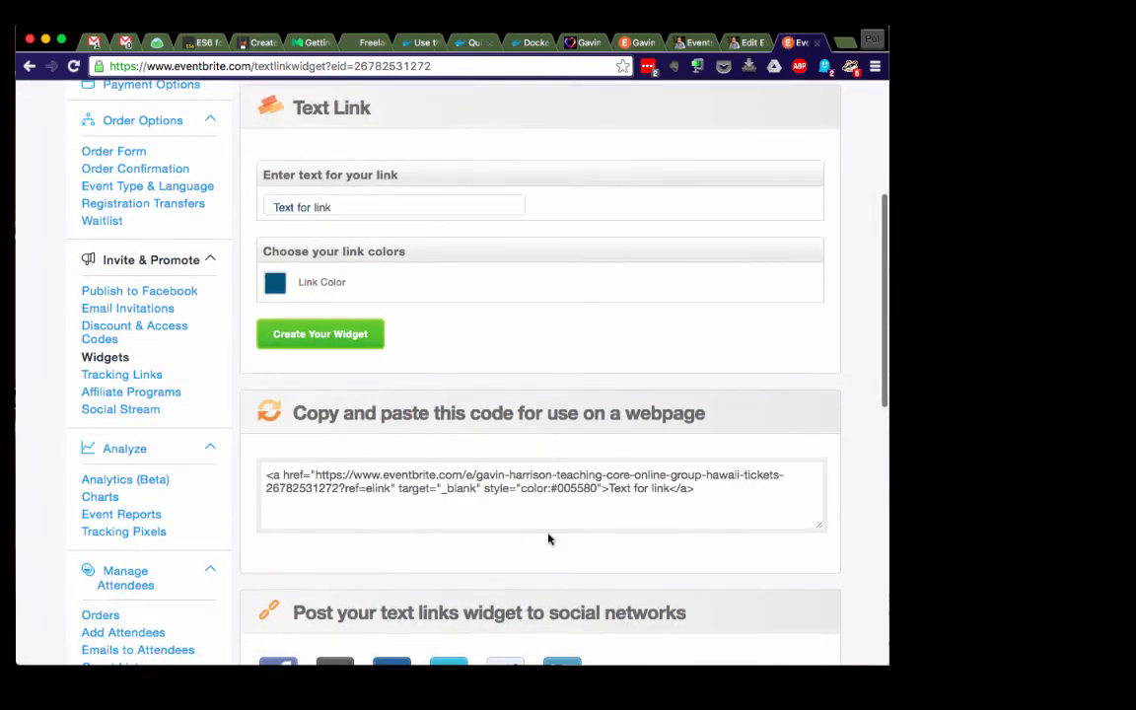
left_click(667, 497)
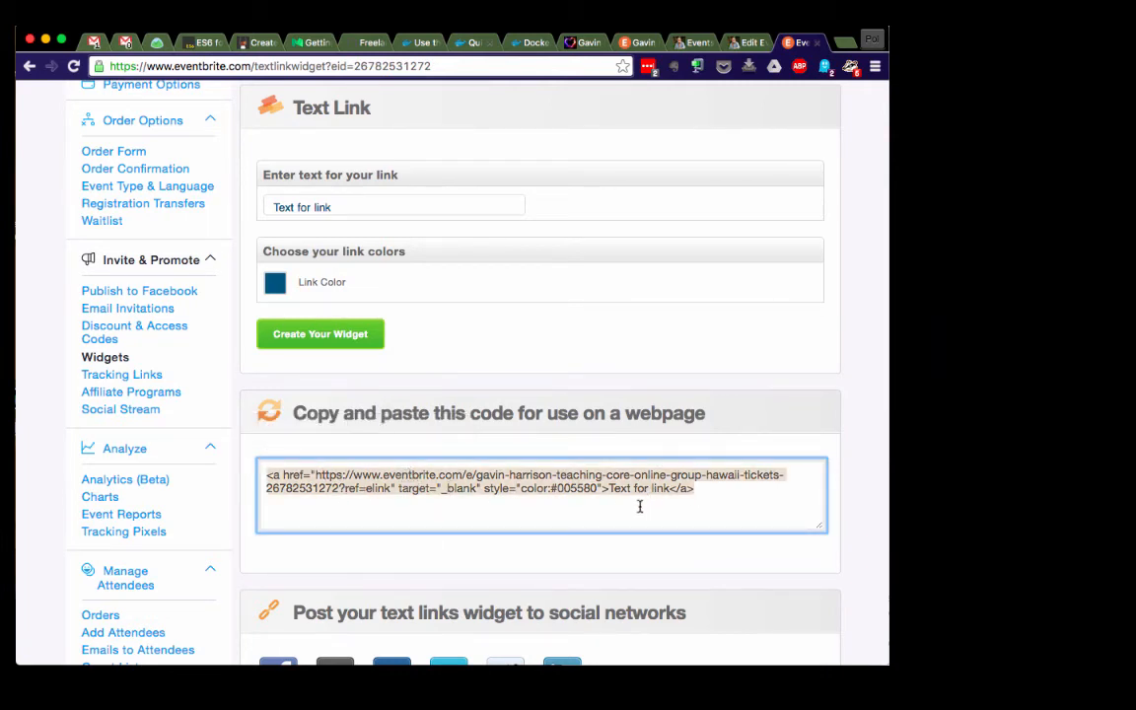
Step: Return to the Hawaii event's Order Confirmation settings
scroll("down", 3)
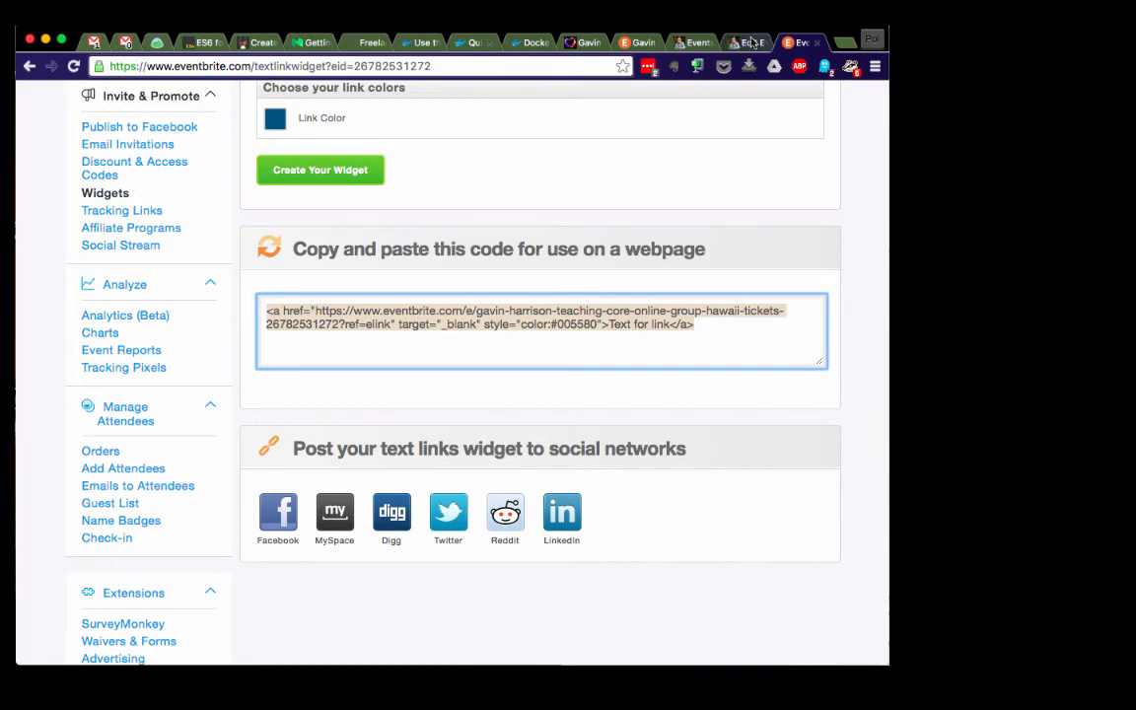
left_click(750, 42)
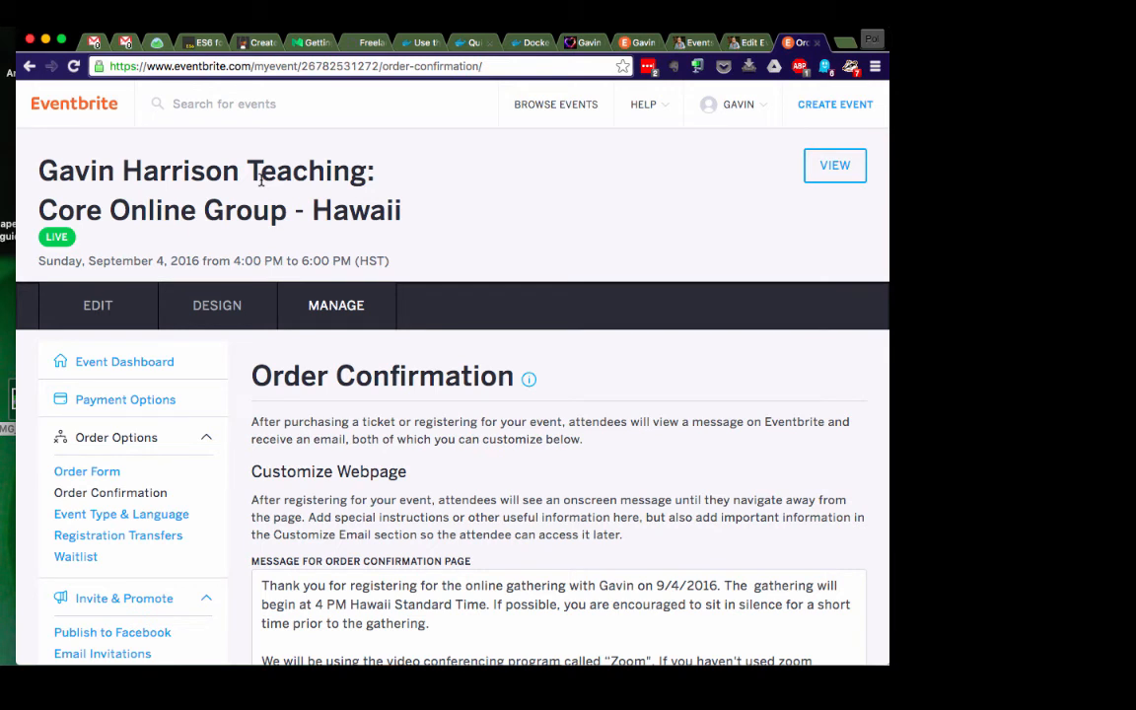
mouse_move(95, 399)
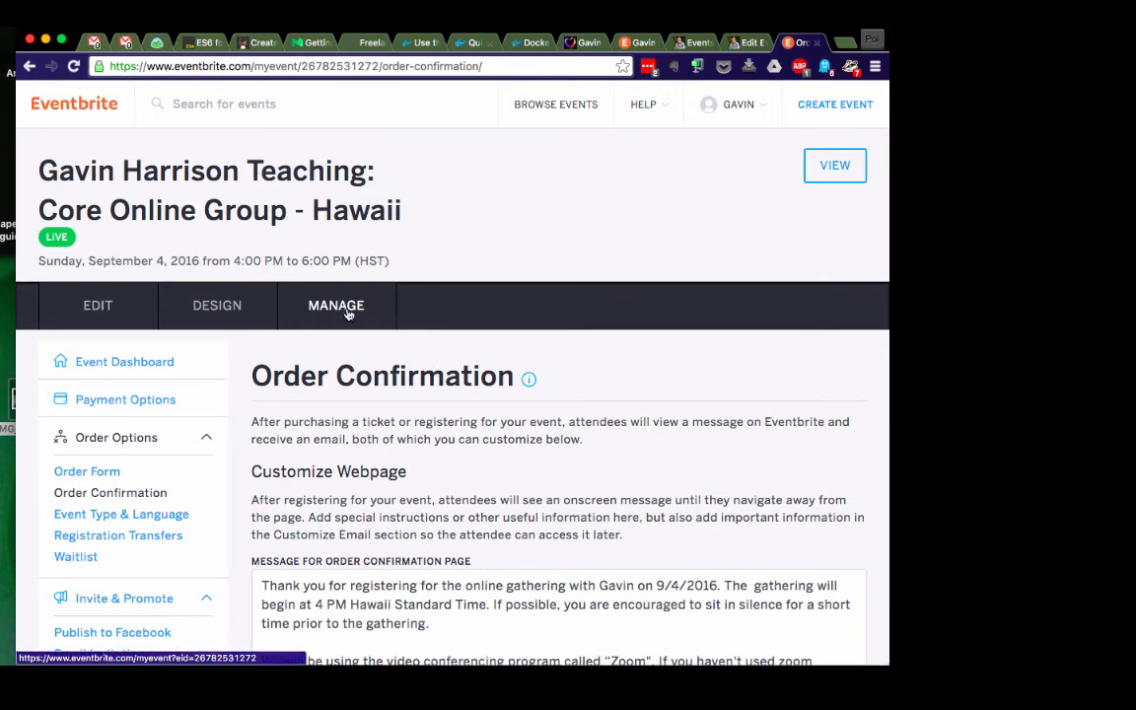
Step: Open the Hawaii event's Manage dashboard showing zero tickets sold
left_click(335, 304)
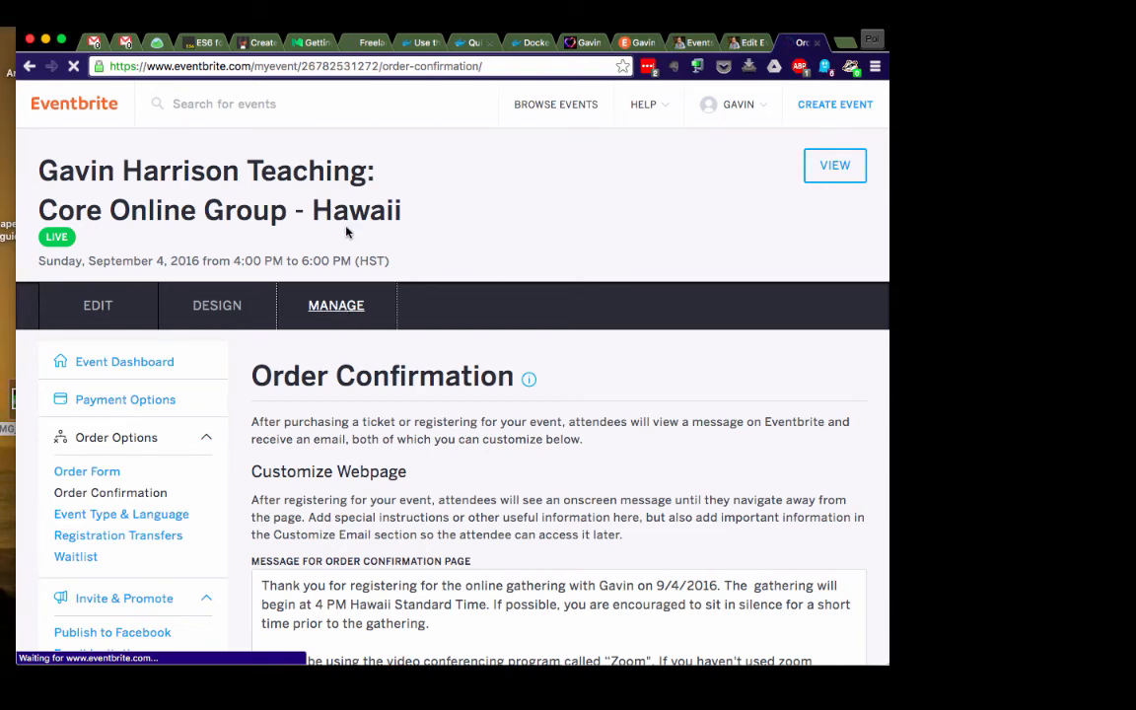
left_click(124, 361)
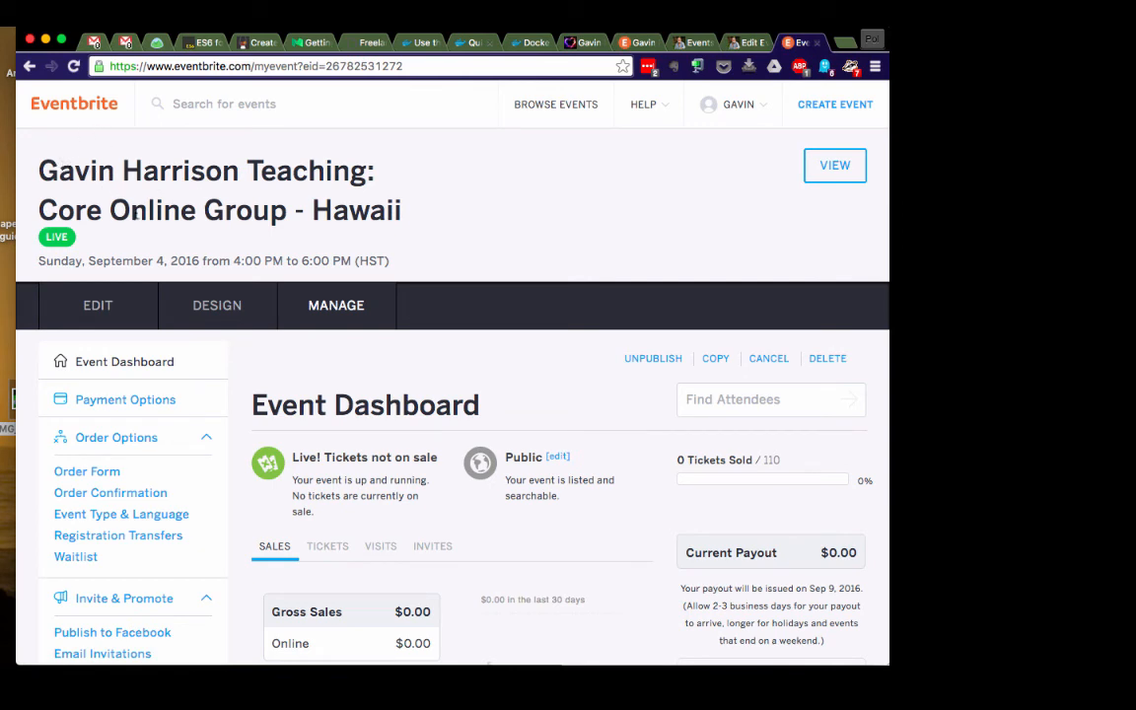
mouse_move(708, 253)
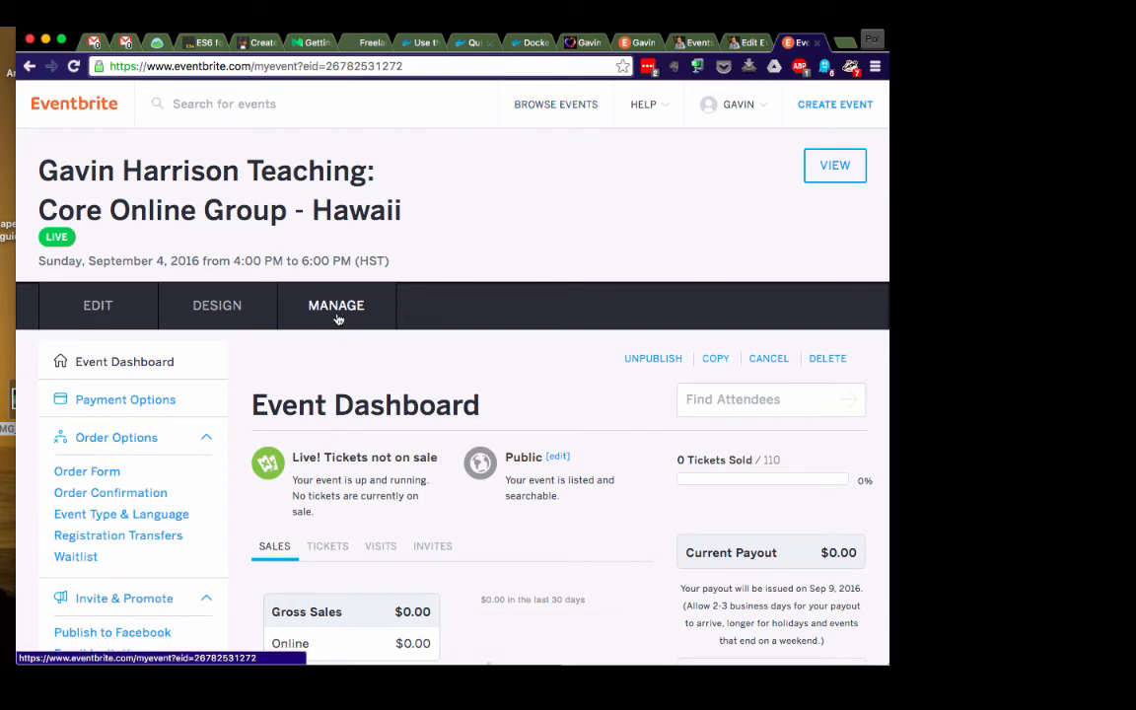
mouse_move(716, 359)
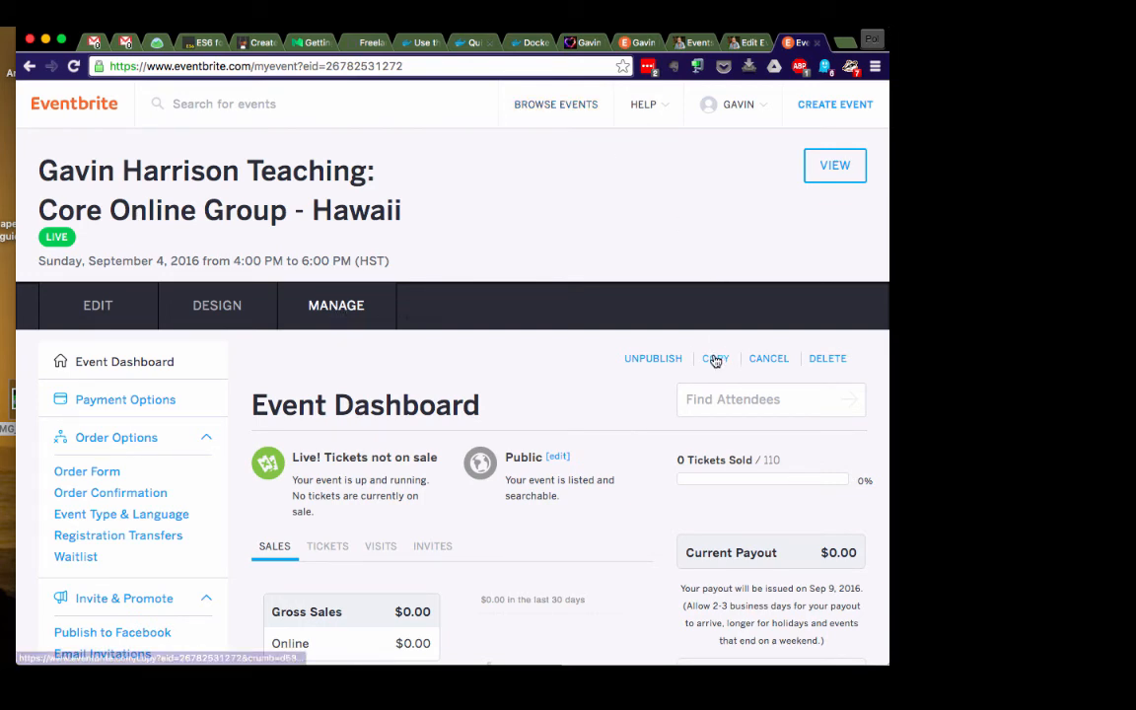
Step: Copy the Hawaii event, keeping the suggested name, to create a new draft event
left_click(714, 359)
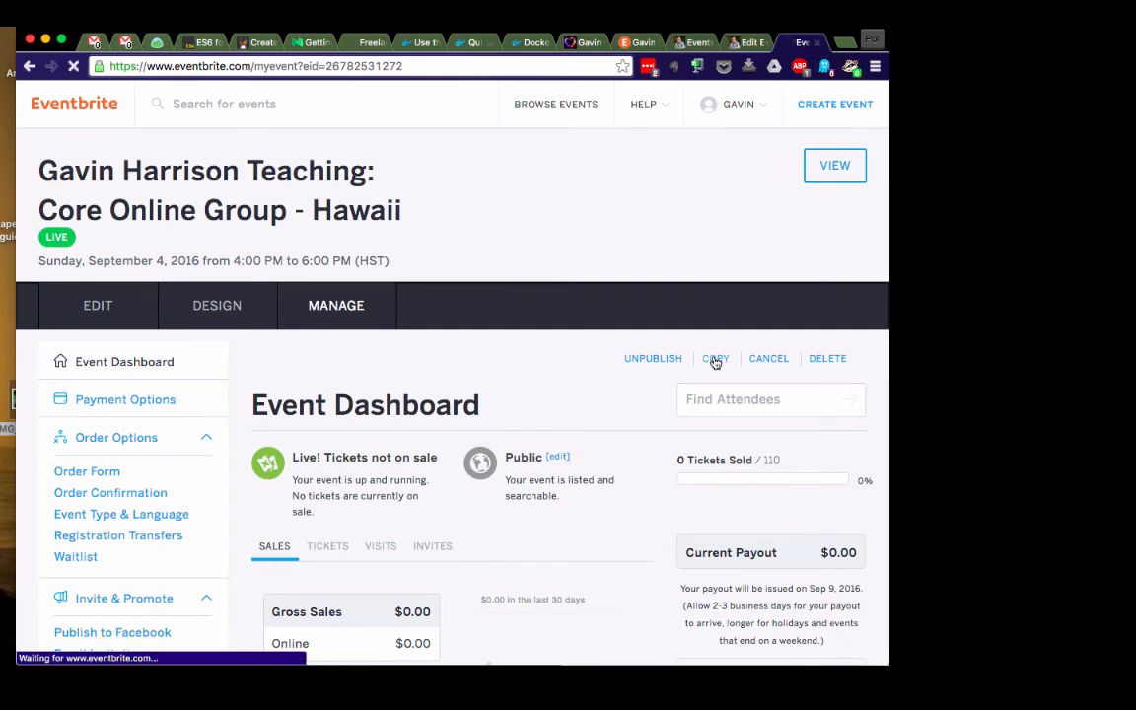
left_click(714, 359)
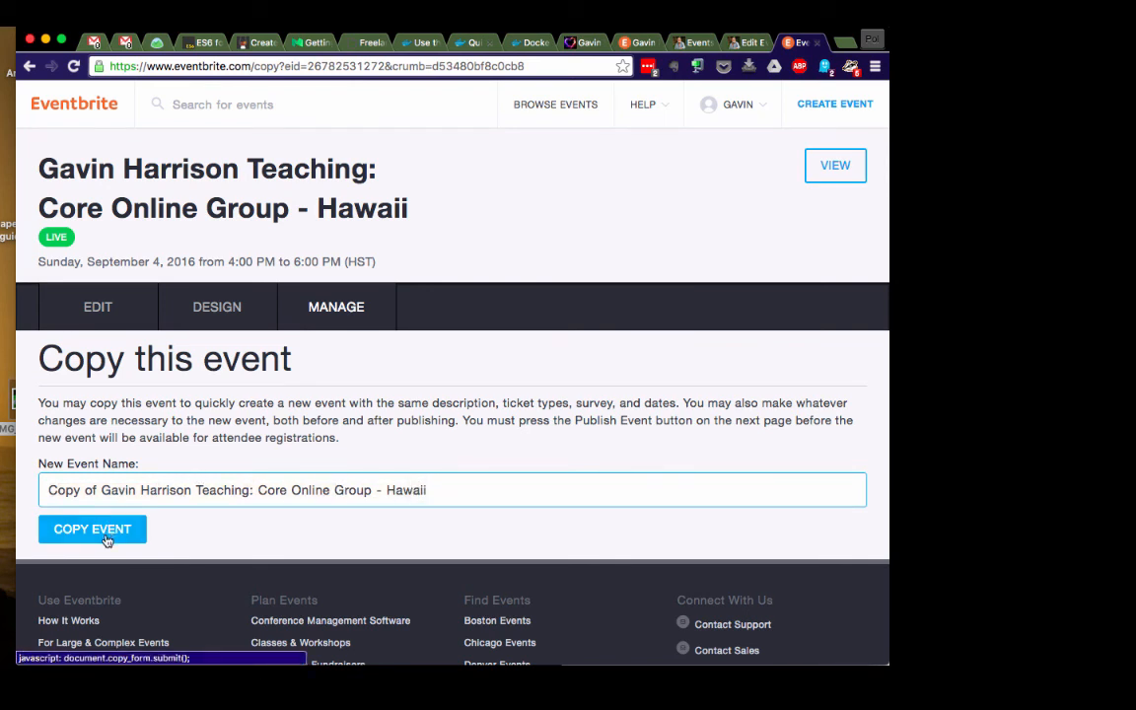
left_click(91, 529)
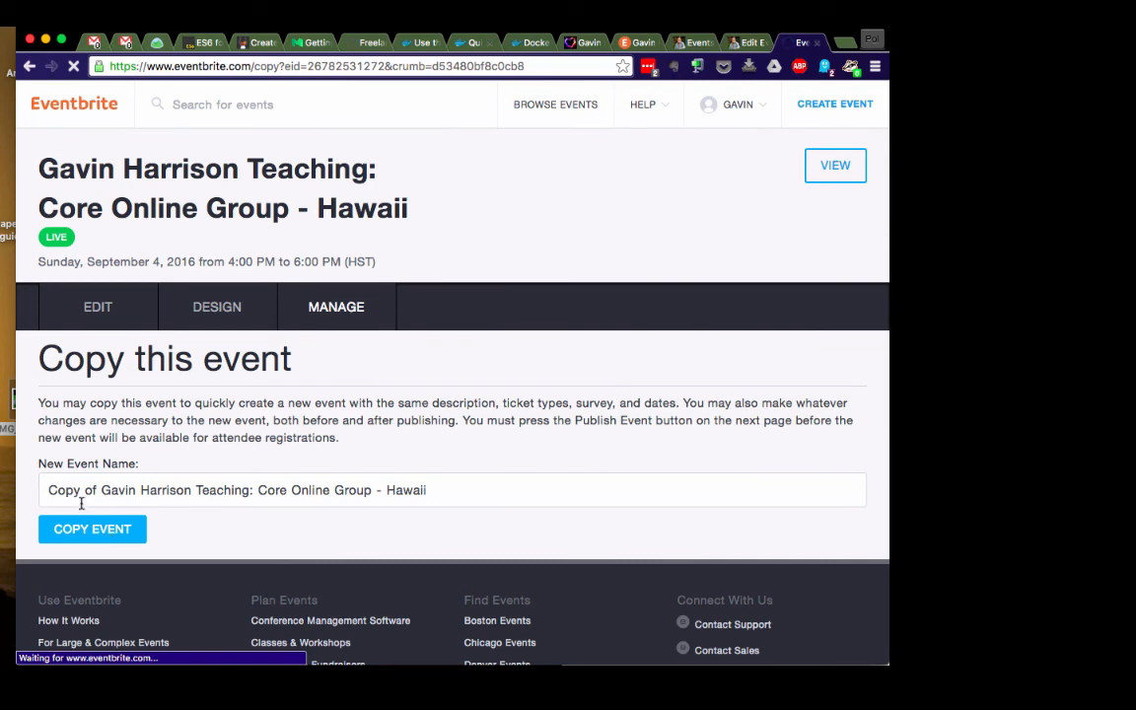
left_click(90, 529)
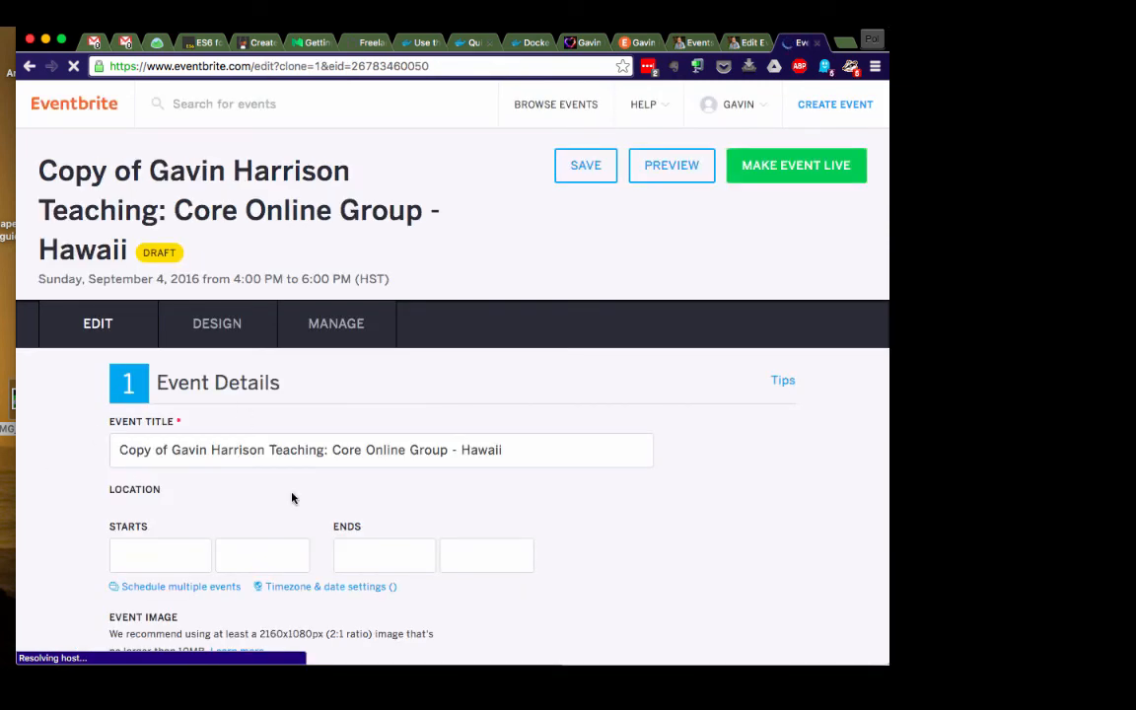
Step: Change the Starts date to September 18, 2016 via the calendar, then review down to Make Your Event Live
scroll("down", 3)
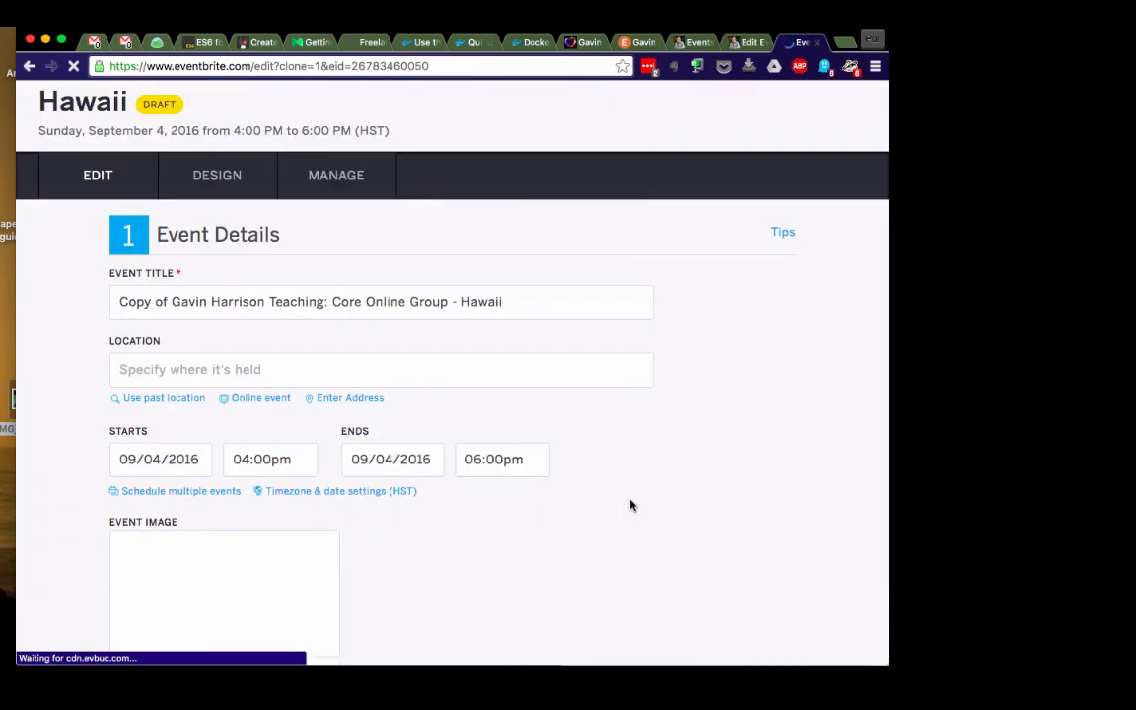
left_click(158, 390)
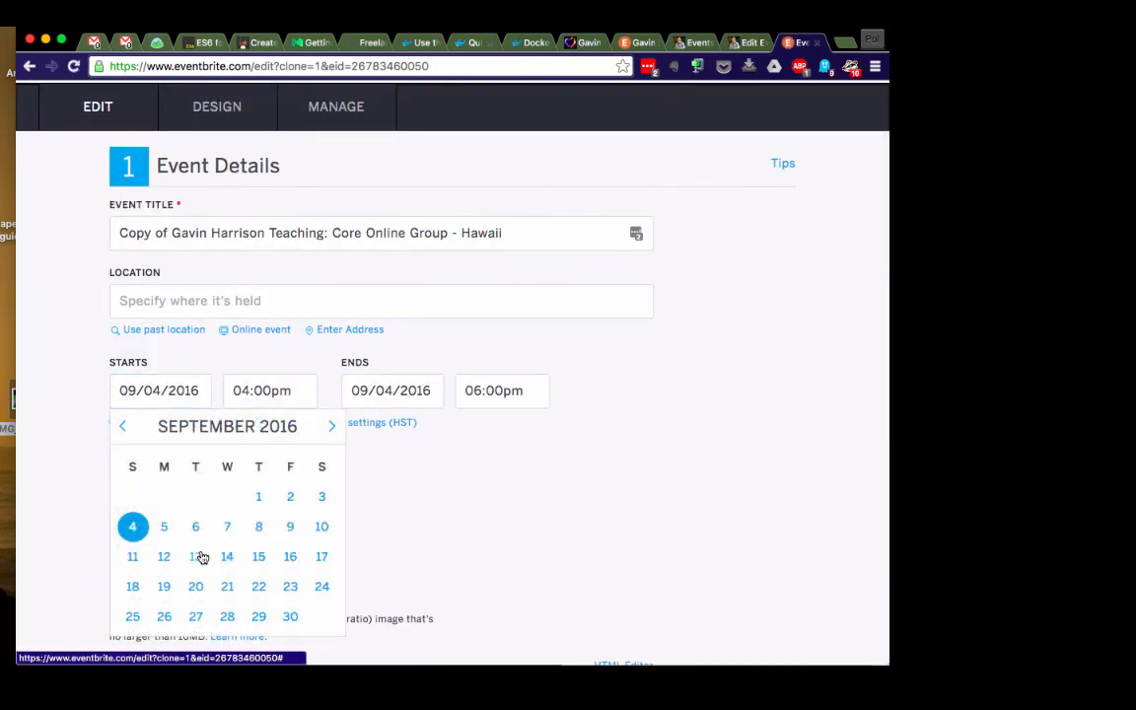
left_click(195, 557)
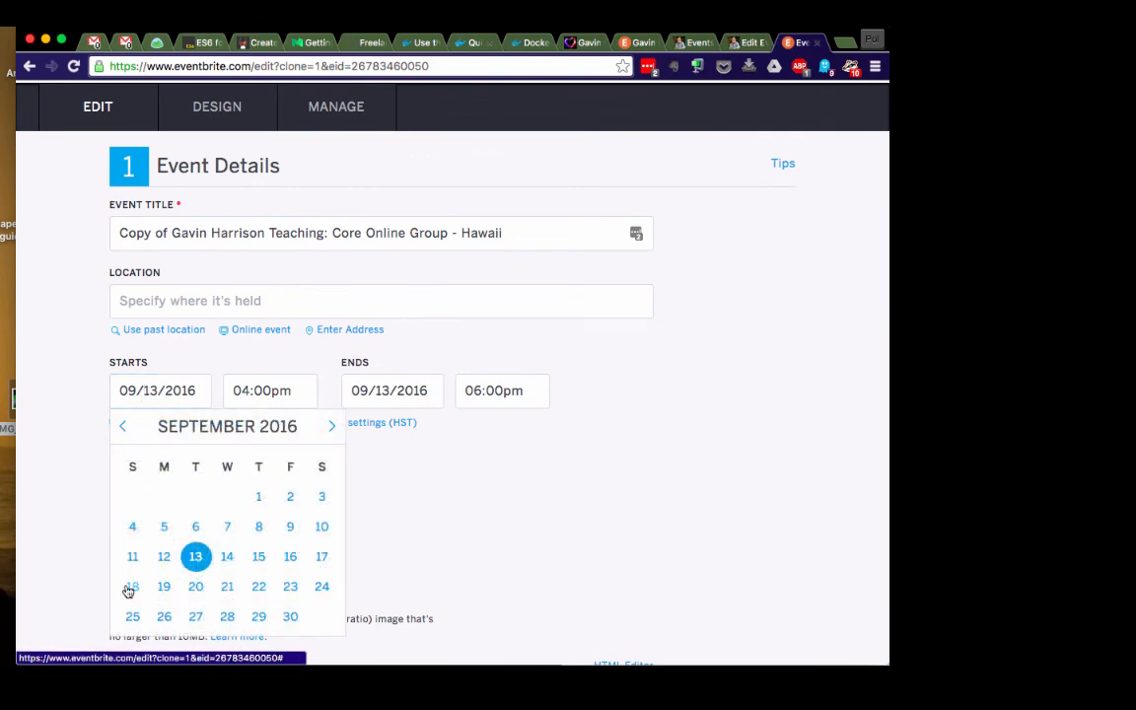
left_click(132, 586)
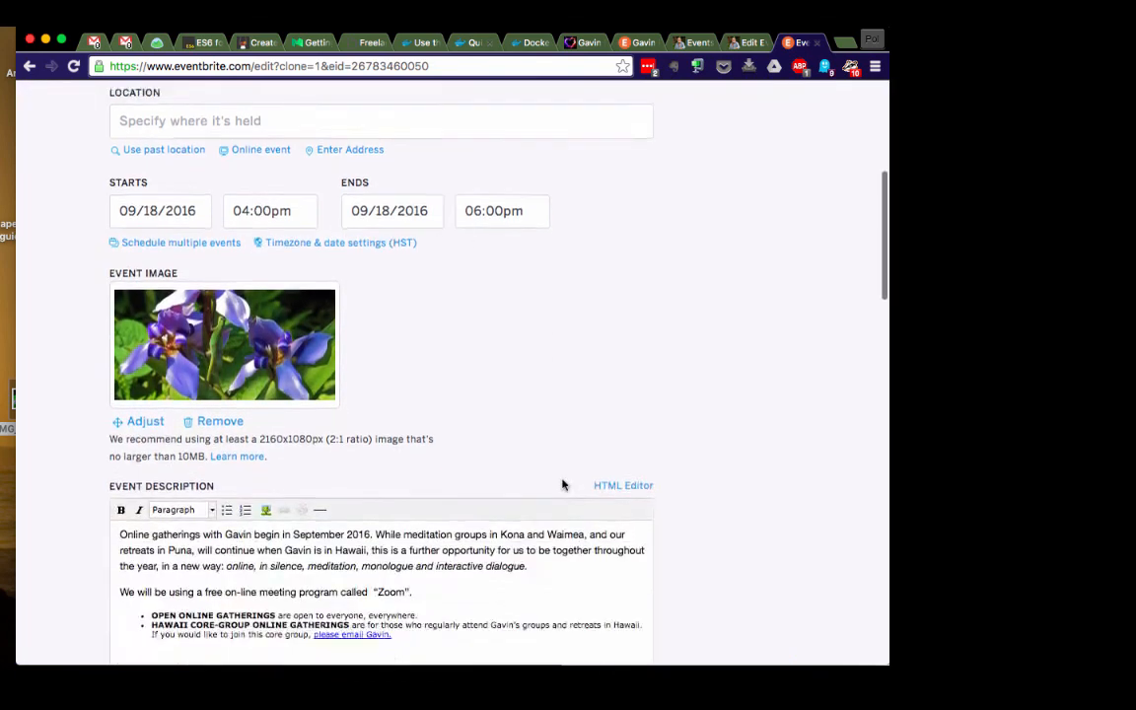
scroll("down", 3)
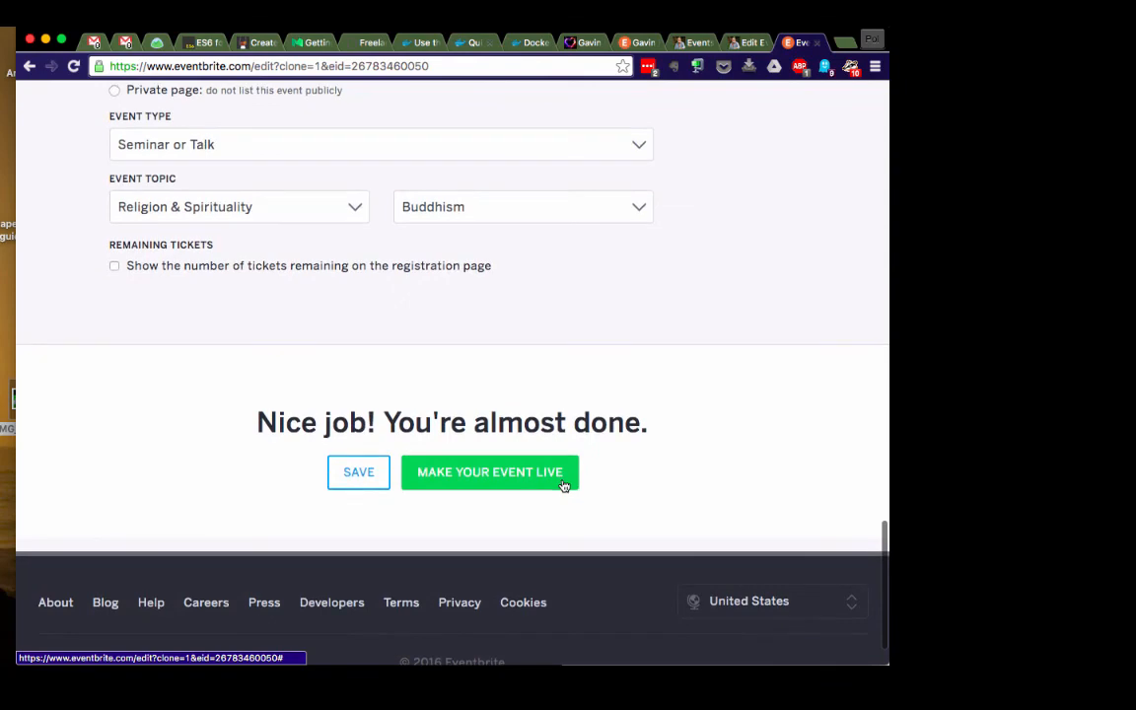